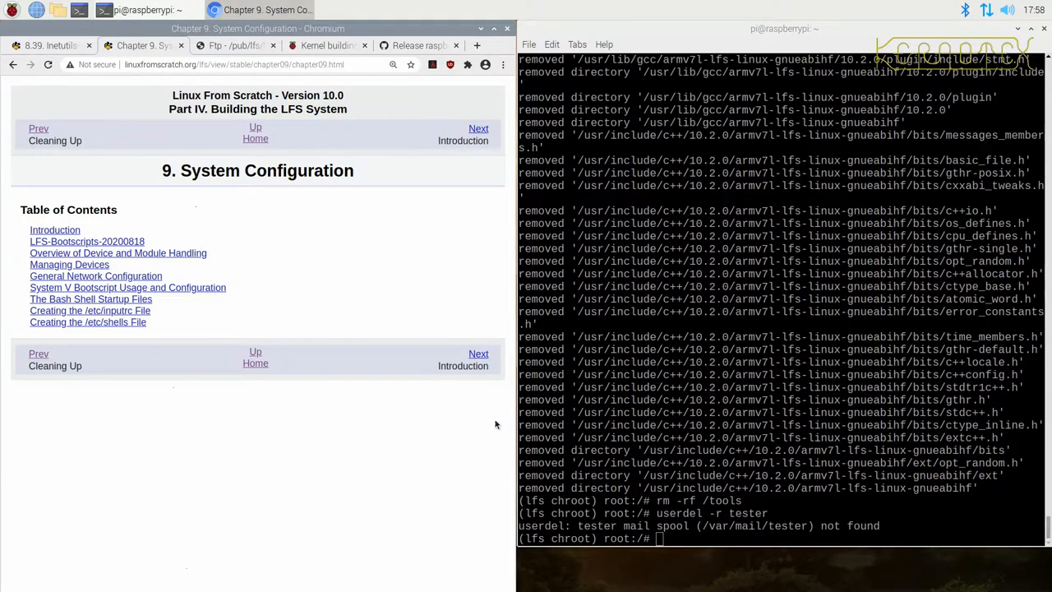
pyautogui.moveTo(500, 368)
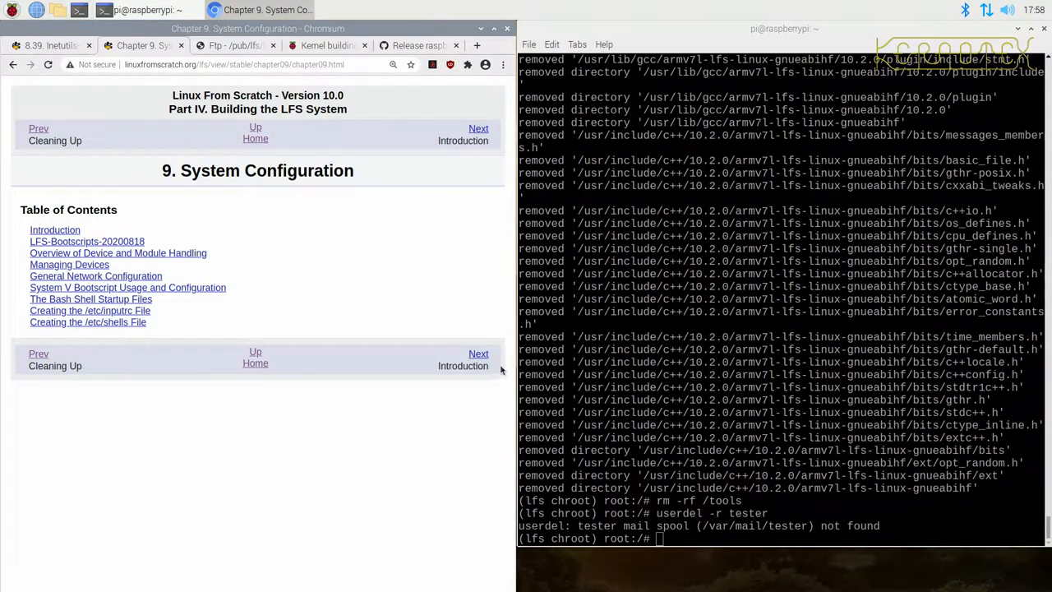
pyautogui.moveTo(477, 353)
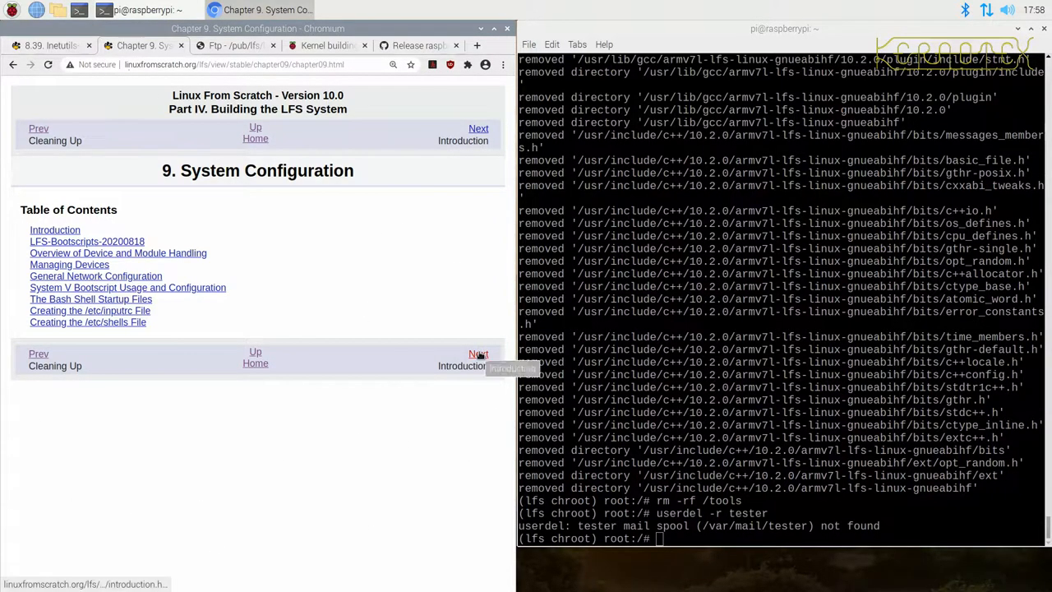
# - Navigate via Next links to the 9.2 LFS-Bootscripts page and select its make install command
pyautogui.click(478, 353)
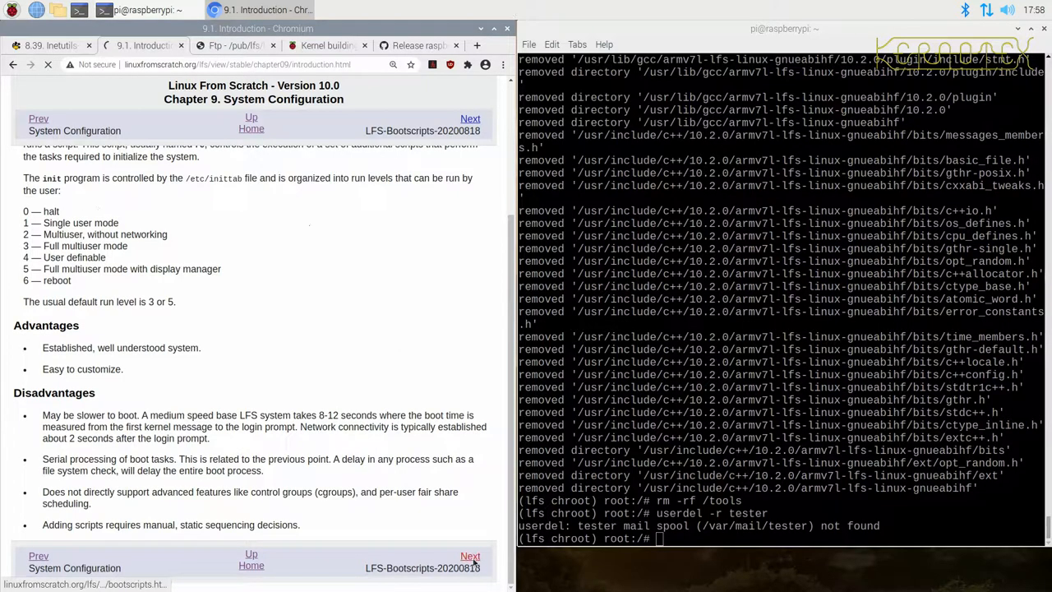
pyautogui.click(470, 118)
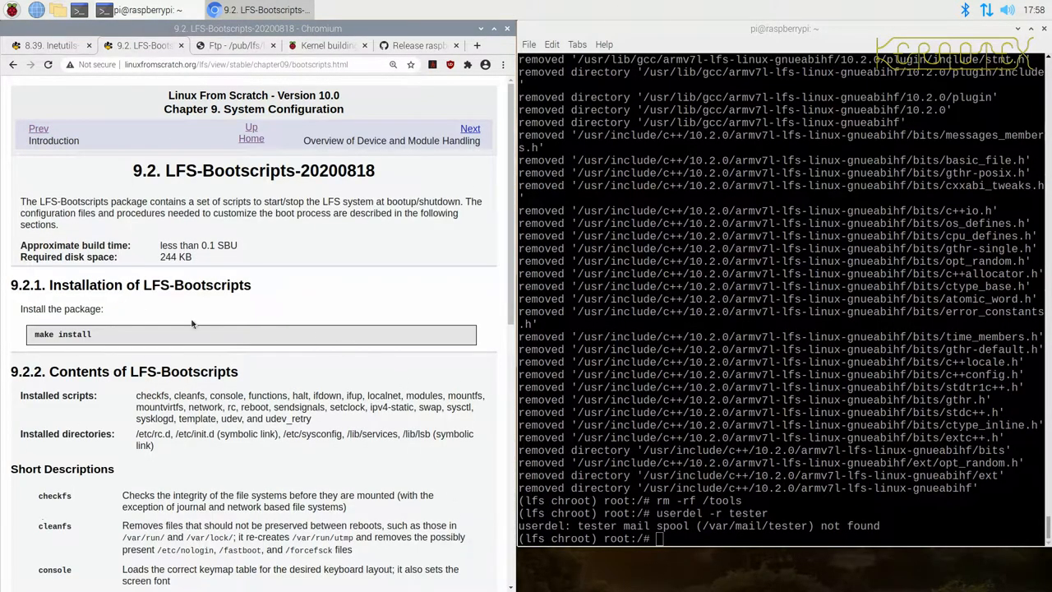
pyautogui.doubleClick(43, 334)
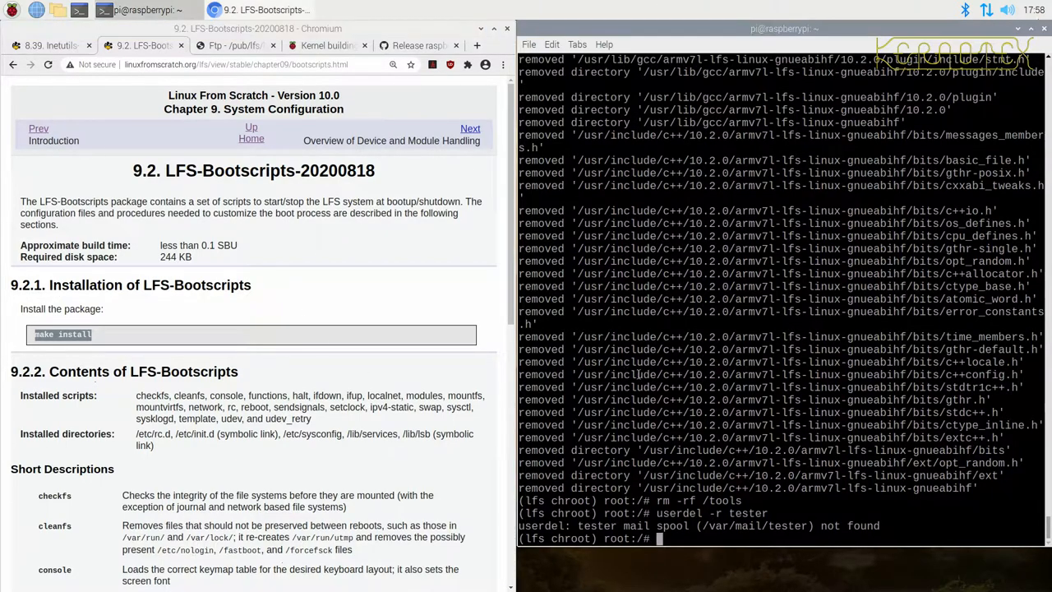
# - In /sources, extract lfs-bootscripts-20200818, enter its directory and run make install
pyautogui.write('cd /sources/')
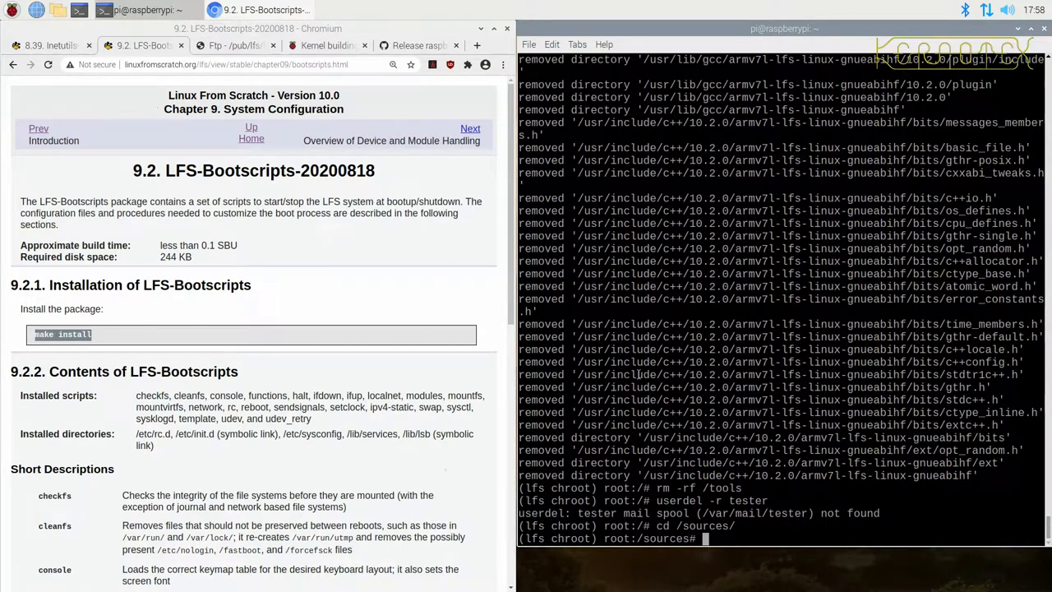
pyautogui.write('tar -xvf')
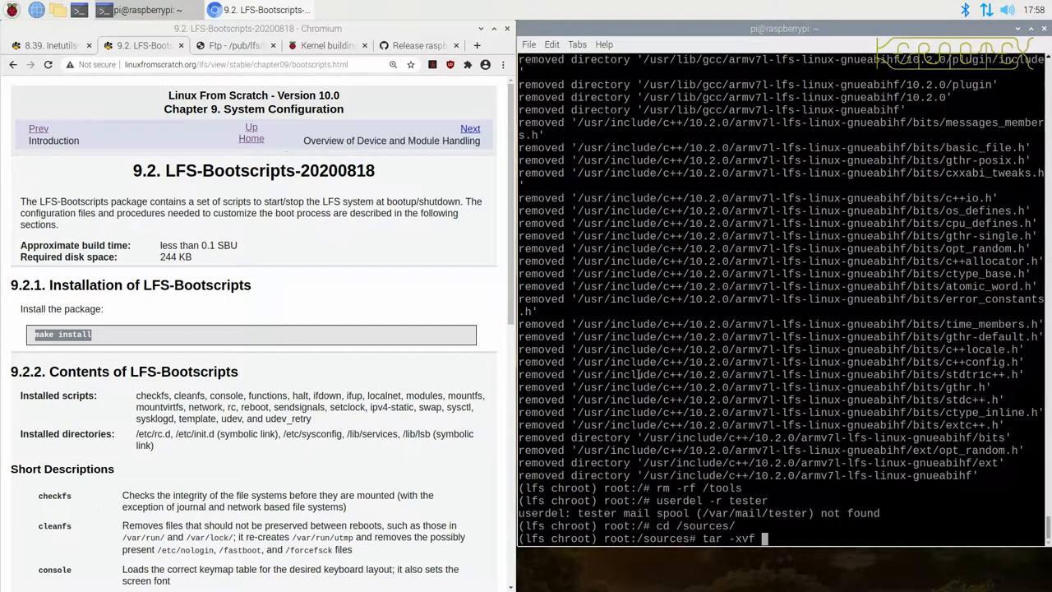
pyautogui.press('Return')
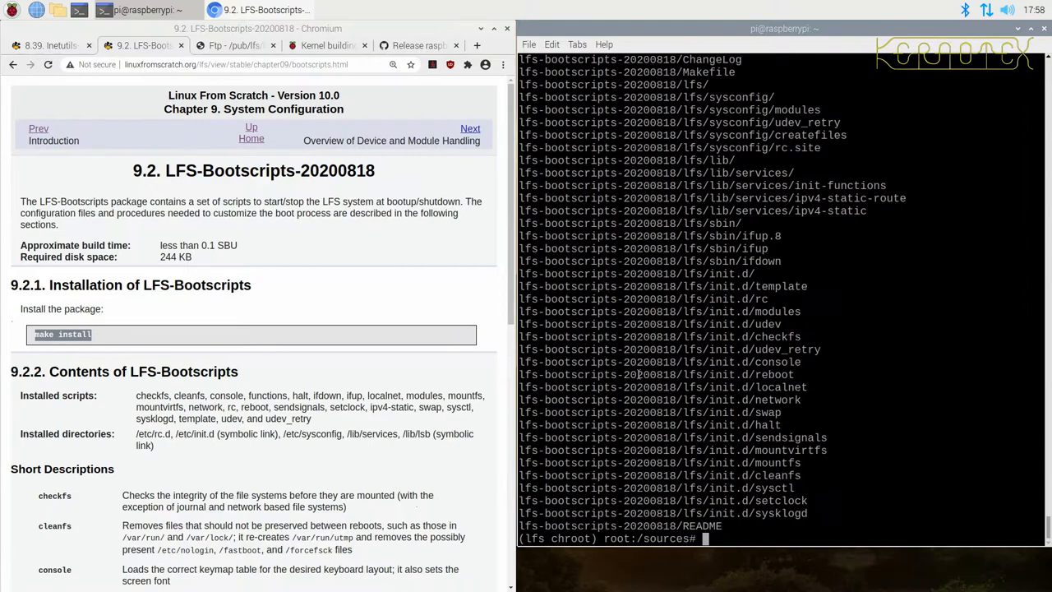
pyautogui.write('cd lfs-bootscripts-20200818')
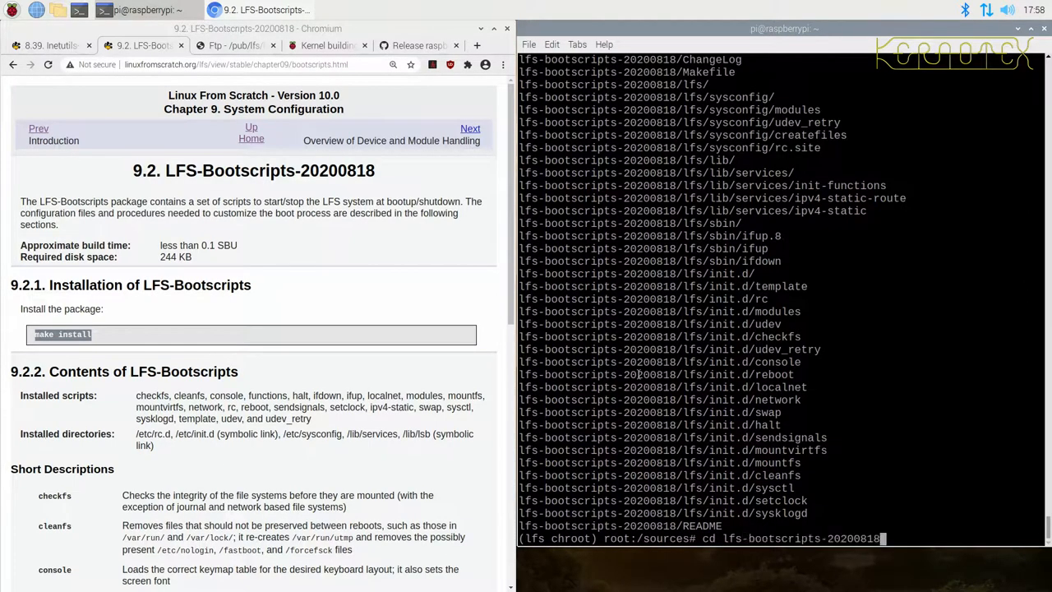
pyautogui.write('make install')
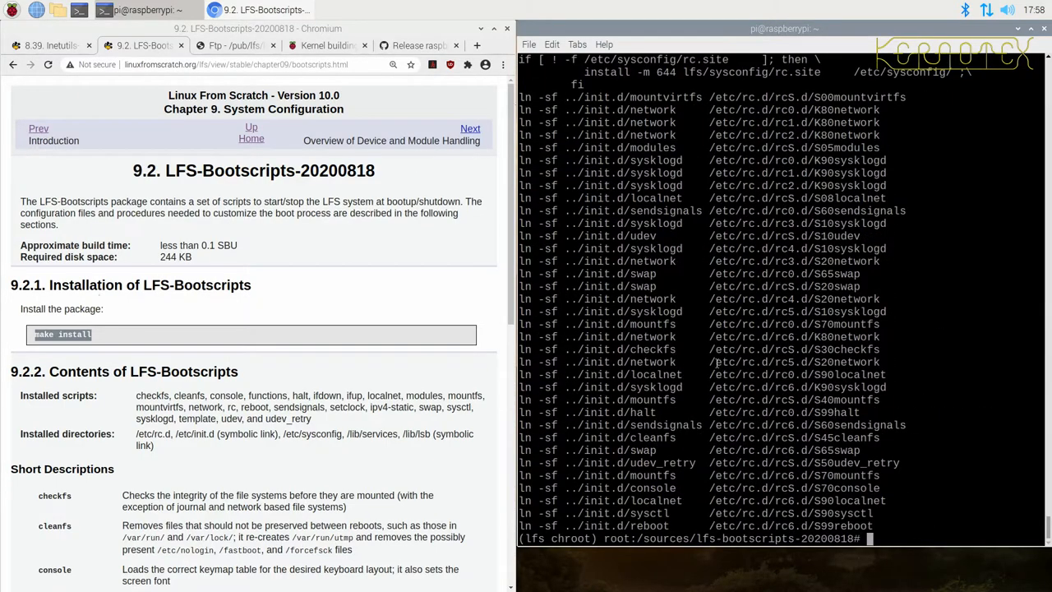
pyautogui.scroll(-3)
pyautogui.write('rm -')
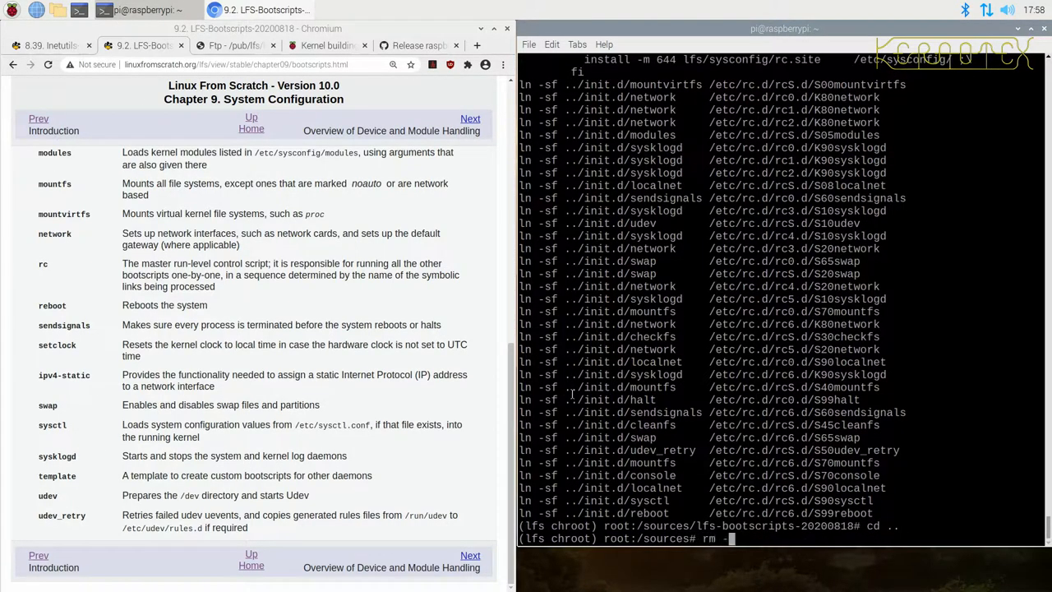
# - Remove the lfs-bootscripts-20200818 directory and scroll the book to 9.5 General Network Configuration
pyautogui.write('Rf lfs-bootscripts-20200818')
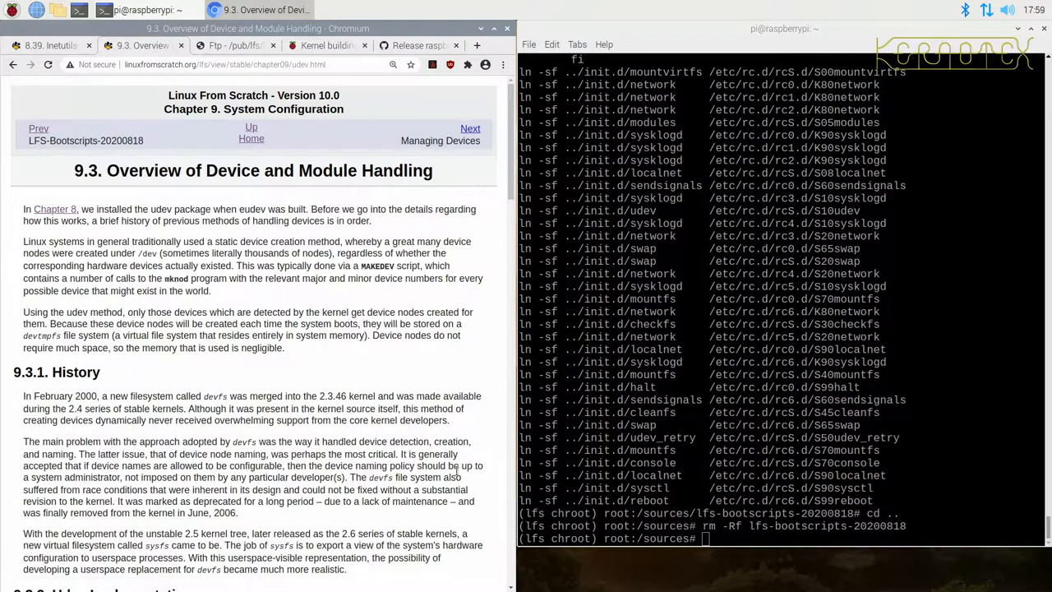
pyautogui.scroll(-3)
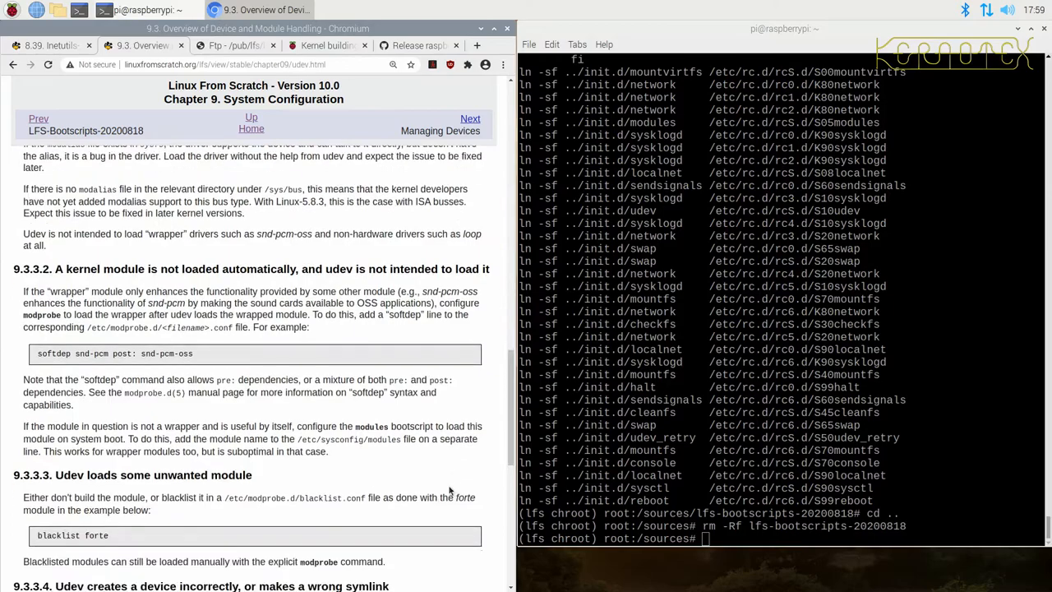
pyautogui.scroll(-3)
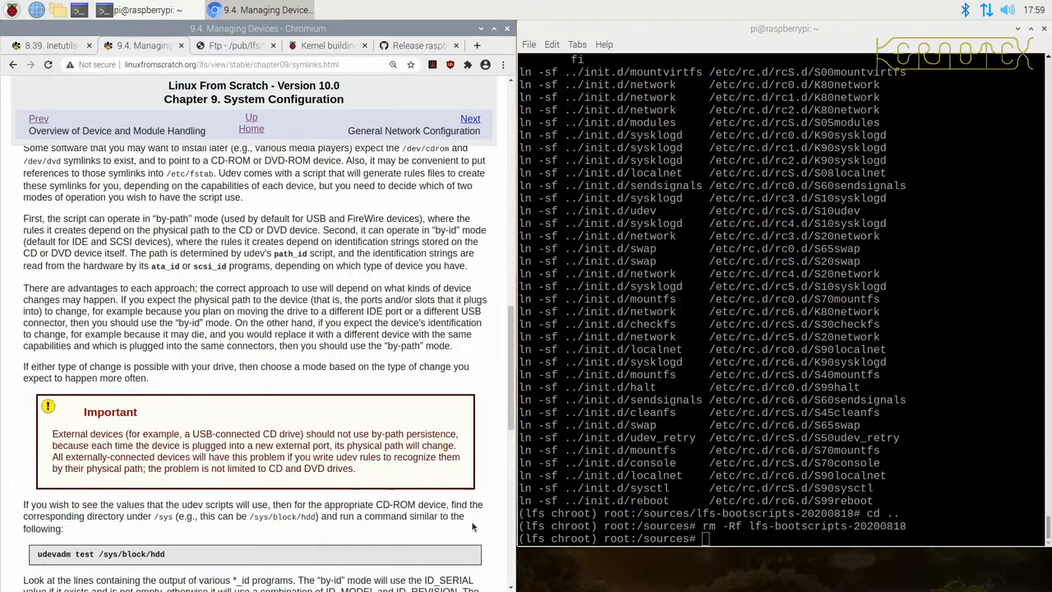
pyautogui.scroll(-3)
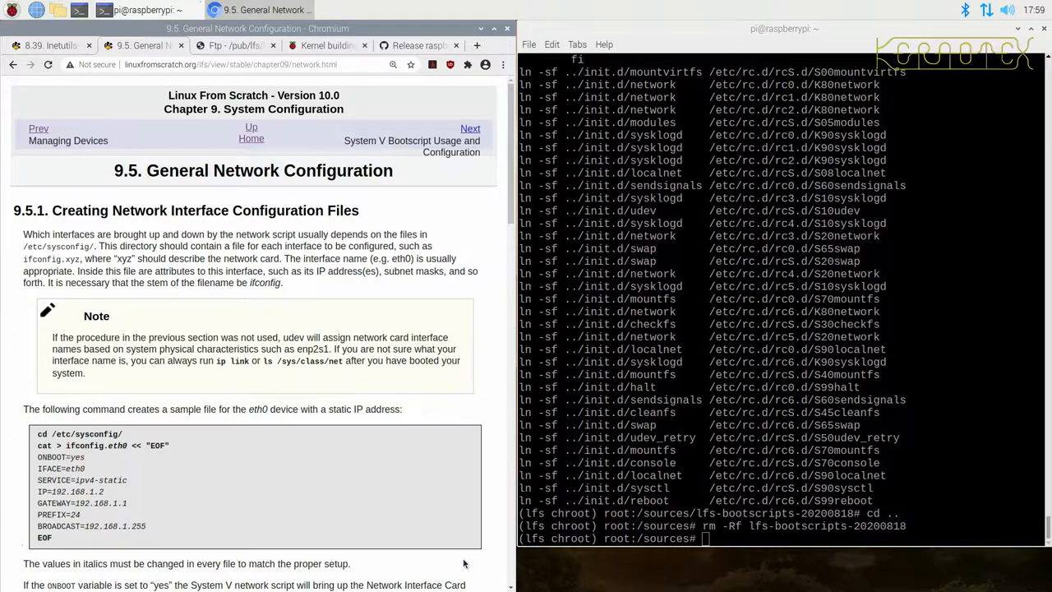
pyautogui.scroll(-3)
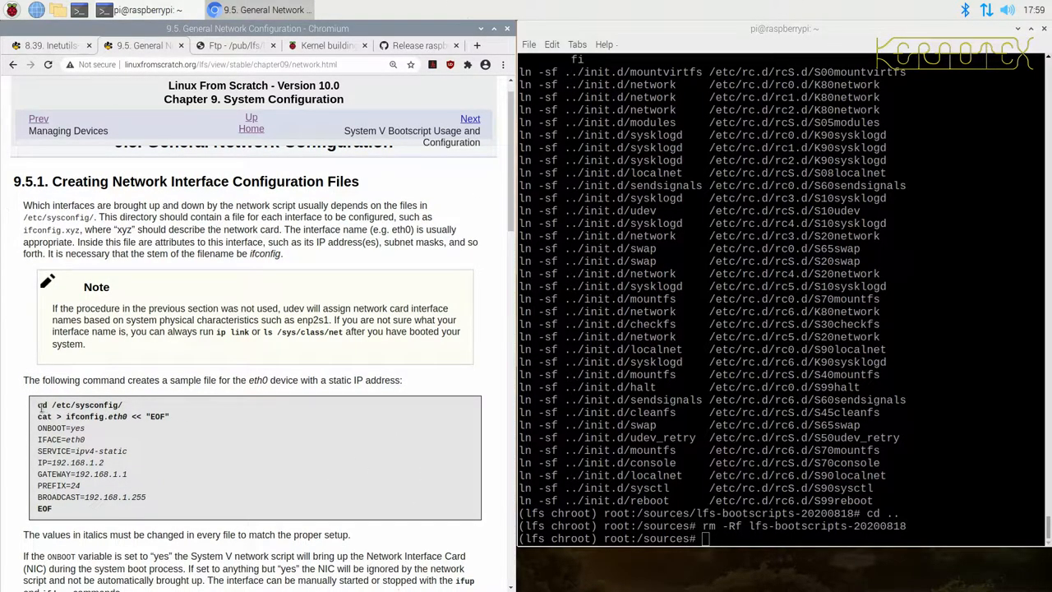
# - Create /etc/sysconfig/ifconfig.eth0 from the book's heredoc and change its IP to end in .0.200 in vi
pyautogui.moveTo(38, 404); pyautogui.dragTo(53, 509)
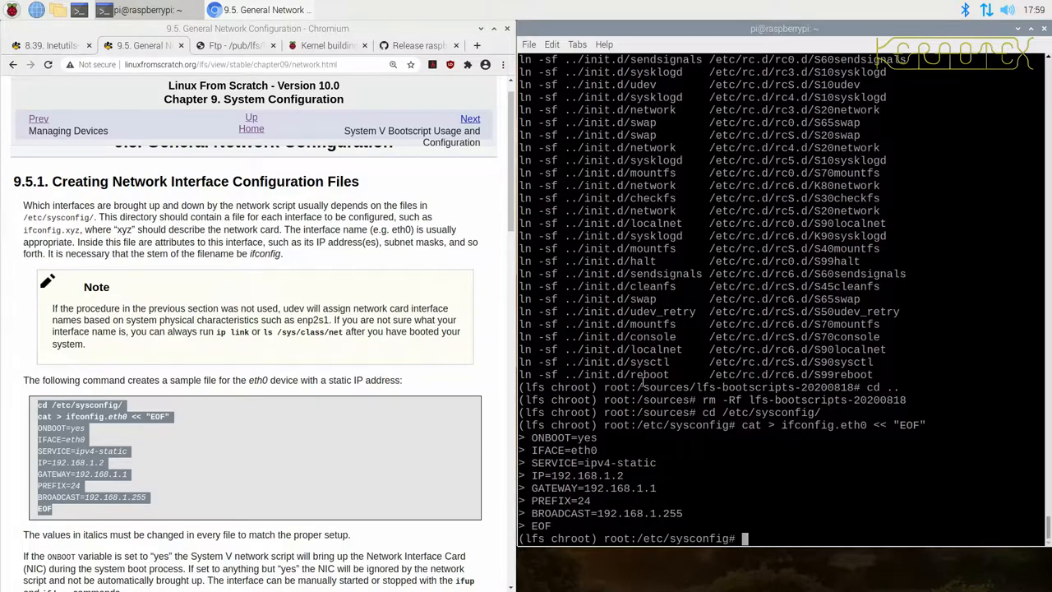
pyautogui.write('vi /etc/sysconfig/')
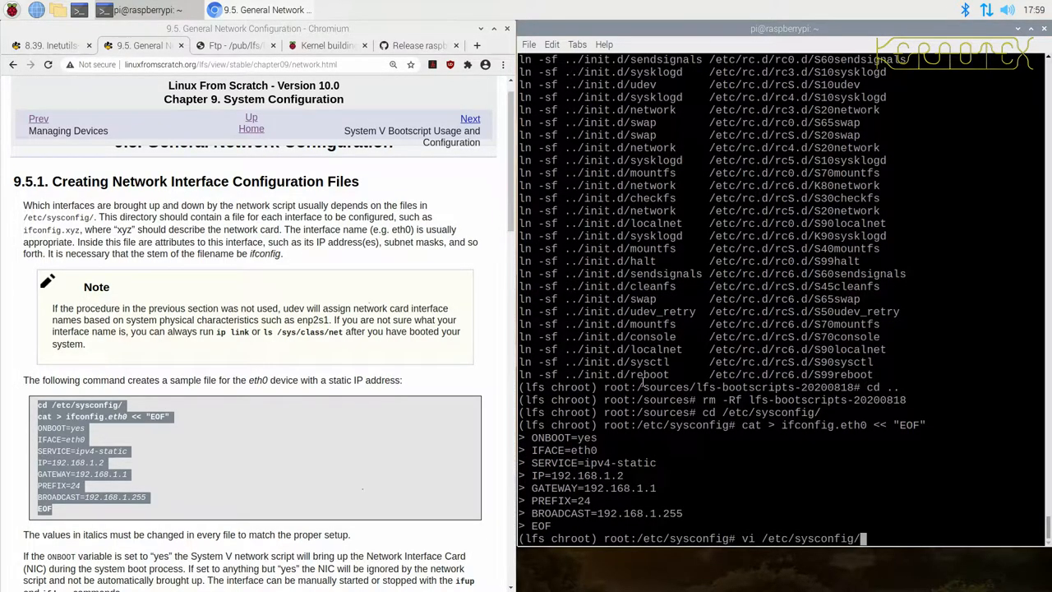
pyautogui.write('ifconfig.eth0')
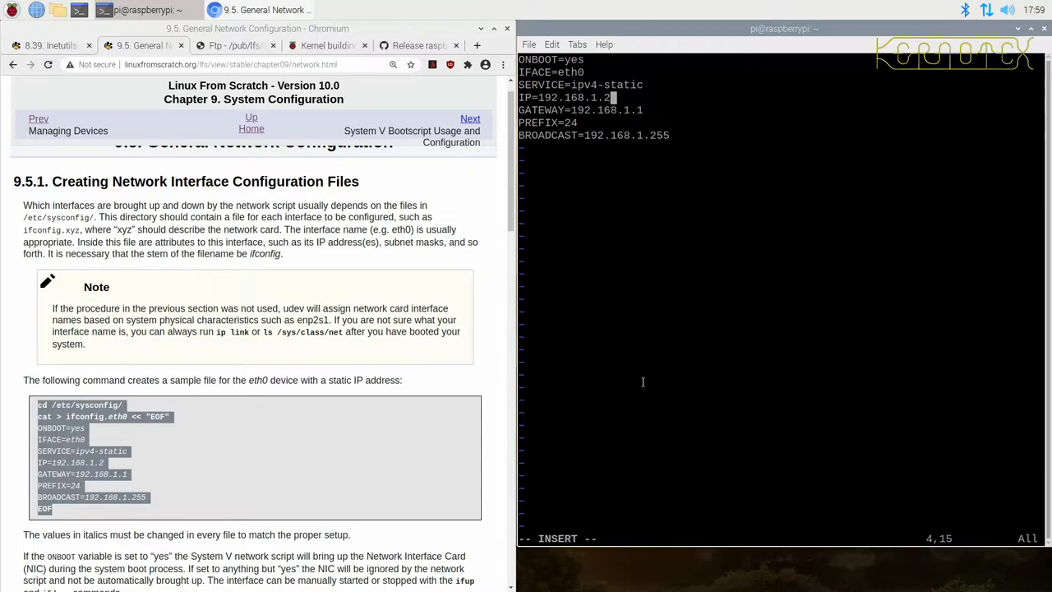
pyautogui.press('BackSpace')
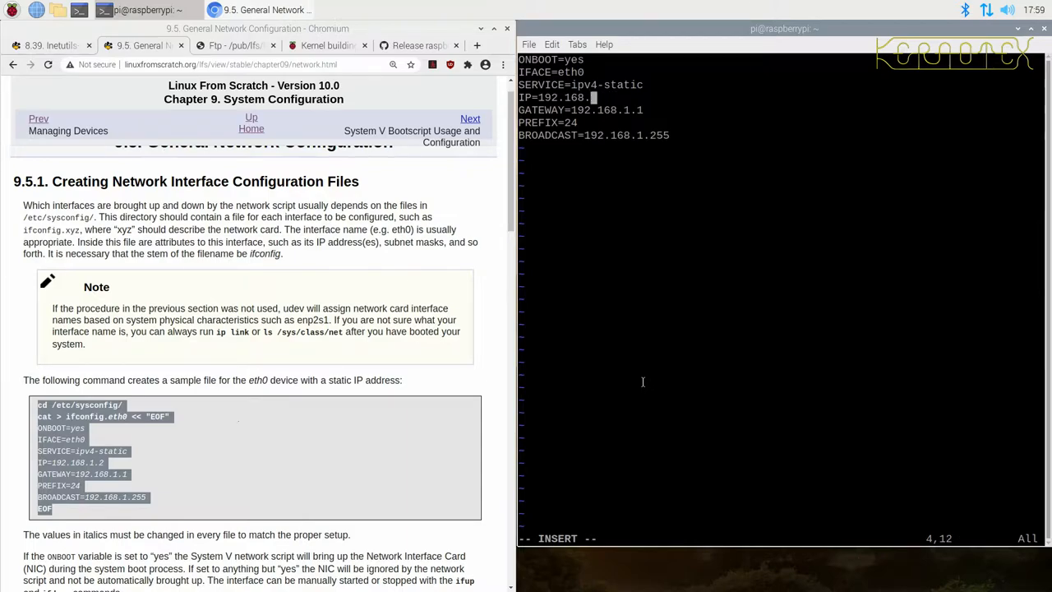
pyautogui.write('0')
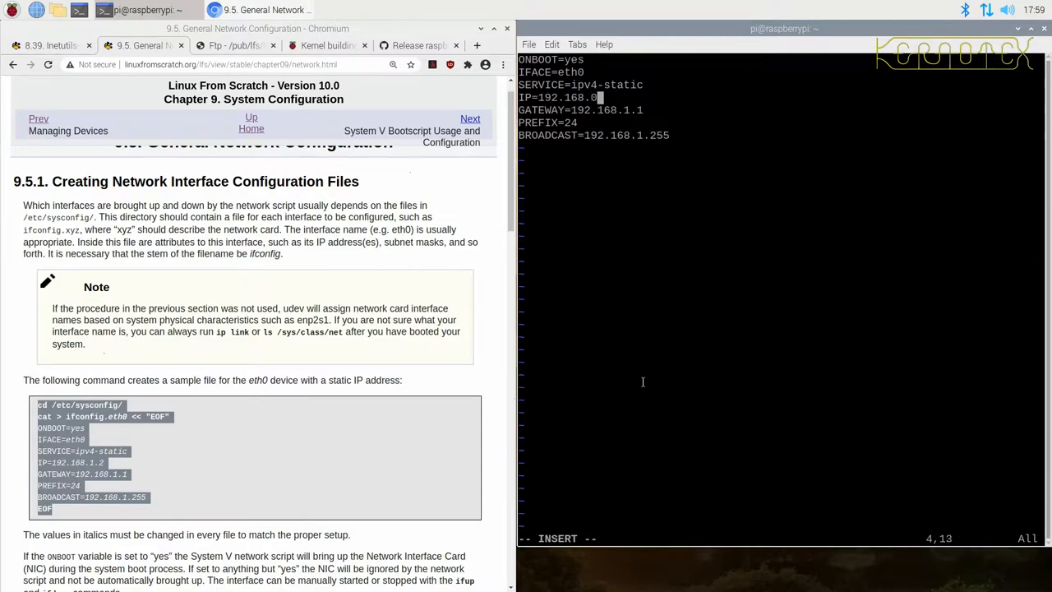
pyautogui.write('200')
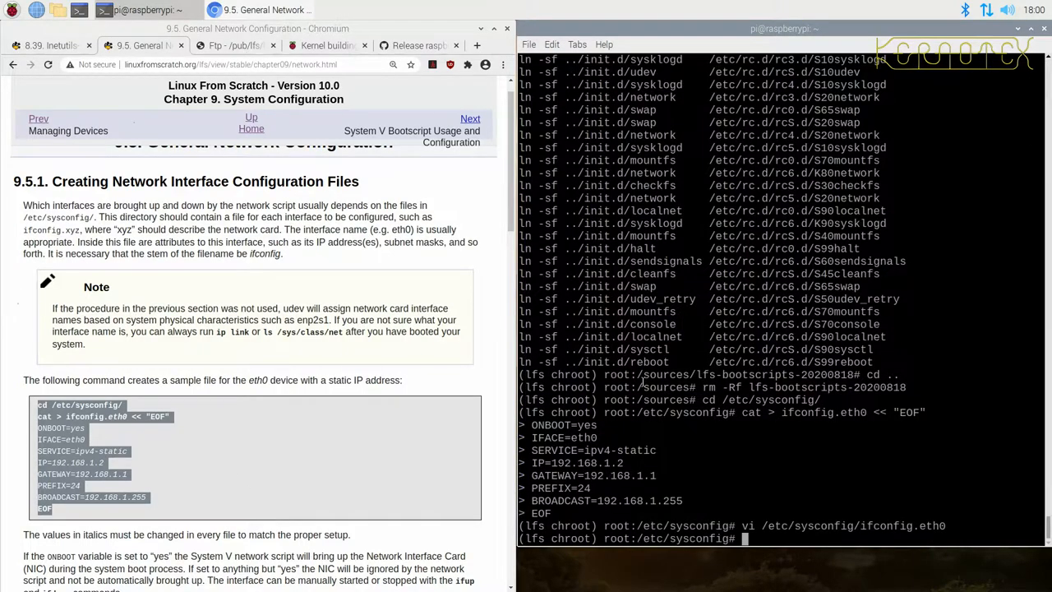
# - Create /etc/resolv.conf from the book's template and reopen it in vi
pyautogui.scroll(-3)
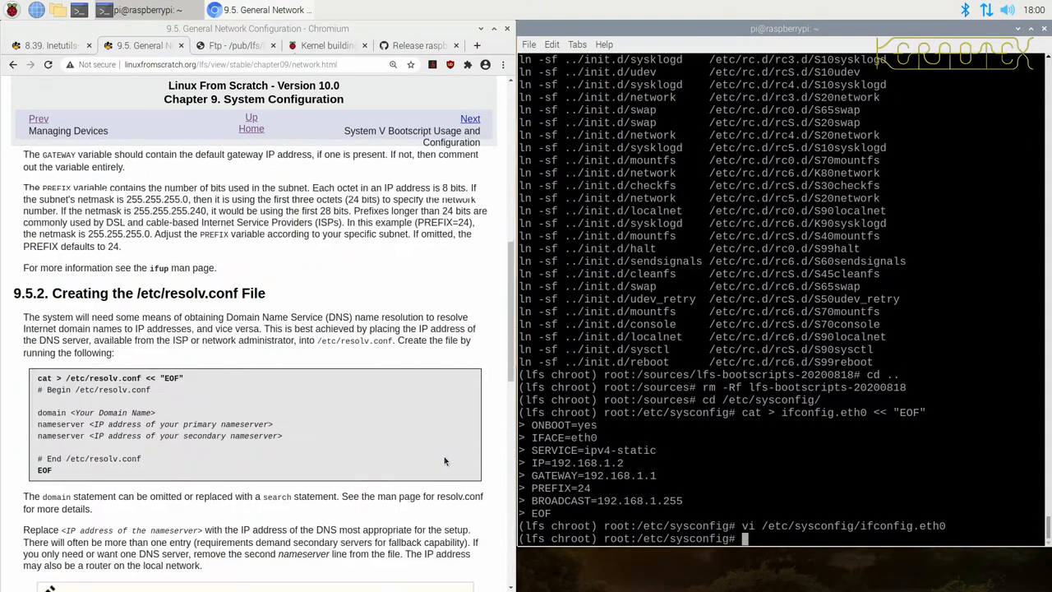
pyautogui.scroll(-3)
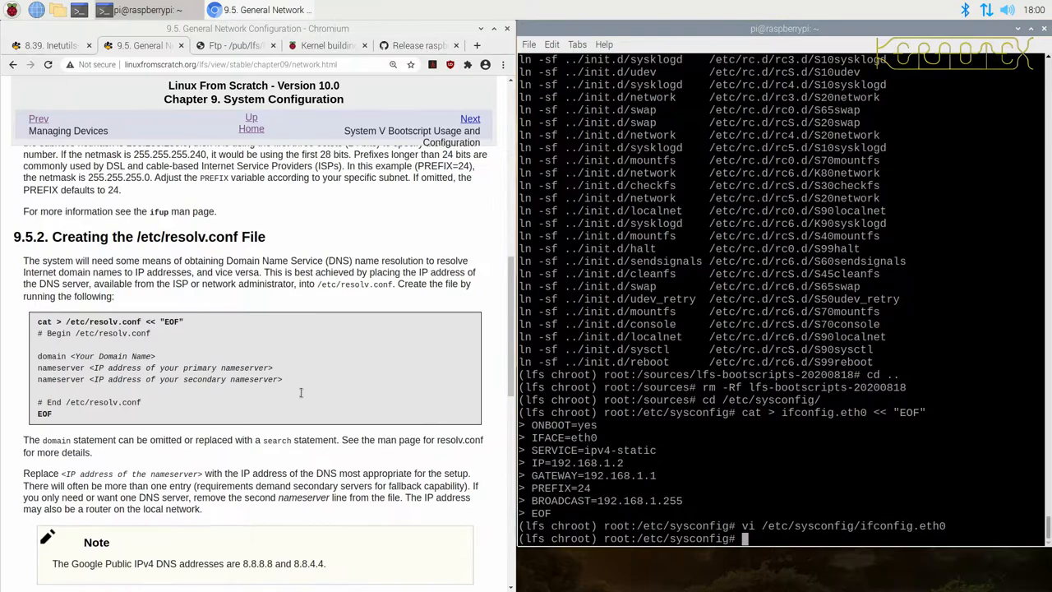
pyautogui.moveTo(37, 321); pyautogui.dragTo(286, 378)
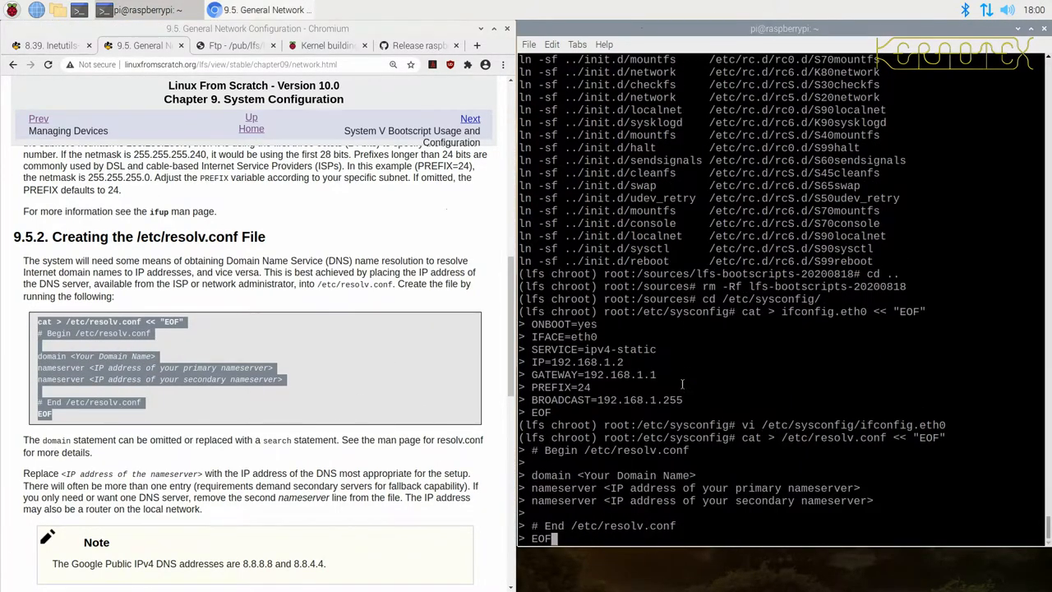
pyautogui.press('Return')
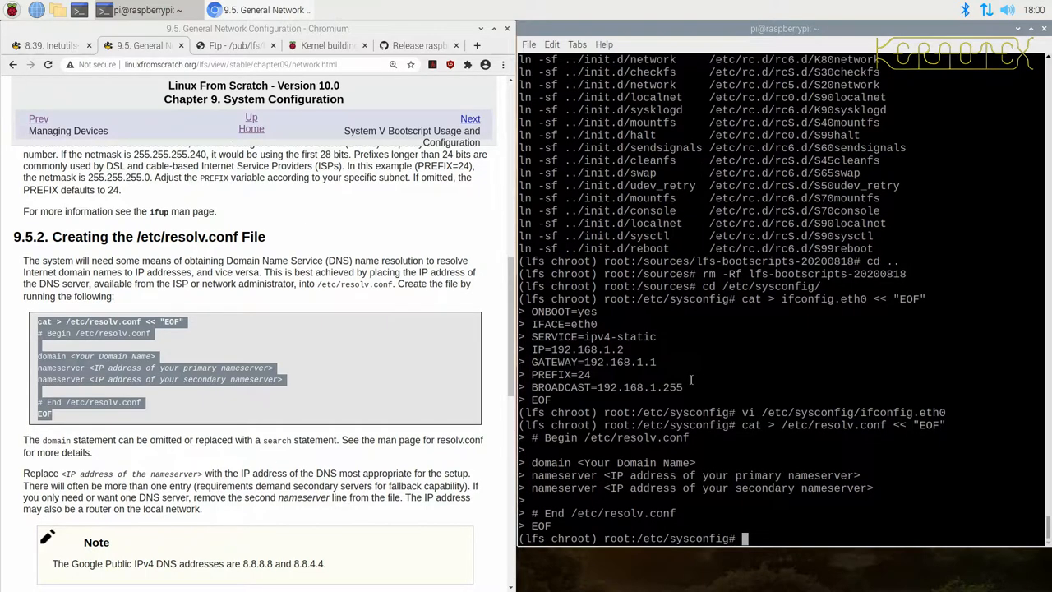
pyautogui.press('Return')
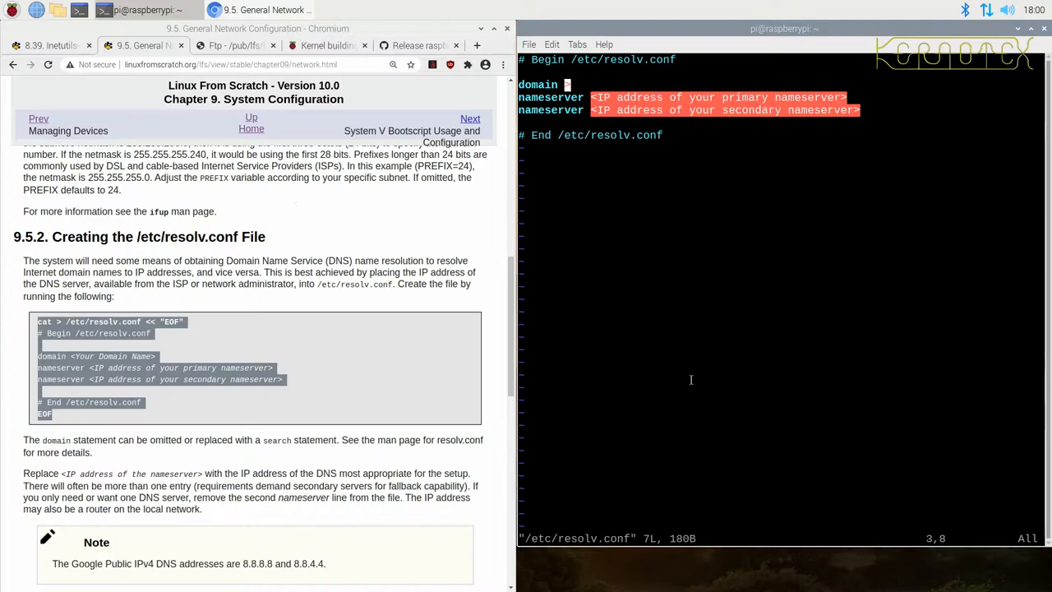
# - Set domain mynet.org and nameserver 192.168.0.8 in resolv.conf
pyautogui.write('my')
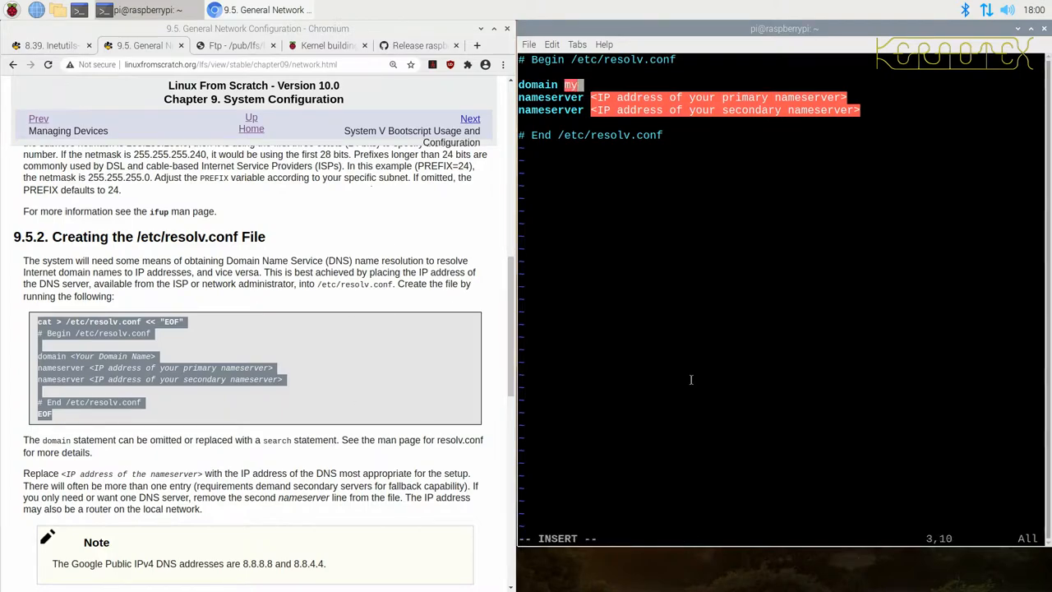
pyautogui.write('net.org')
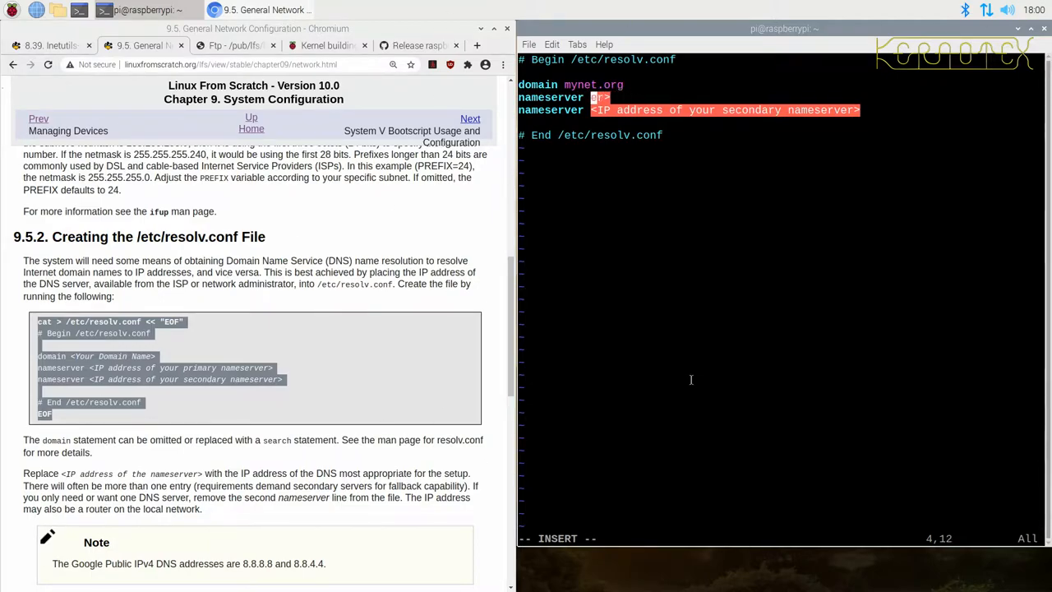
pyautogui.press('BackSpace')
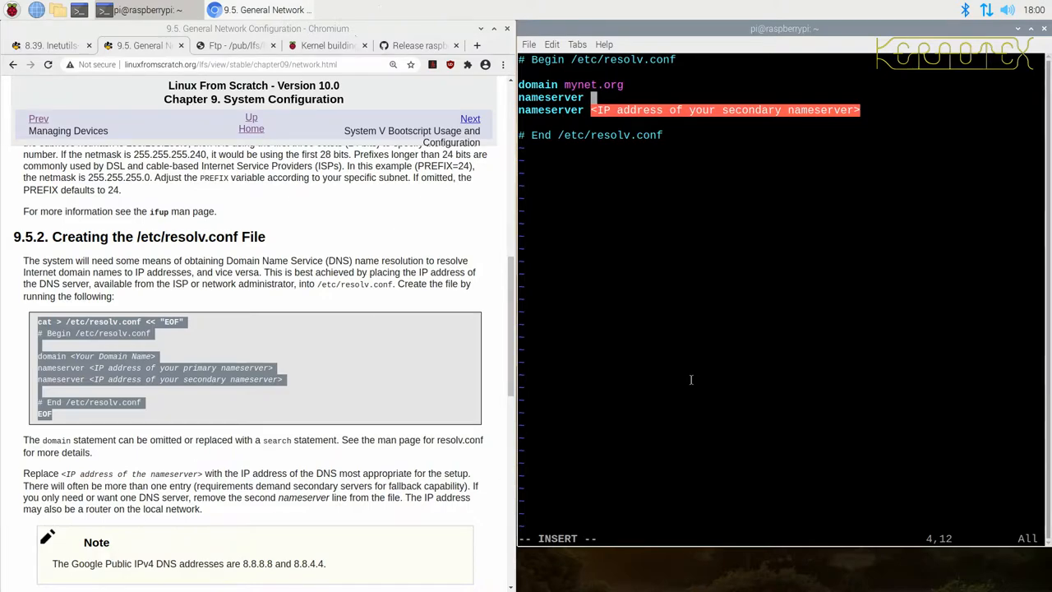
pyautogui.write('192.168')
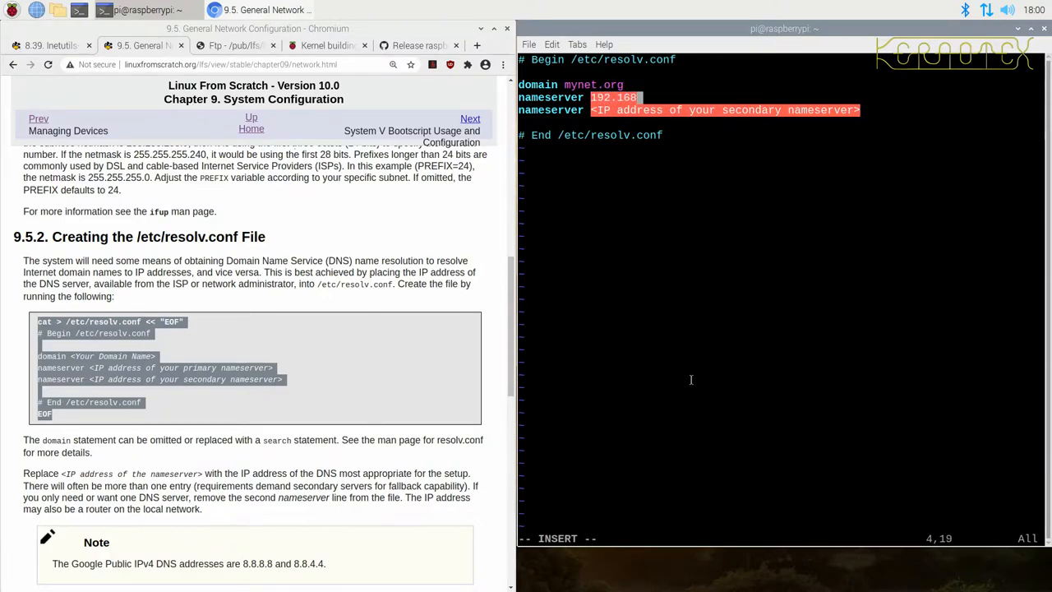
pyautogui.write('.0.8')
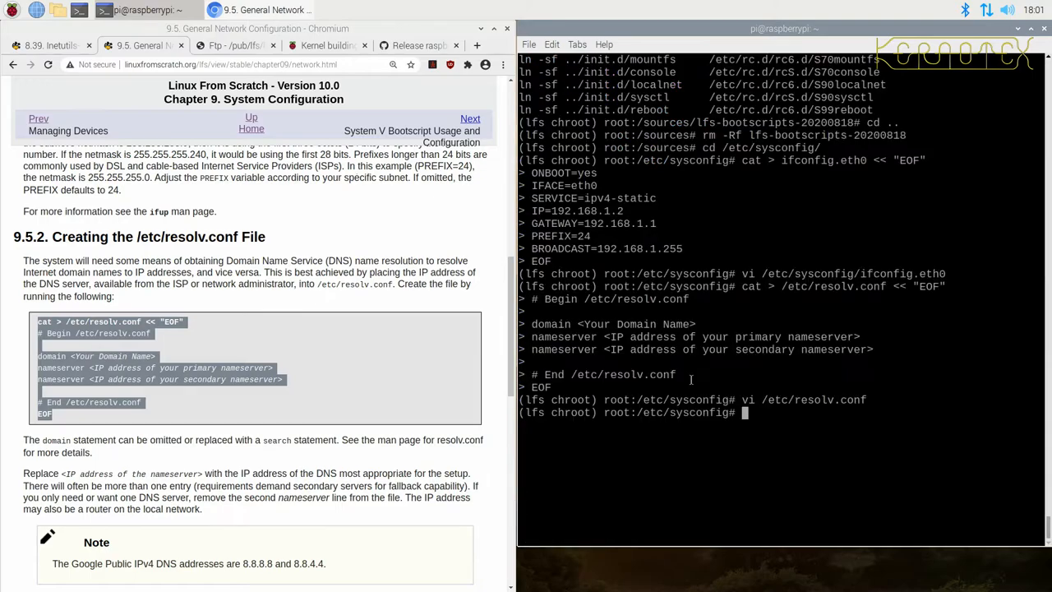
# - Write the hostname rpi400 into /etc/hostname with echo
pyautogui.scroll(-3)
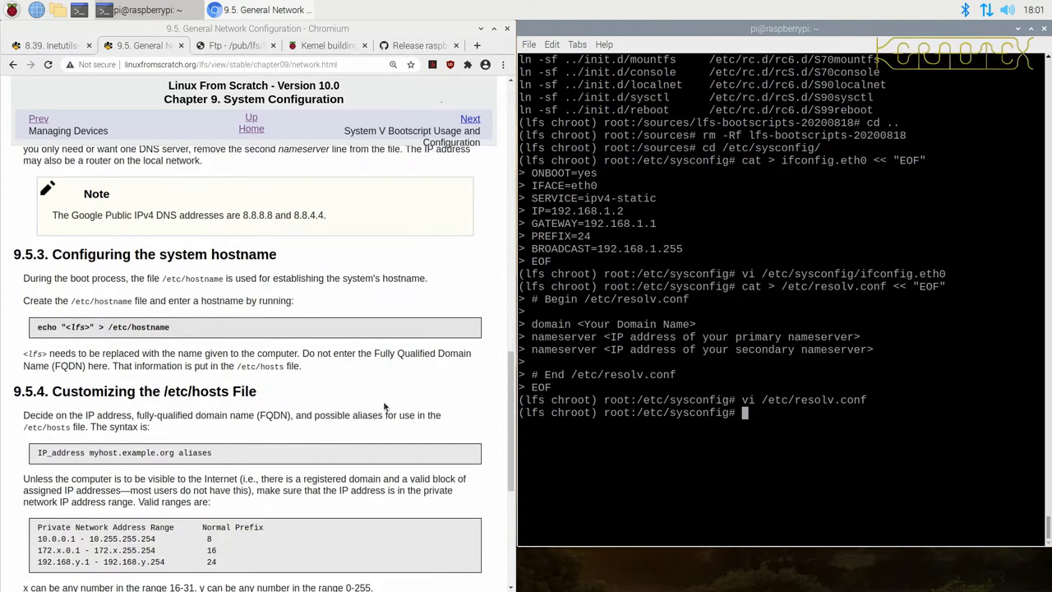
pyautogui.doubleClick(102, 327)
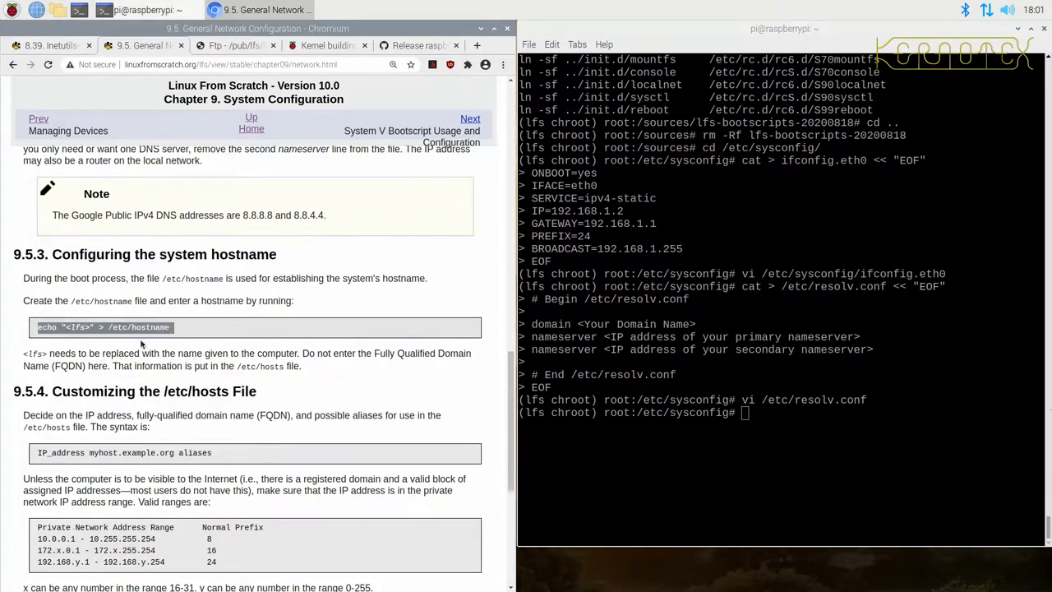
pyautogui.write('echo "<lfs>" > /etc/hostname')
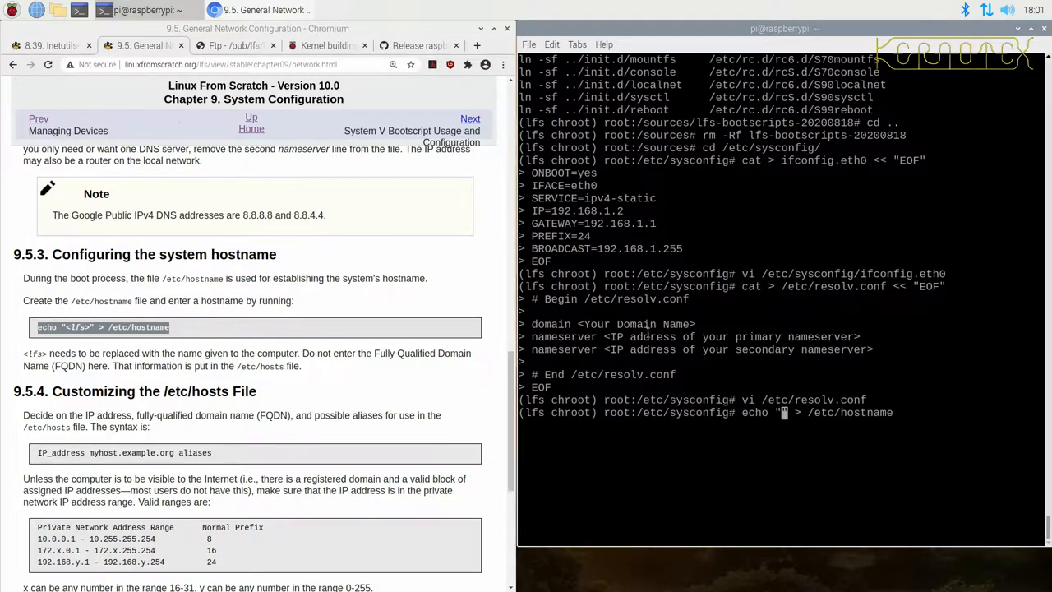
pyautogui.write('RPI')
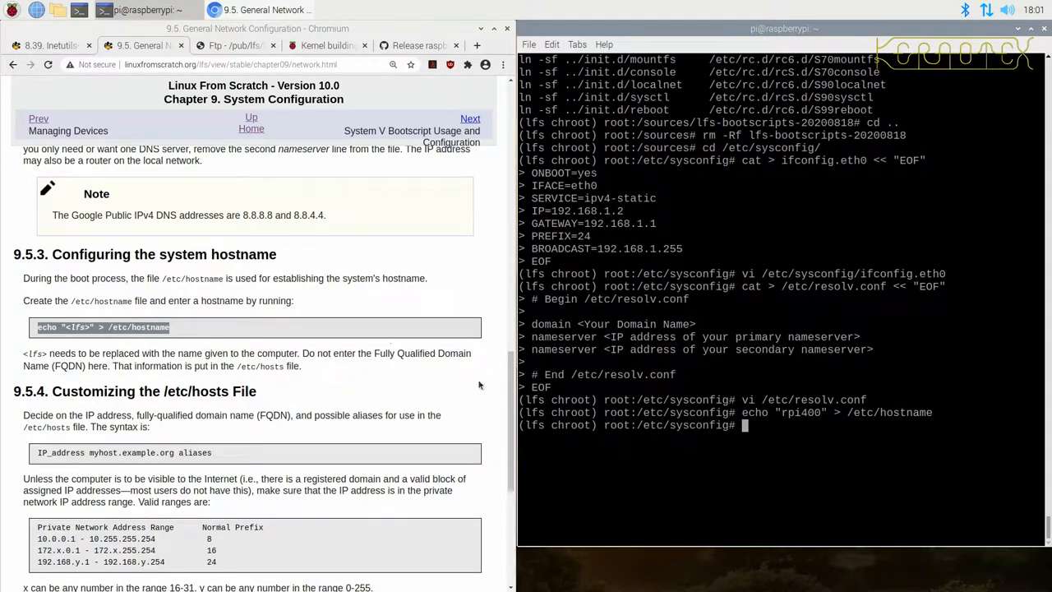
pyautogui.scroll(-3)
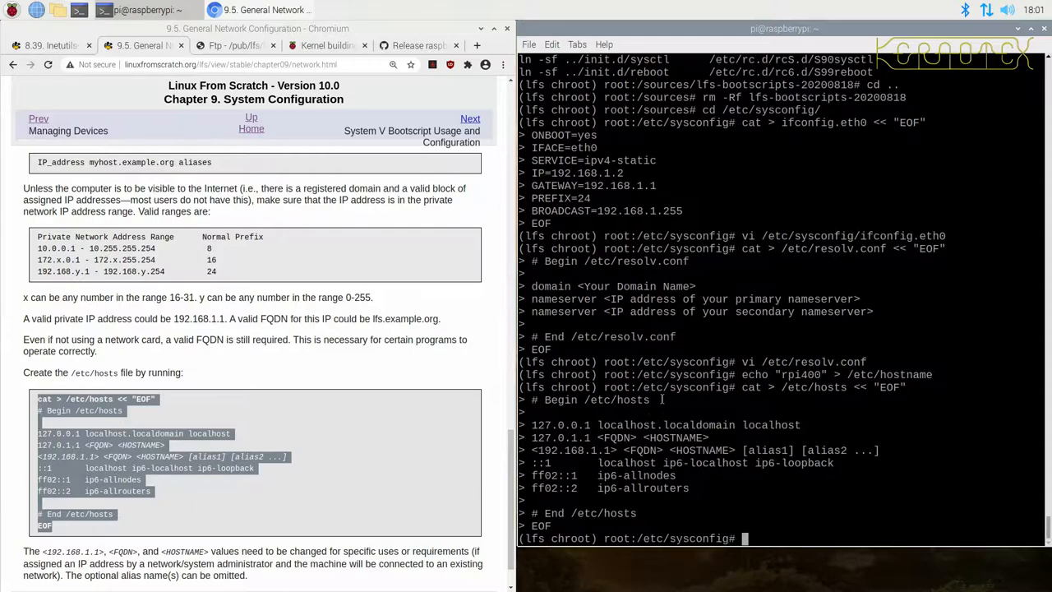
# - Create /etc/hosts from the template and enter rpi400.mynet.org as the FQDN in vi
pyautogui.write('vi')
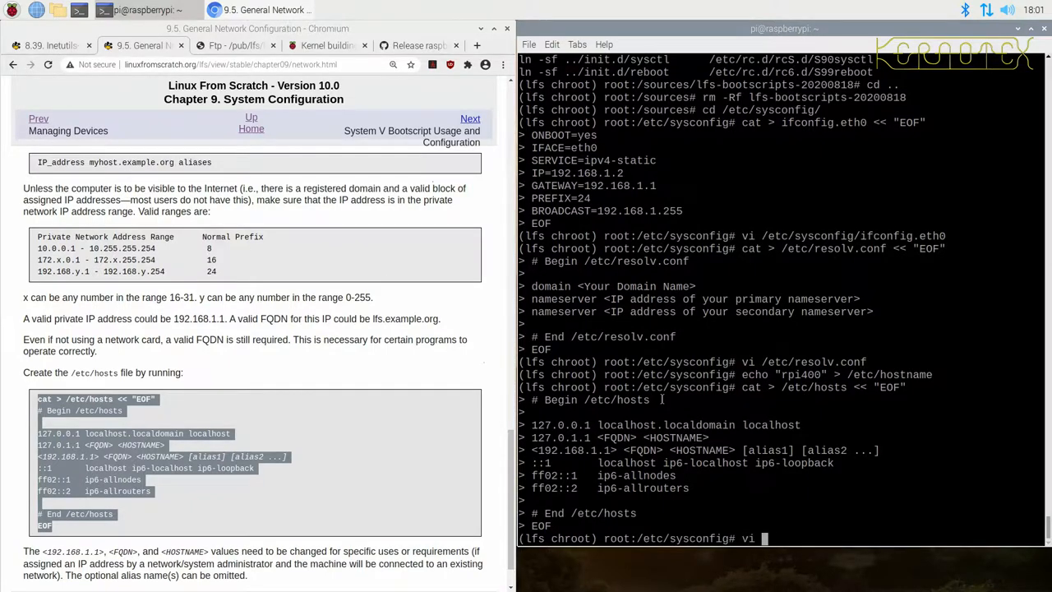
pyautogui.write('/etc/hosts')
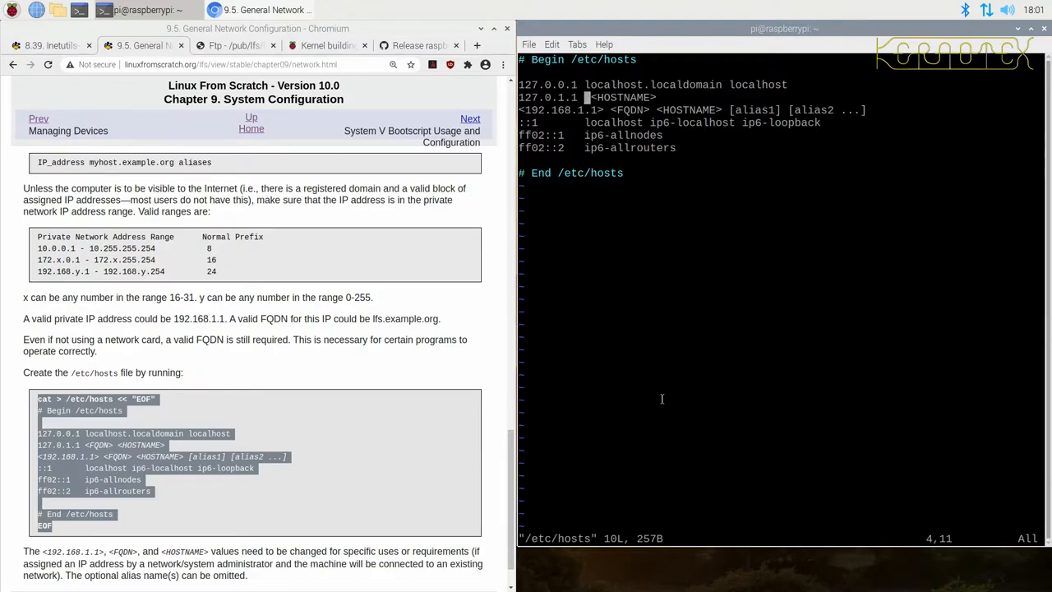
pyautogui.press('i')
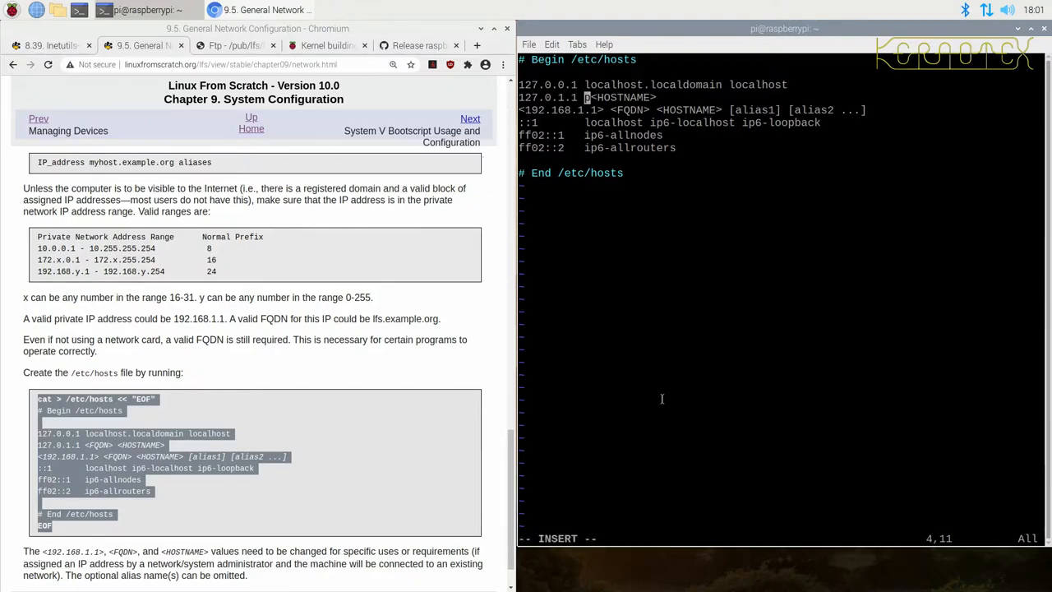
pyautogui.write('4')
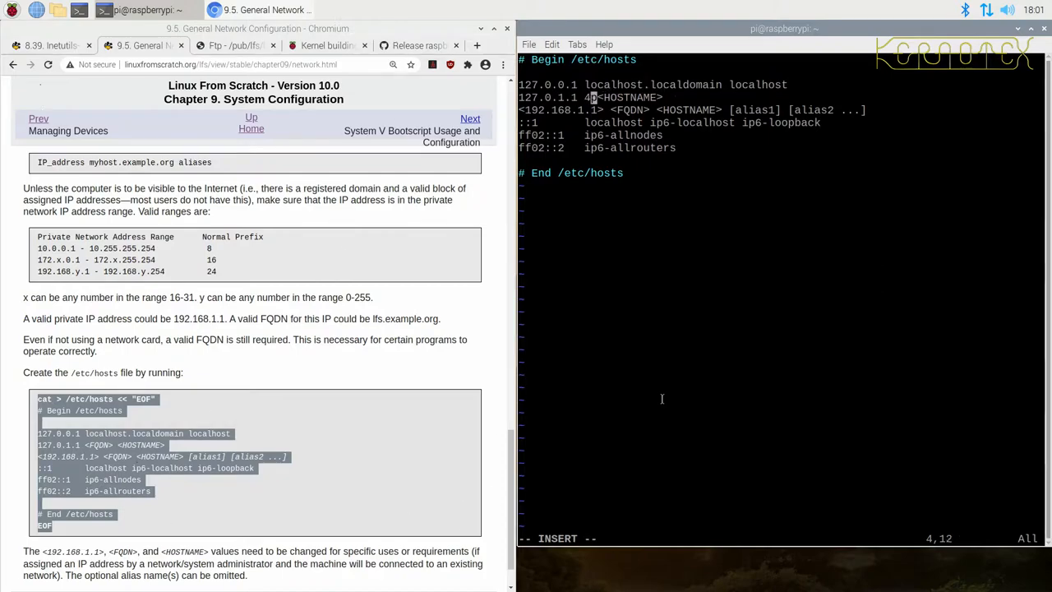
pyautogui.press('BackSpace')
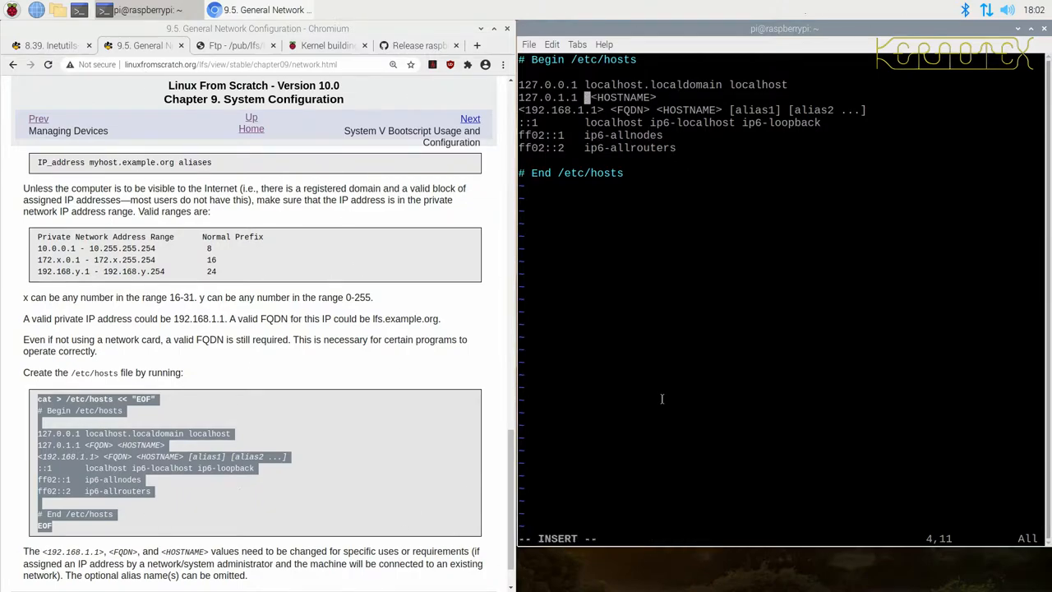
pyautogui.write('rpi4')
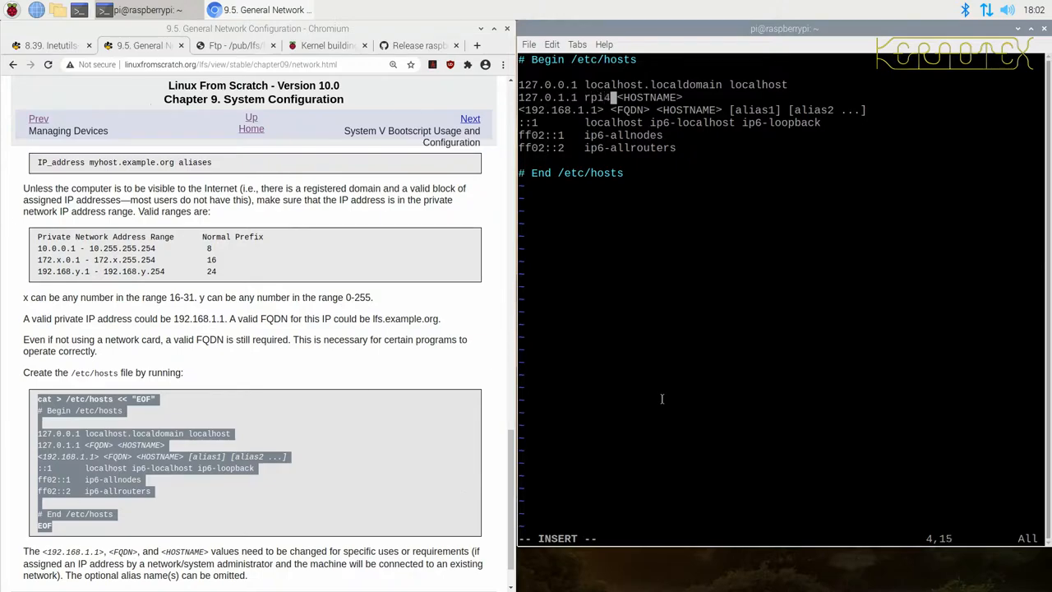
pyautogui.write('00.m')
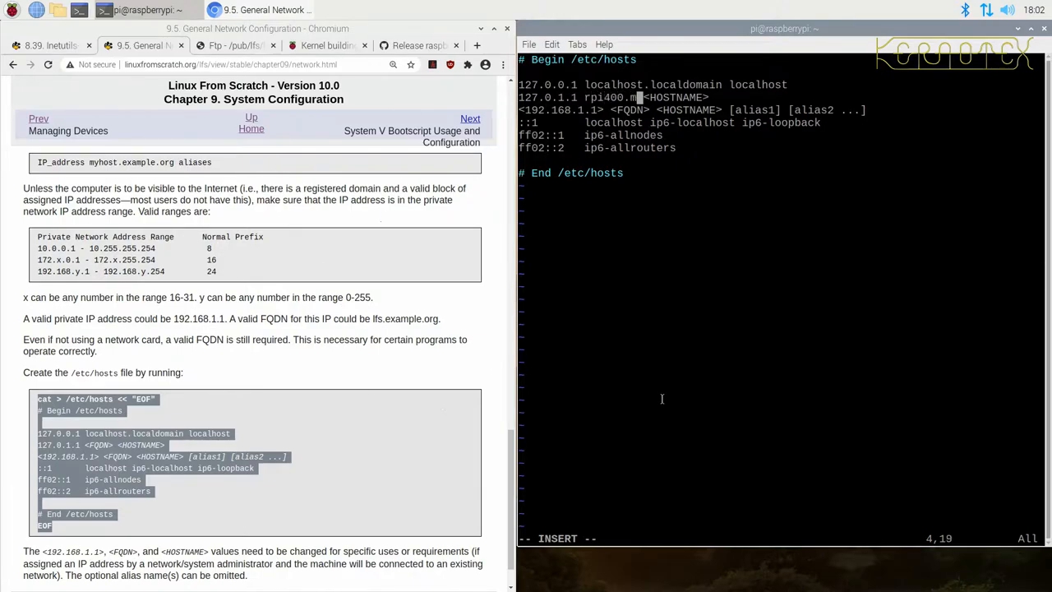
pyautogui.write('ynet.org')
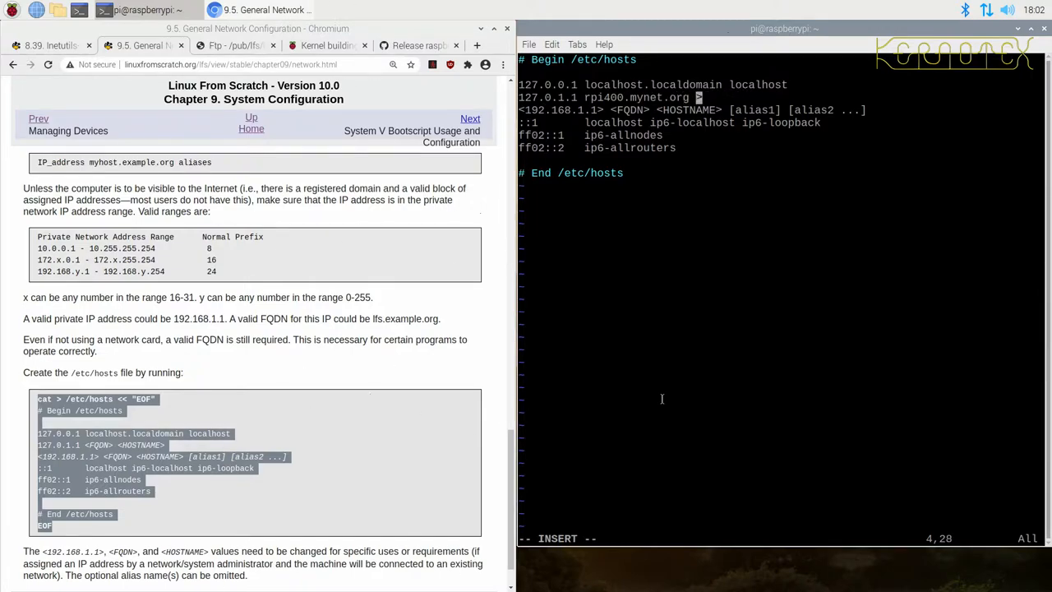
# - Fill the rpi400 alias and 192.168.0.200 rpi400.mynet.org line in /etc/hosts and finish editing
pyautogui.write('rpi400')
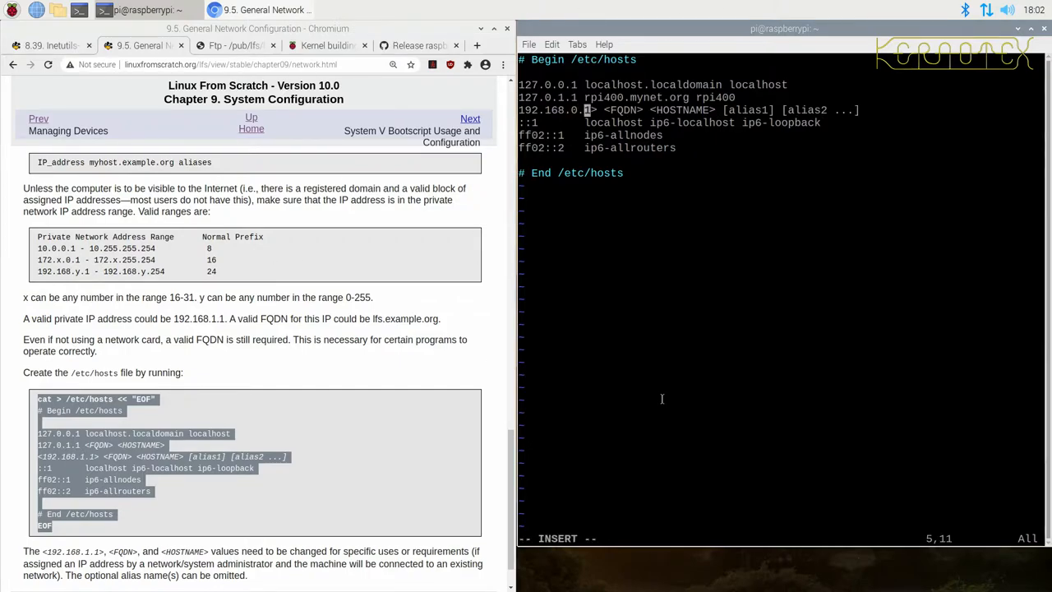
pyautogui.write('200')
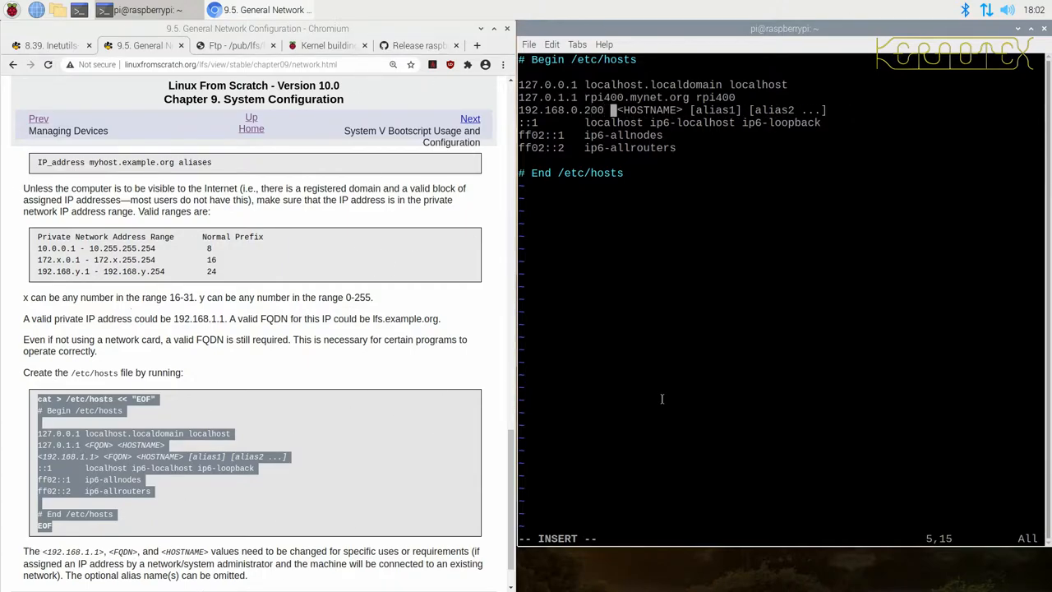
pyautogui.write('rpi400.mynet.org')
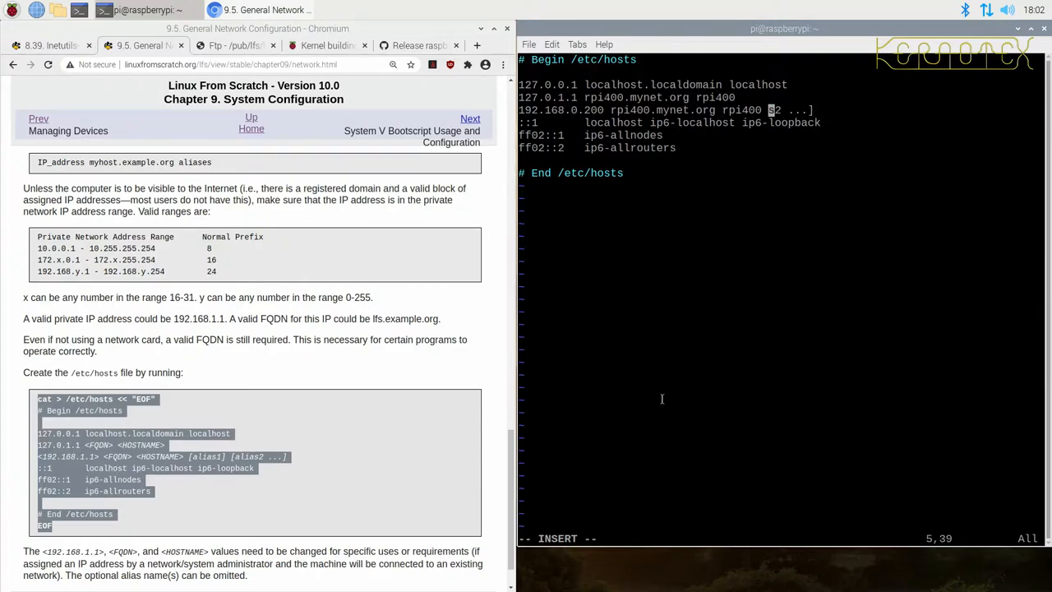
pyautogui.press('BackSpace')
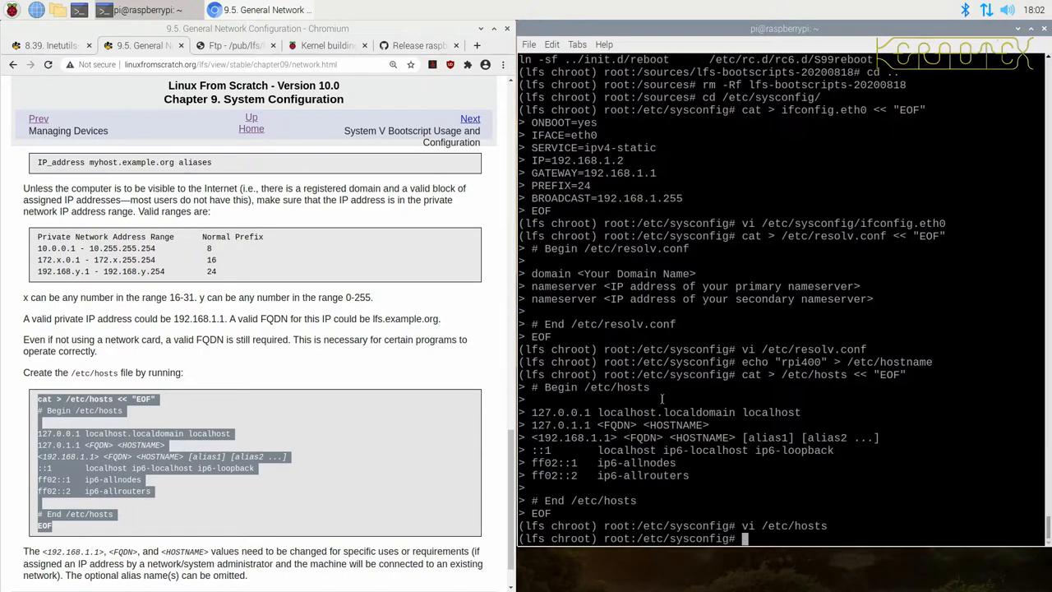
# - Paste the book's cat > /etc/inittab heredoc to create the System V inittab
pyautogui.scroll(-3)
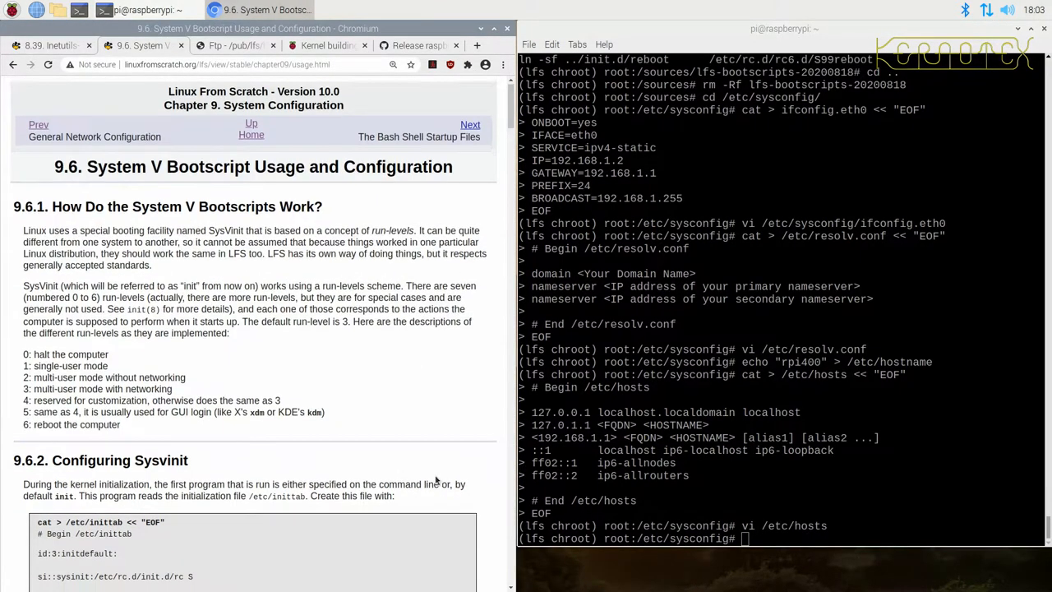
pyautogui.scroll(-3)
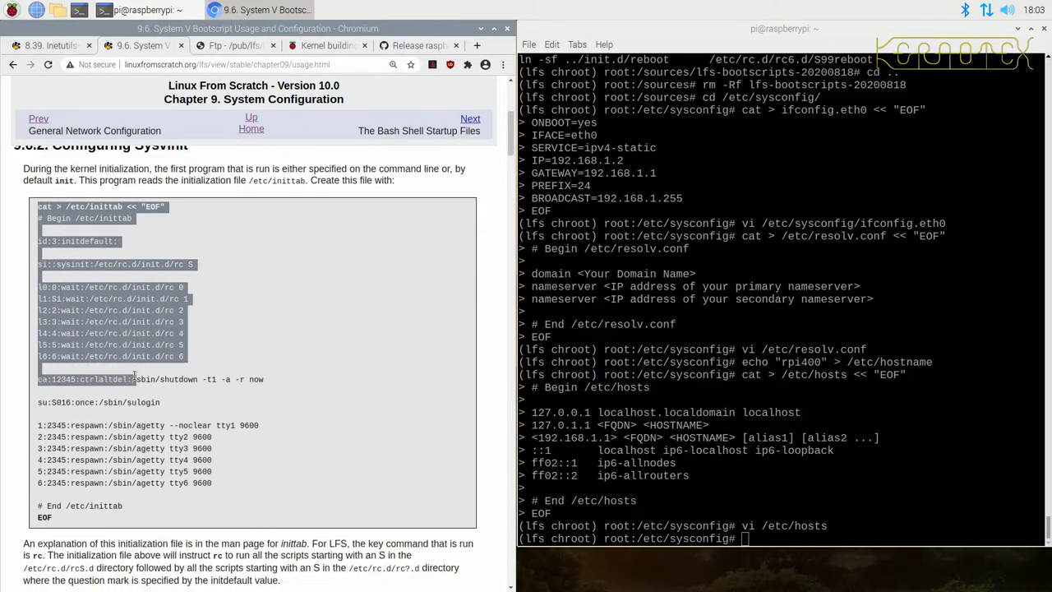
pyautogui.scroll(-3)
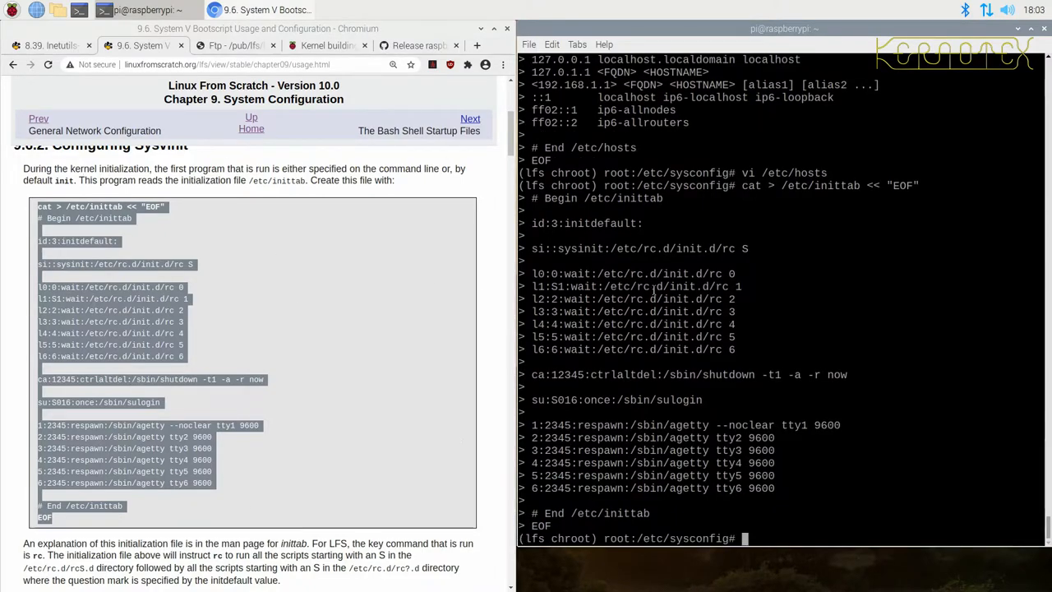
pyautogui.moveTo(322, 155)
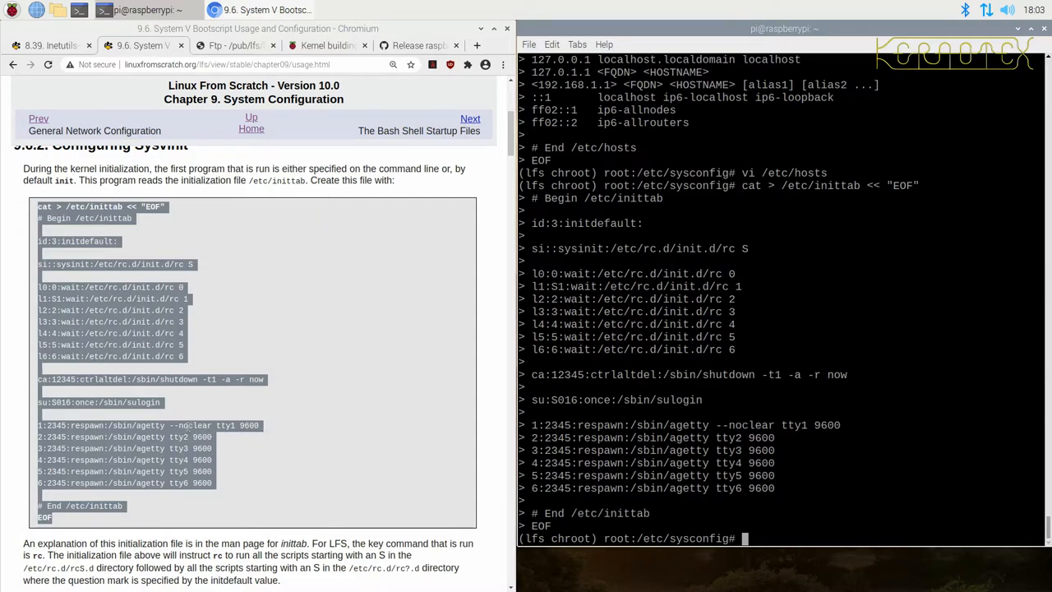
pyautogui.moveTo(217, 435)
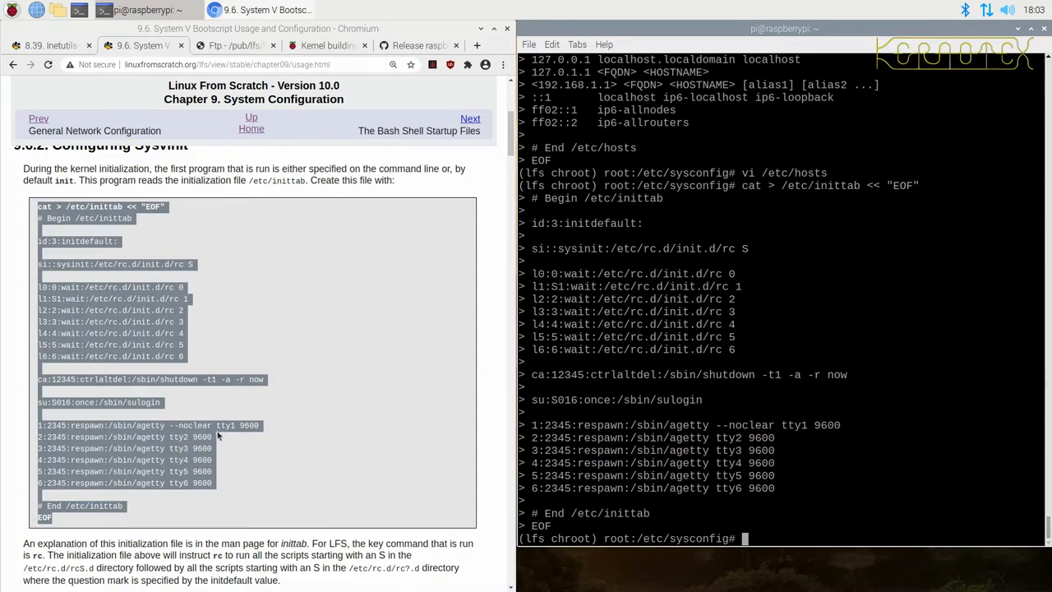
pyautogui.moveTo(205, 424)
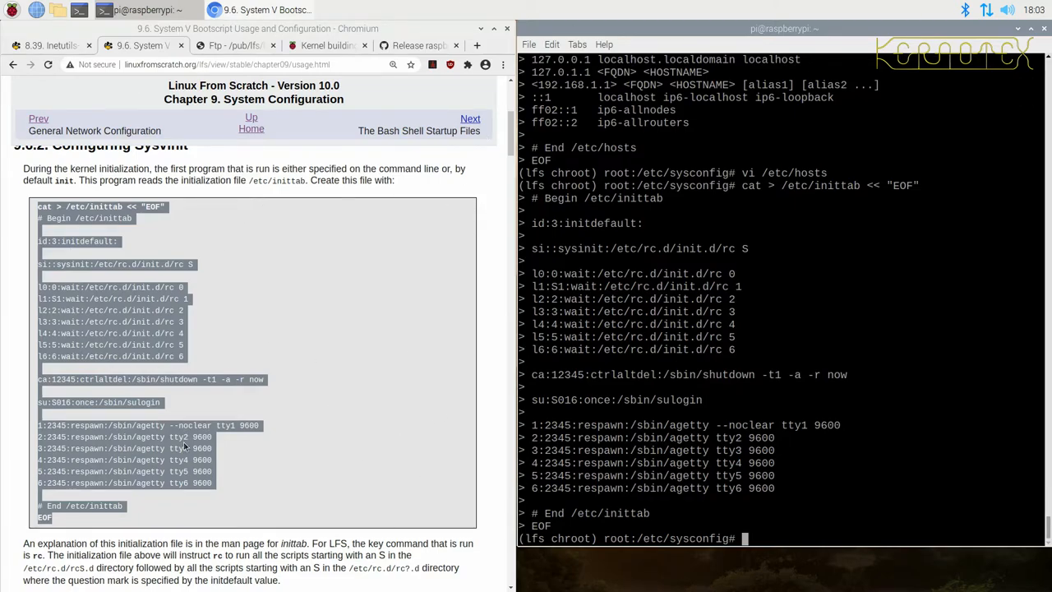
pyautogui.moveTo(201, 497)
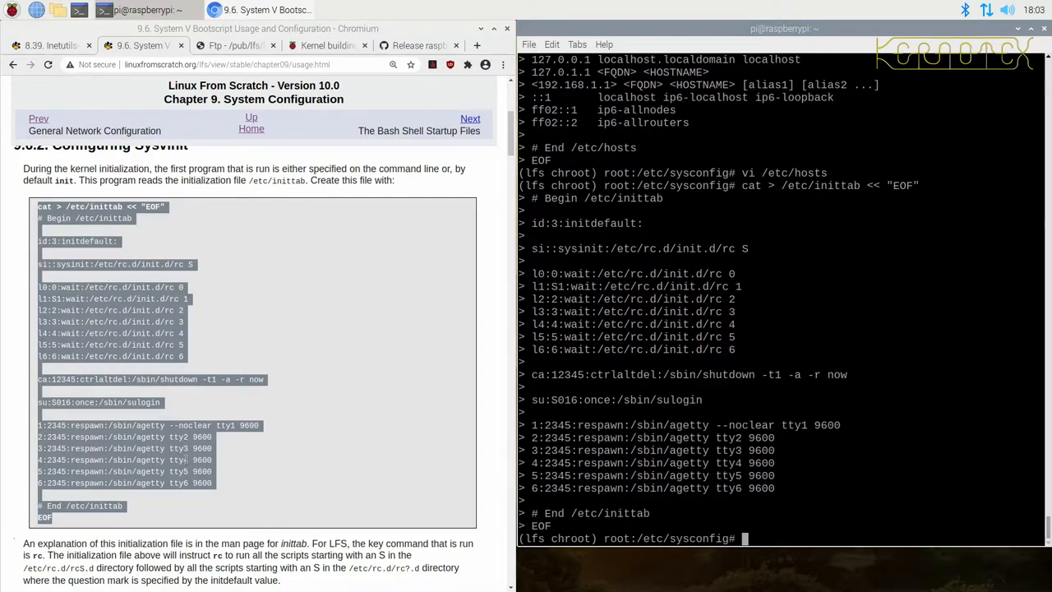
pyautogui.moveTo(256, 459)
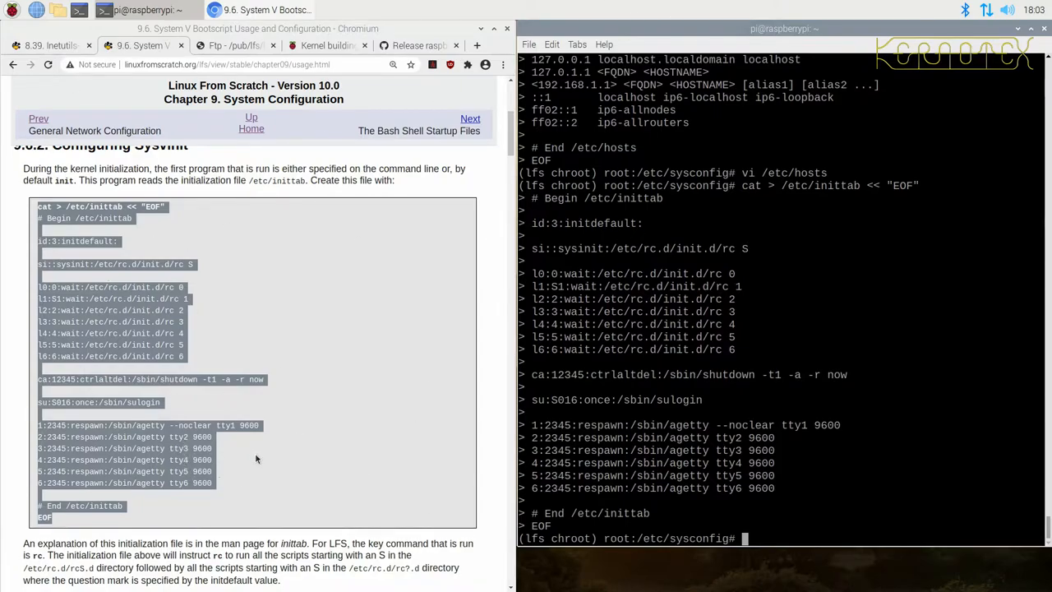
# - Create /etc/sysconfig/clock with UTC=1 from the book's heredoc and reopen it in vi
pyautogui.scroll(-3)
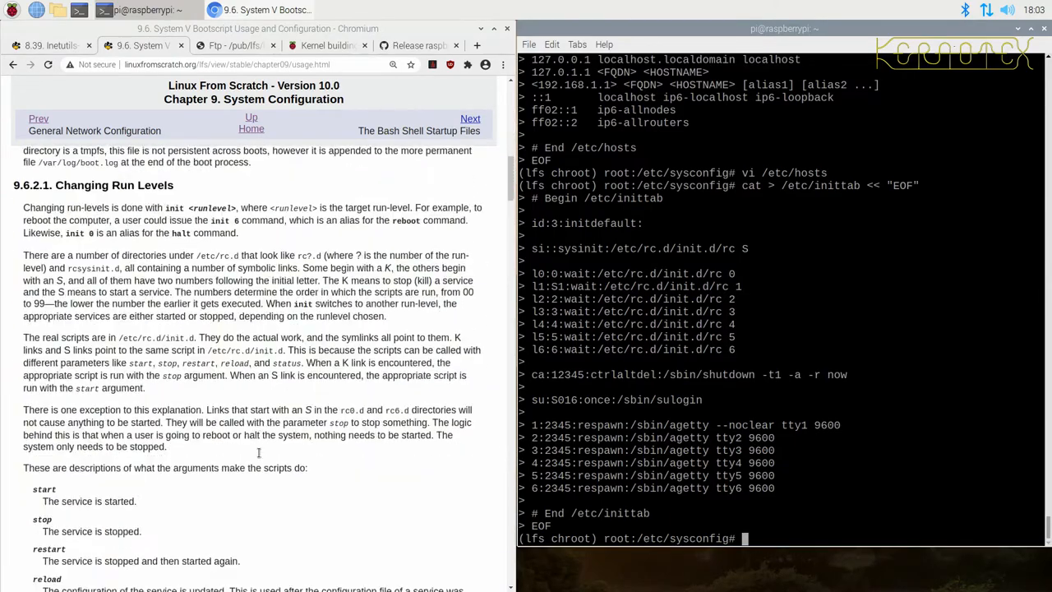
pyautogui.scroll(-3)
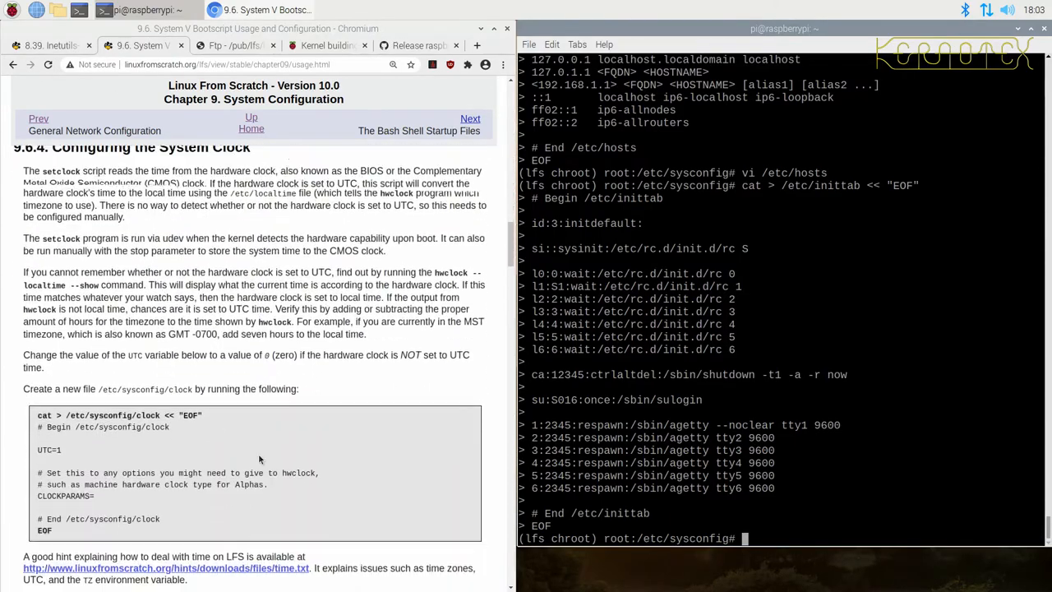
pyautogui.scroll(-3)
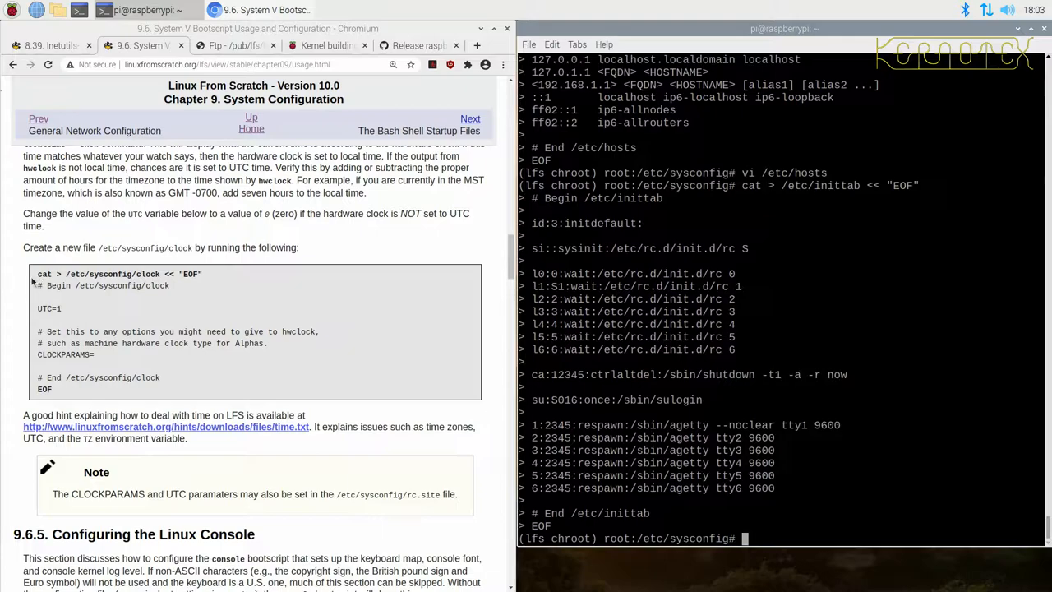
pyautogui.moveTo(38, 272); pyautogui.dragTo(93, 355)
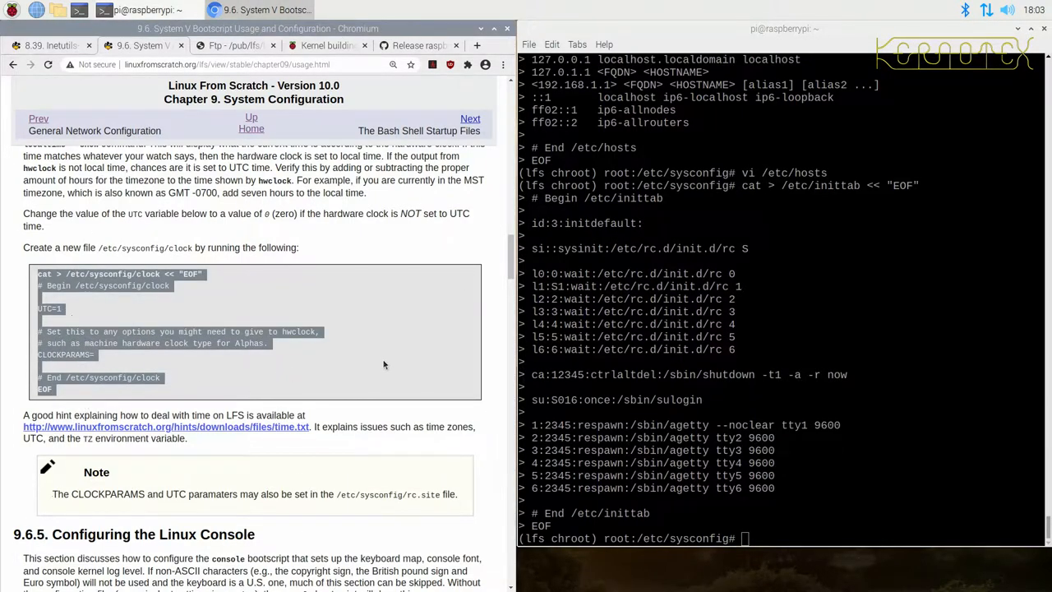
pyautogui.scroll(-3)
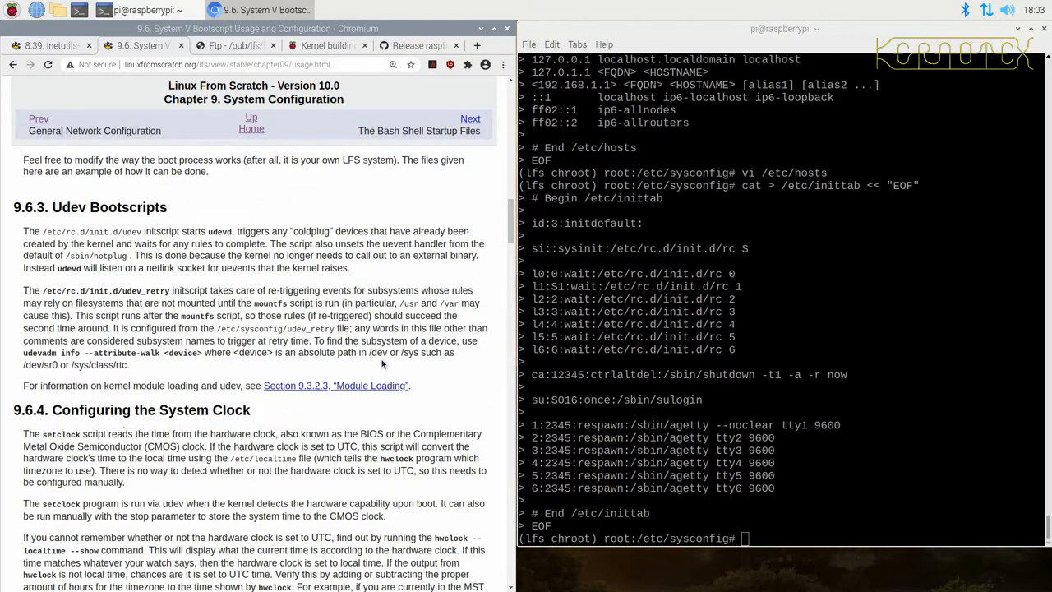
pyautogui.scroll(-3)
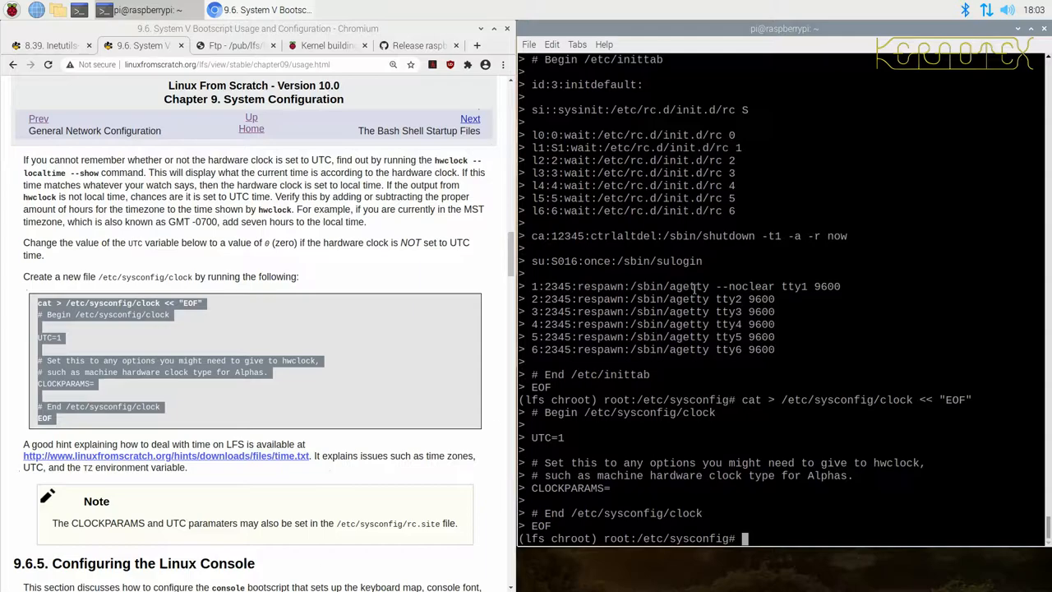
pyautogui.write('vi /etc/sysconfig/')
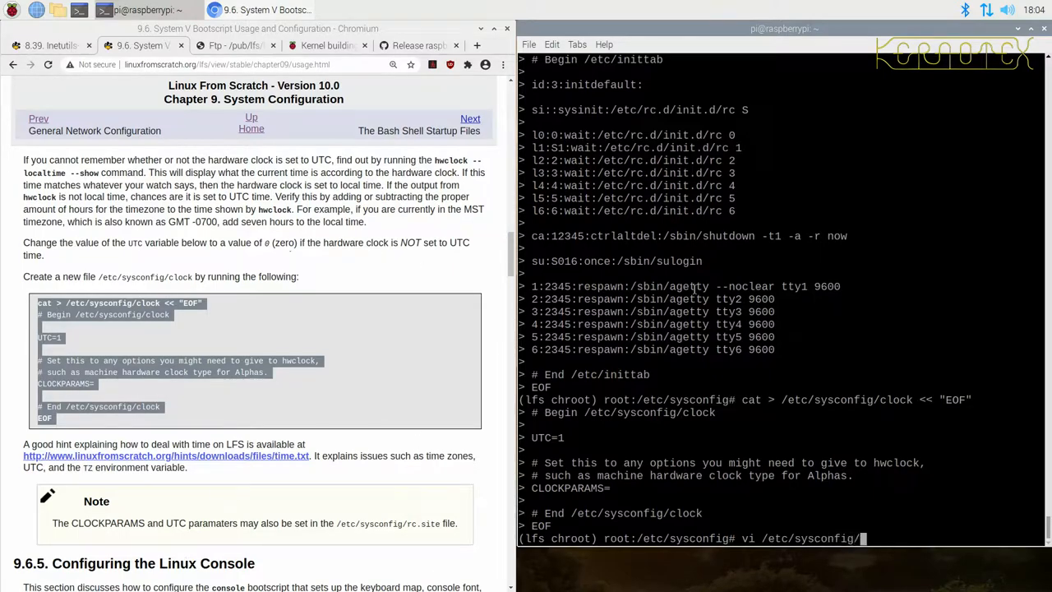
pyautogui.write('c')
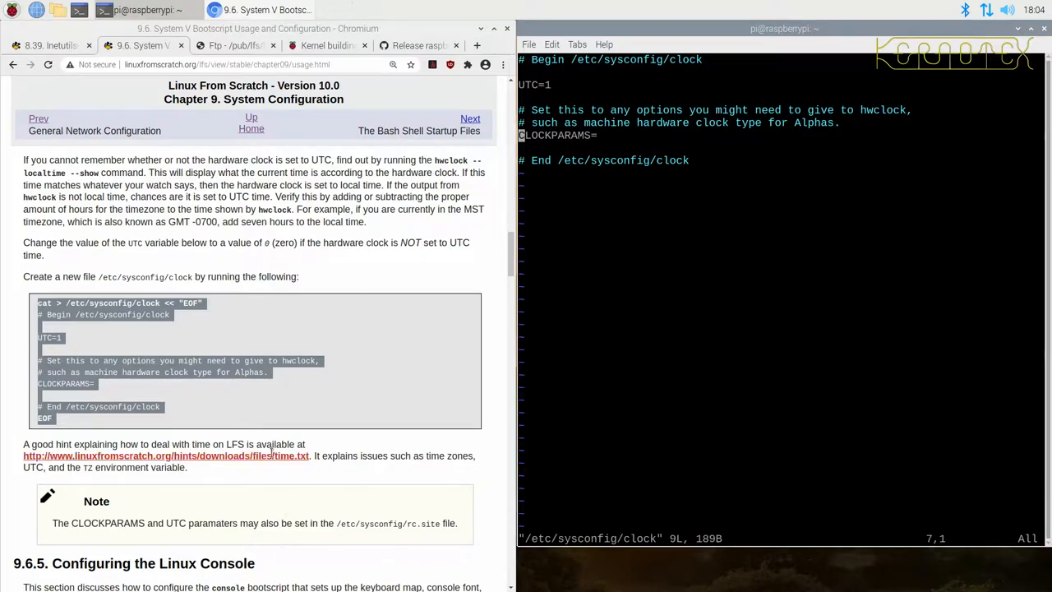
pyautogui.moveTo(378, 384)
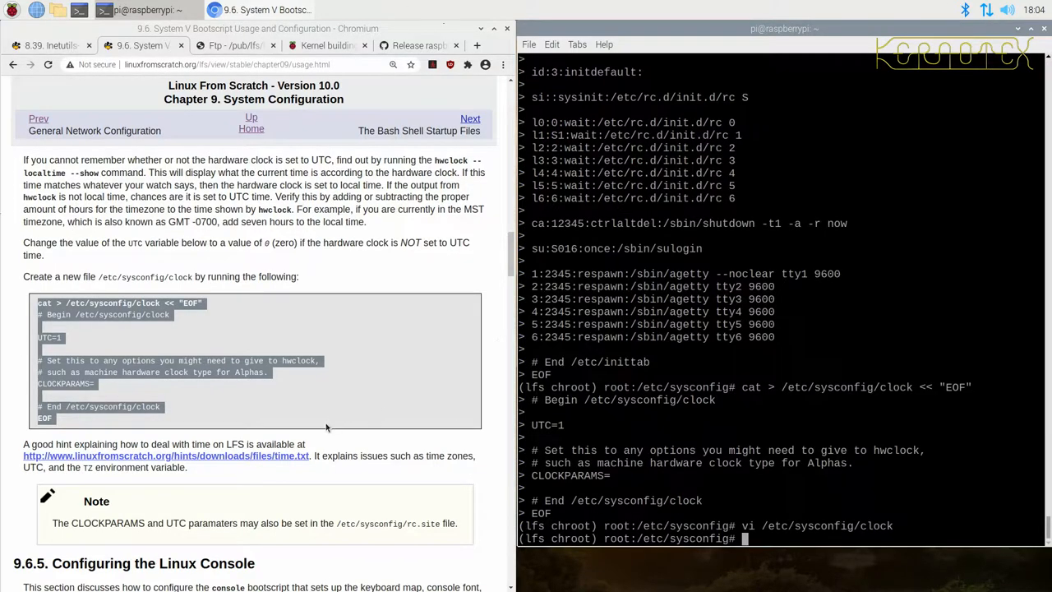
# - Create /etc/sysconfig/console from the Polish pl2/lat2a-16 example and insert LOGLEVEL="3" in vi
pyautogui.scroll(-3)
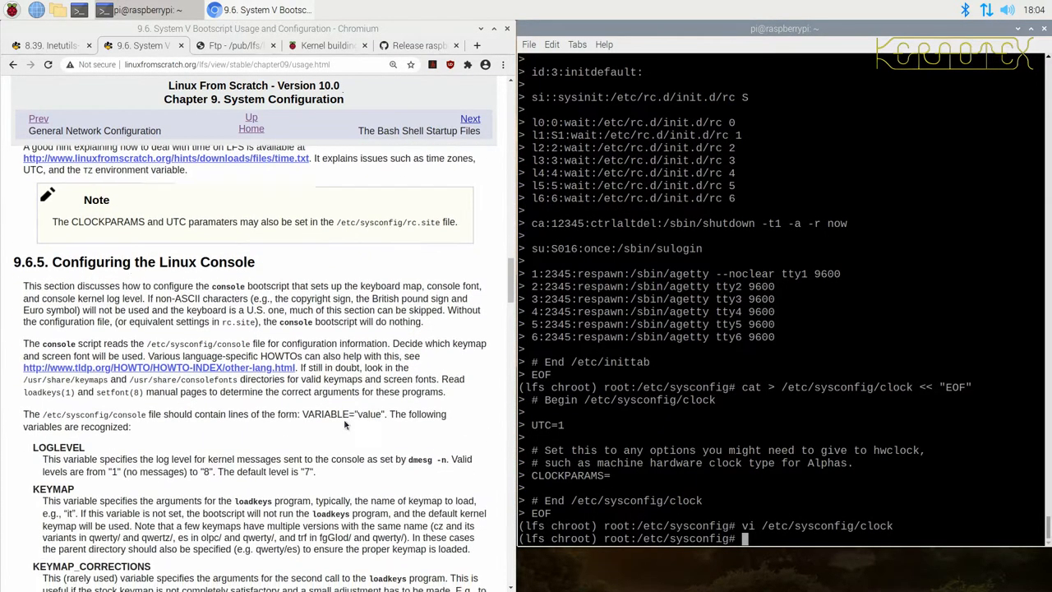
pyautogui.scroll(-3)
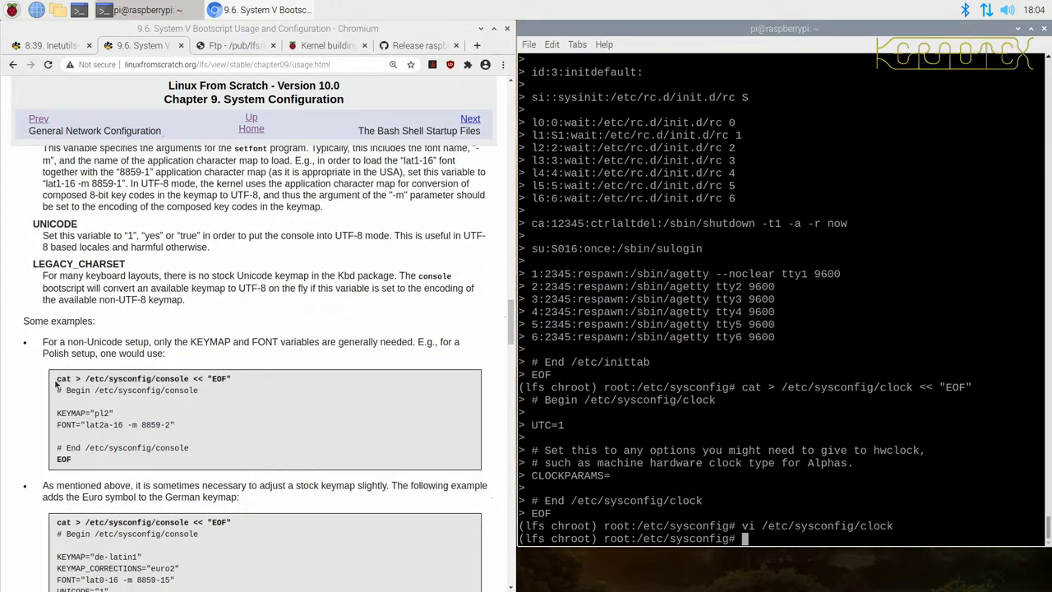
pyautogui.moveTo(55, 378); pyautogui.dragTo(74, 458)
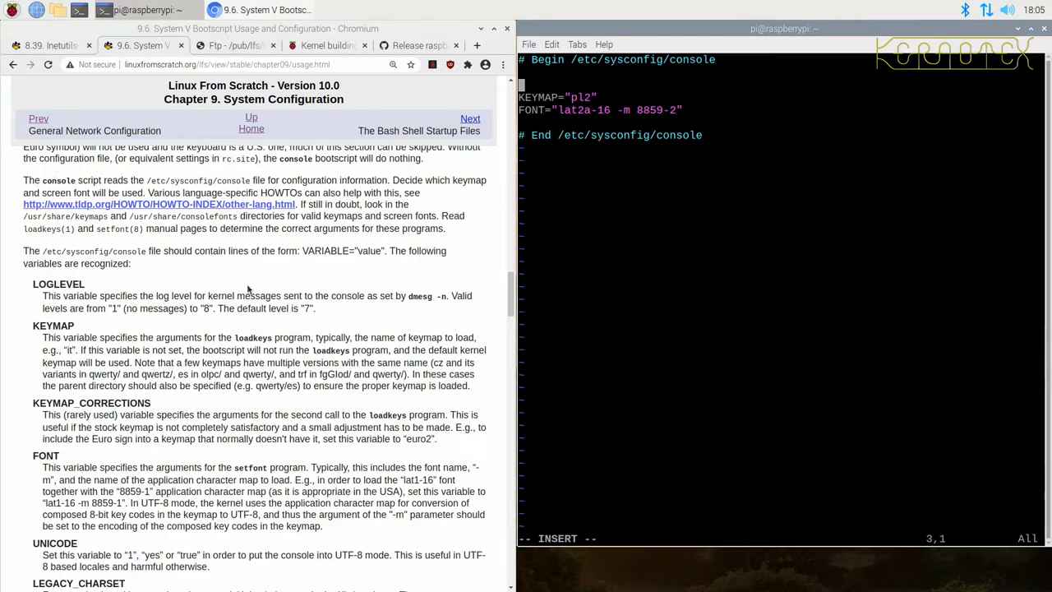
pyautogui.write('LOGLEVEL')
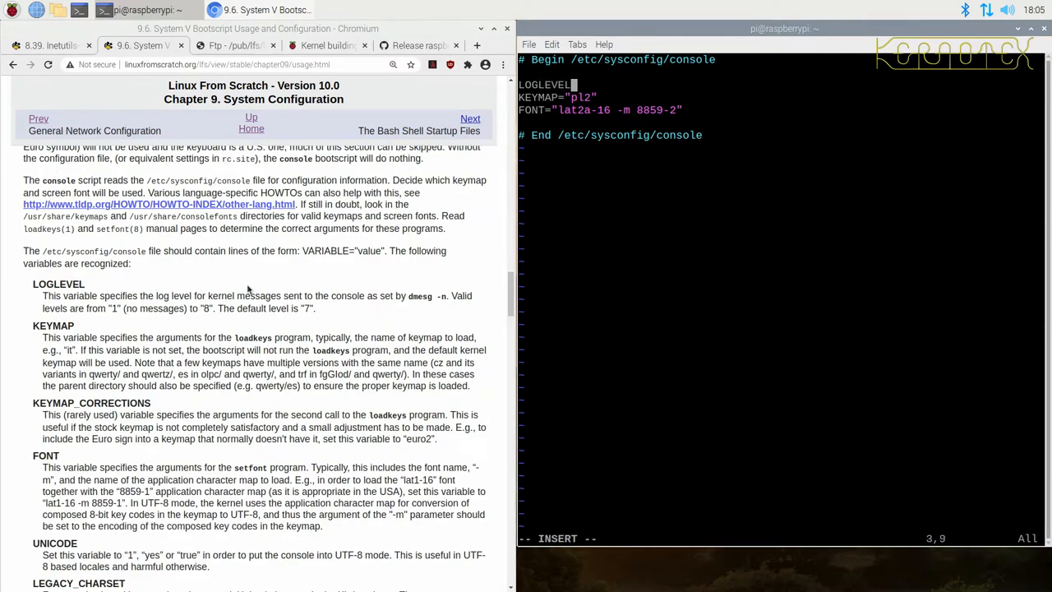
pyautogui.write('=')
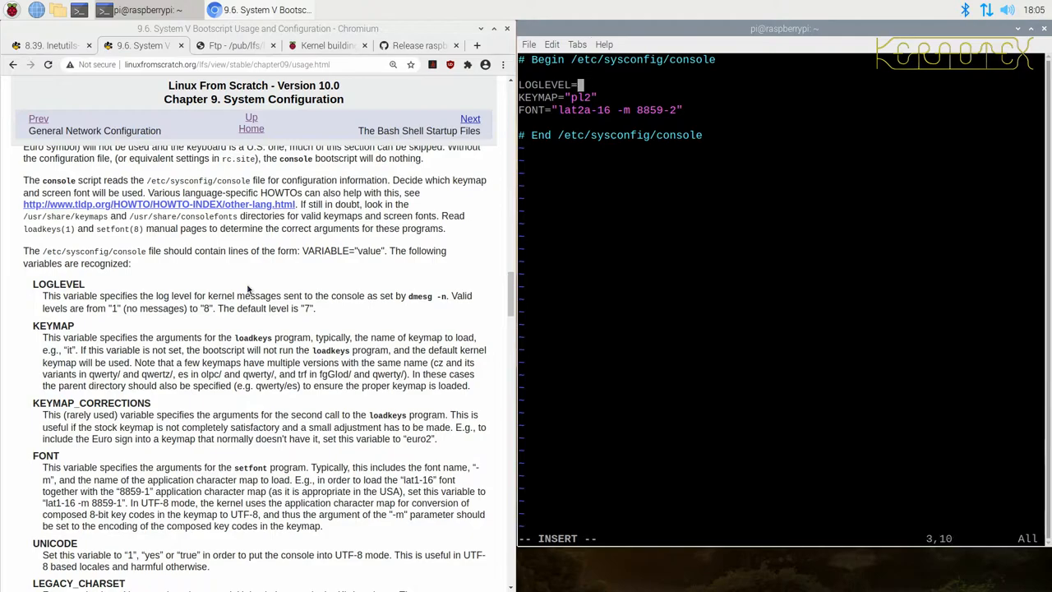
pyautogui.write('3"')
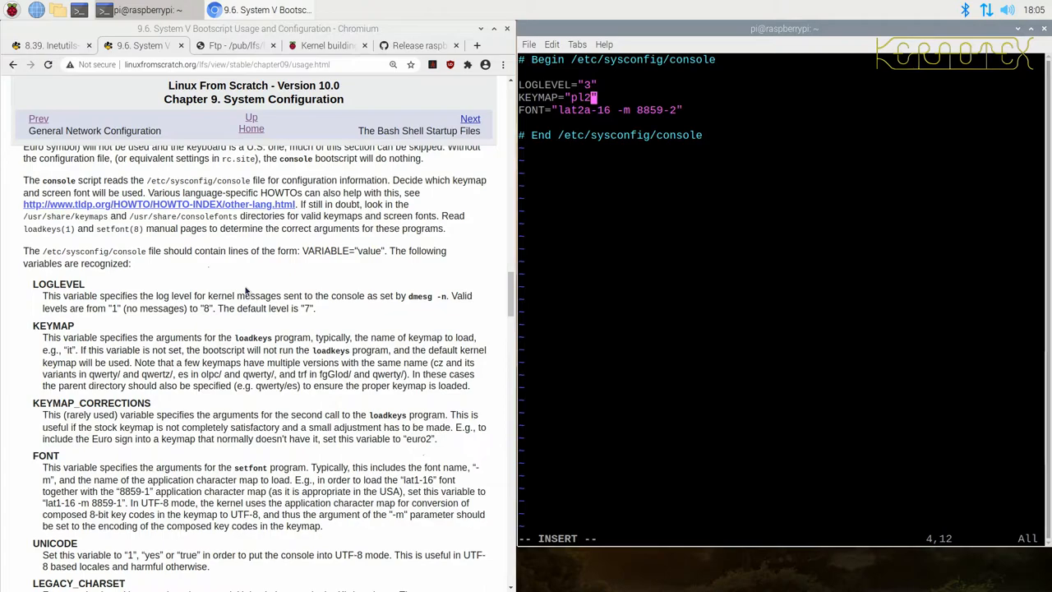
# - Scroll the book further down the console configuration section
pyautogui.scroll(-3)
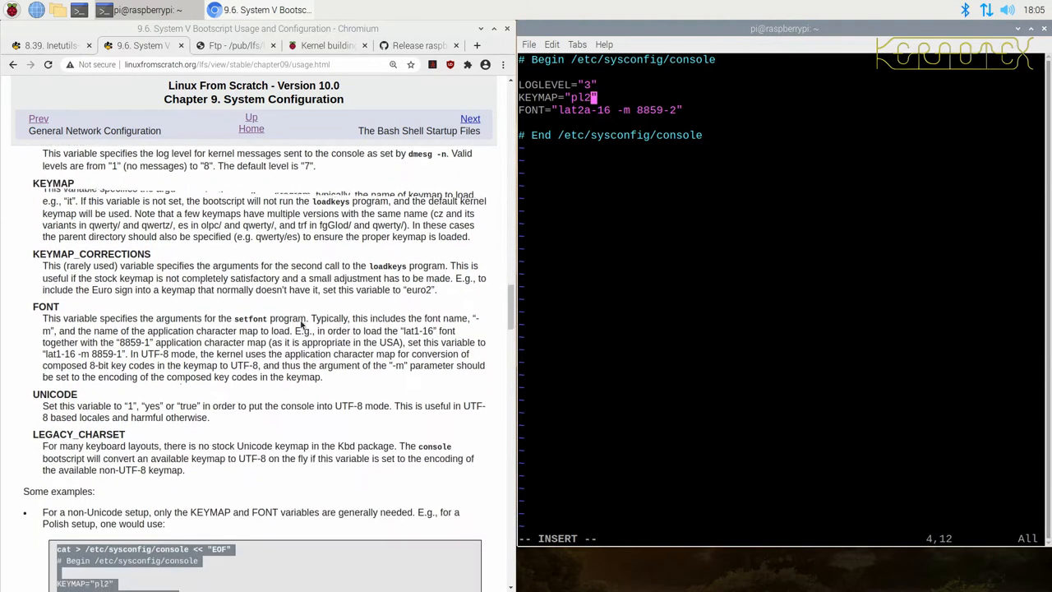
pyautogui.scroll(-3)
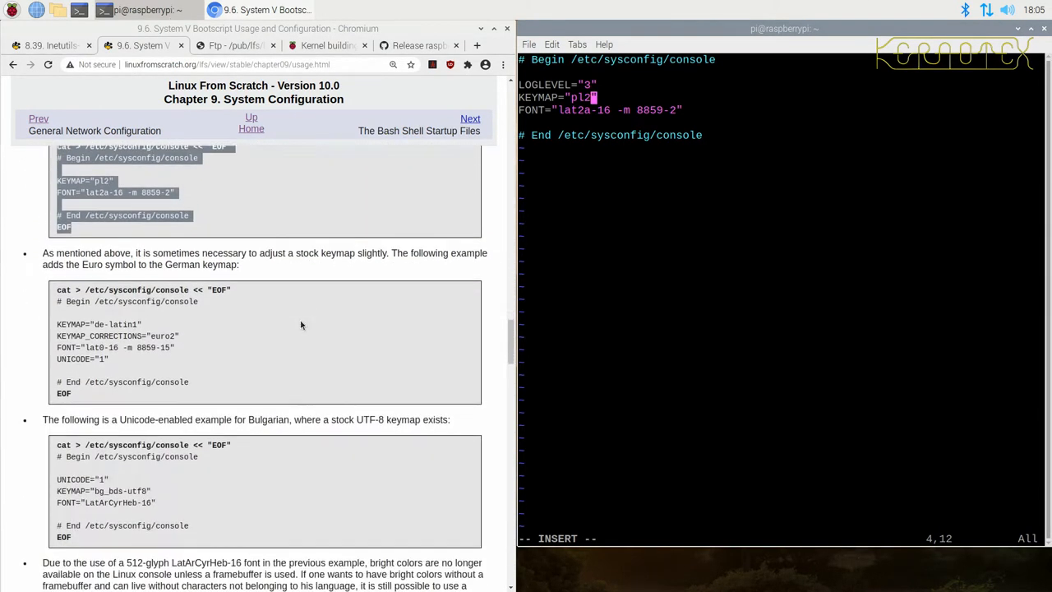
pyautogui.scroll(-3)
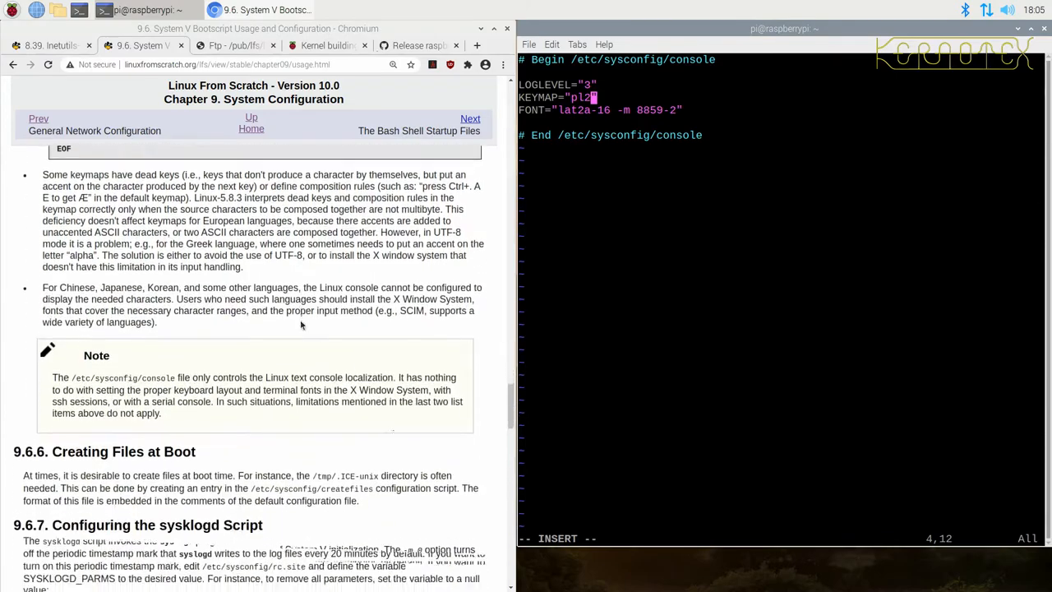
pyautogui.scroll(-3)
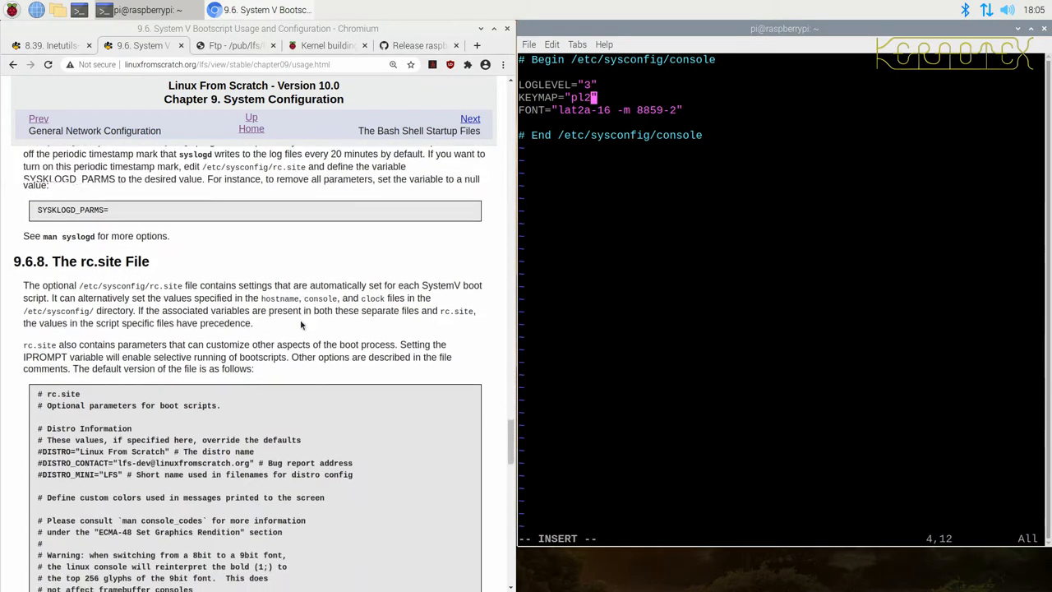
pyautogui.scroll(-3)
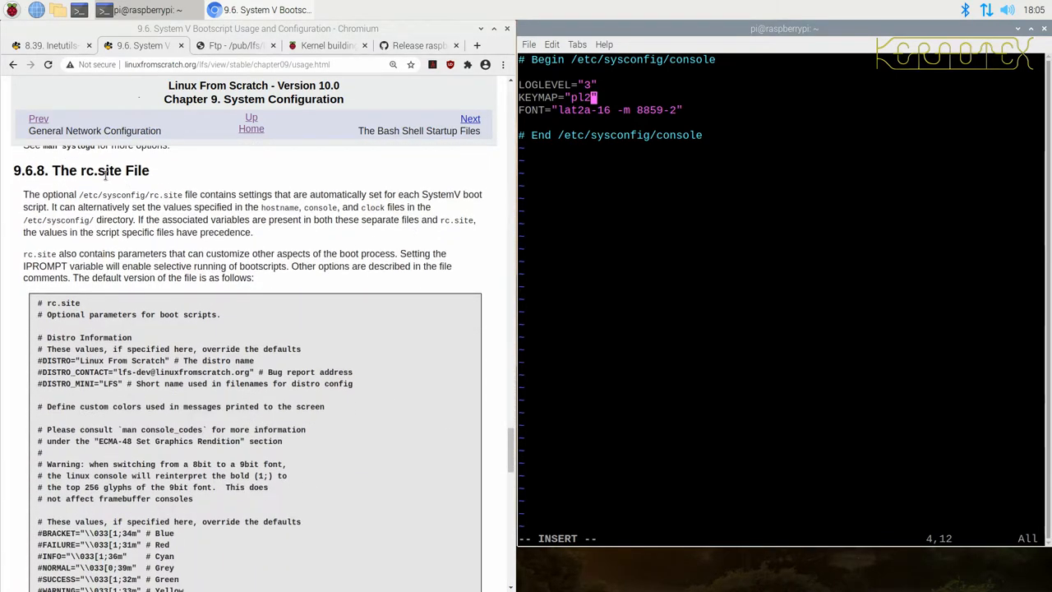
pyautogui.scroll(-3)
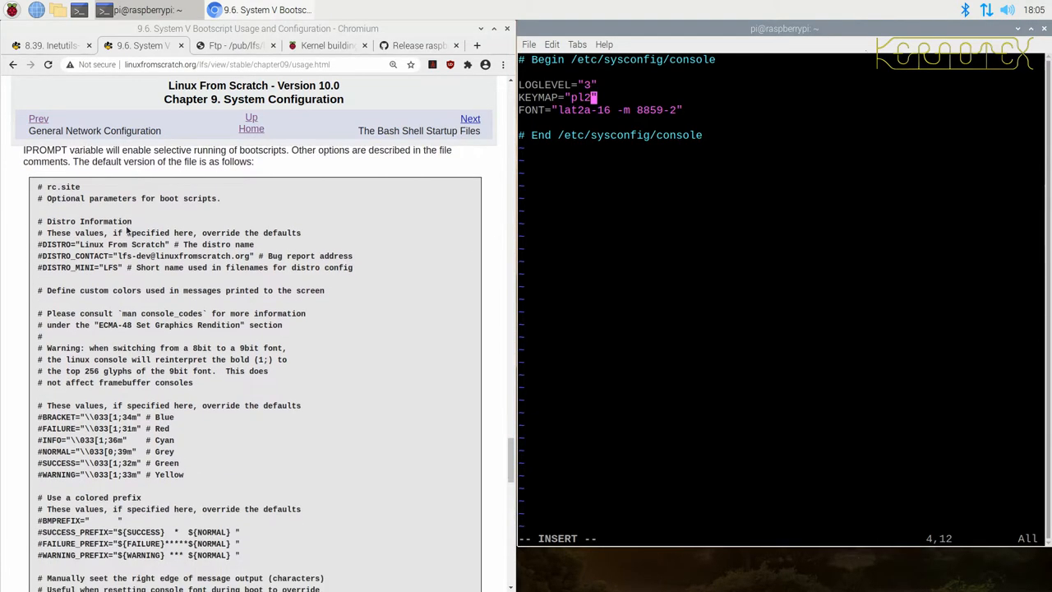
pyautogui.scroll(-3)
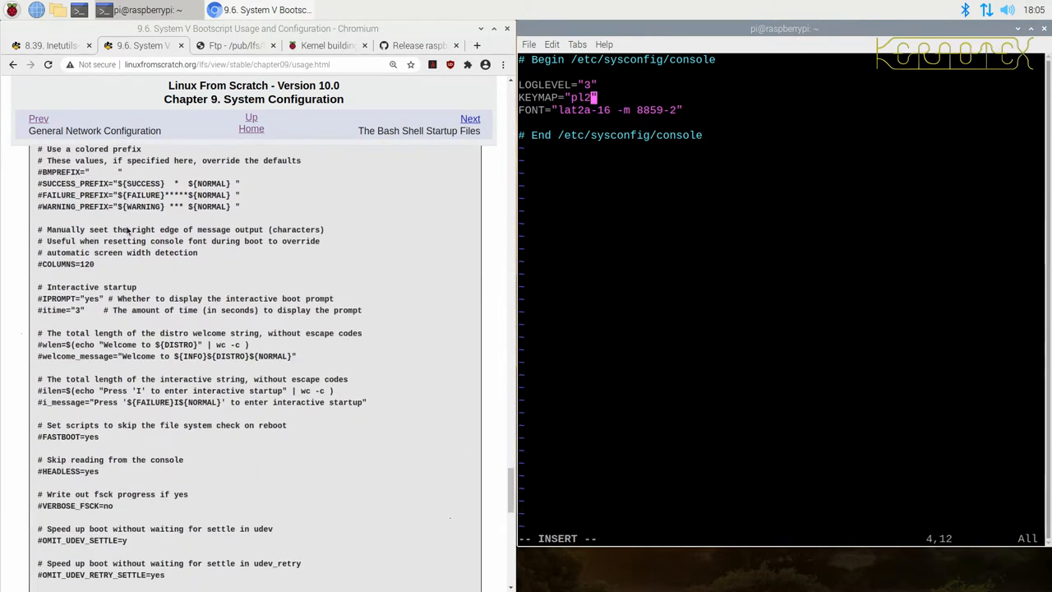
pyautogui.scroll(-3)
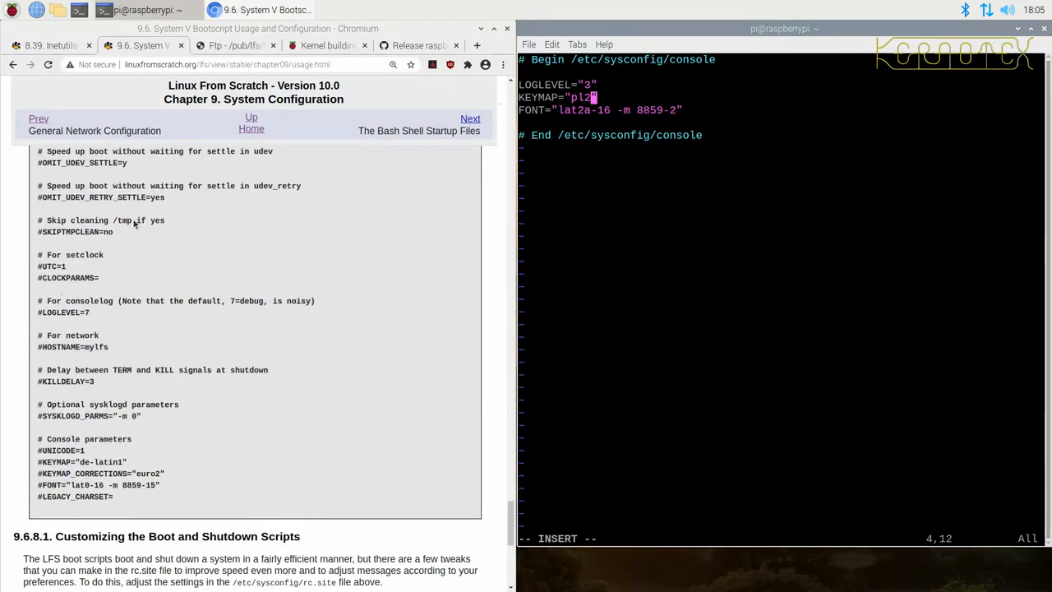
pyautogui.moveTo(60, 314)
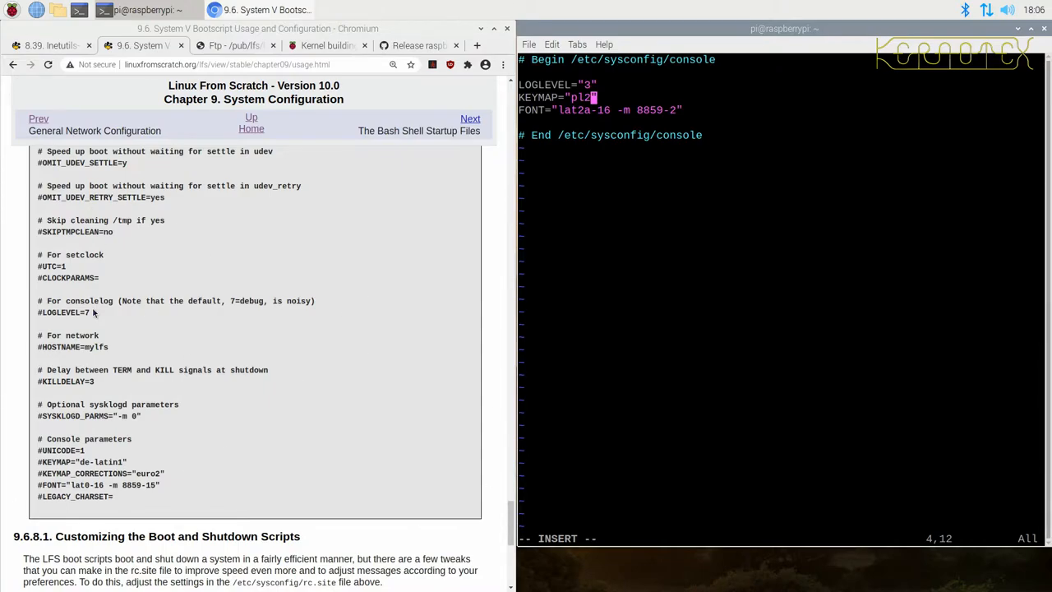
pyautogui.moveTo(96, 310)
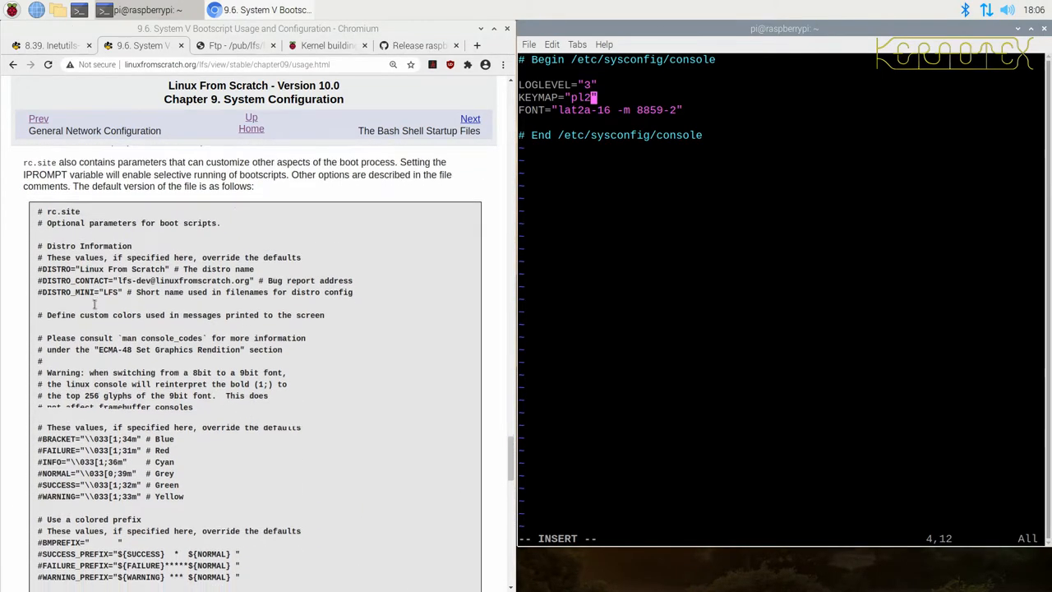
pyautogui.scroll(-3)
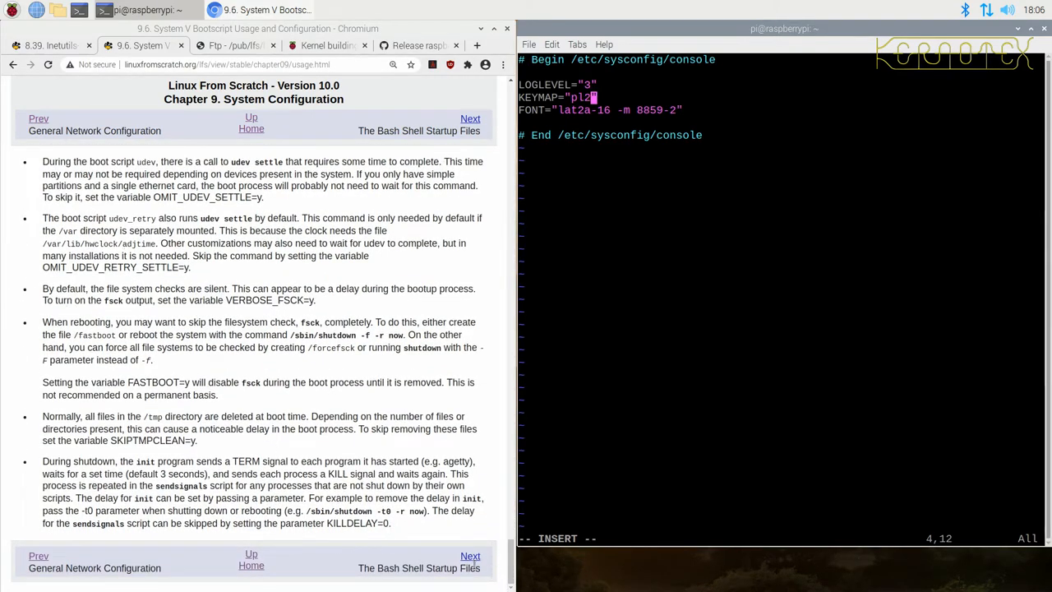
# - Go to 9.7 The Bash Shell Startup Files and scroll to its locale section
pyautogui.click(470, 119)
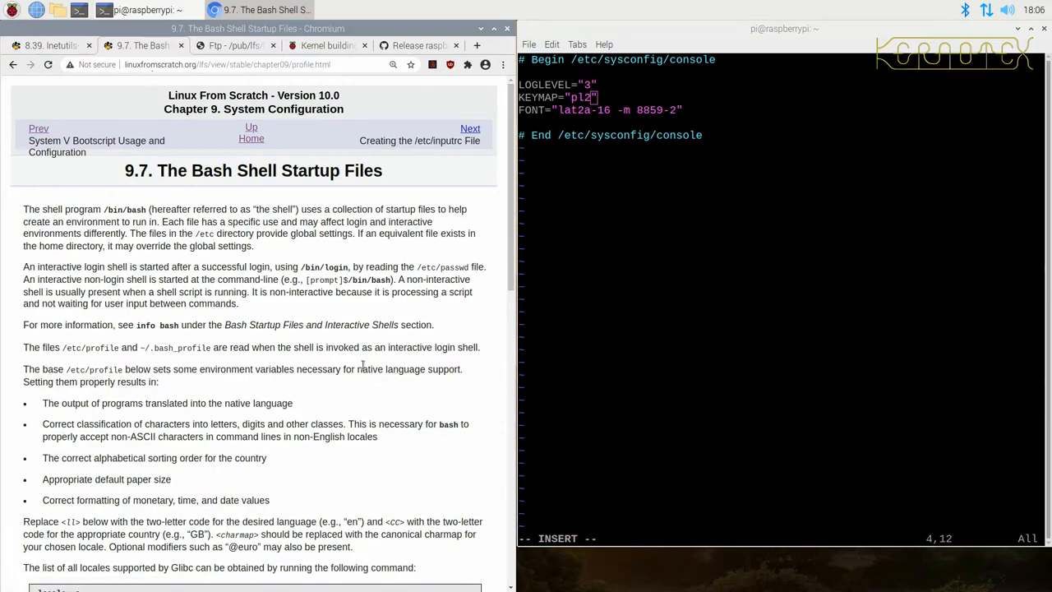
pyautogui.scroll(-3)
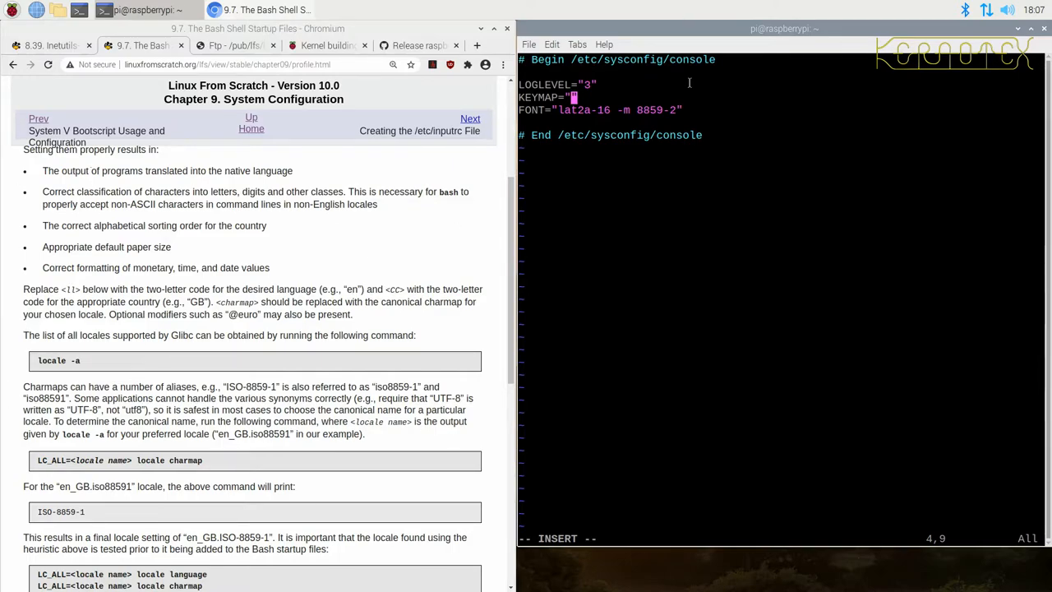
# - Set KEYMAP="uk" and FONT="lat2-16 -m 8859-2" in the console file and save with :wq
pyautogui.write('iuk')
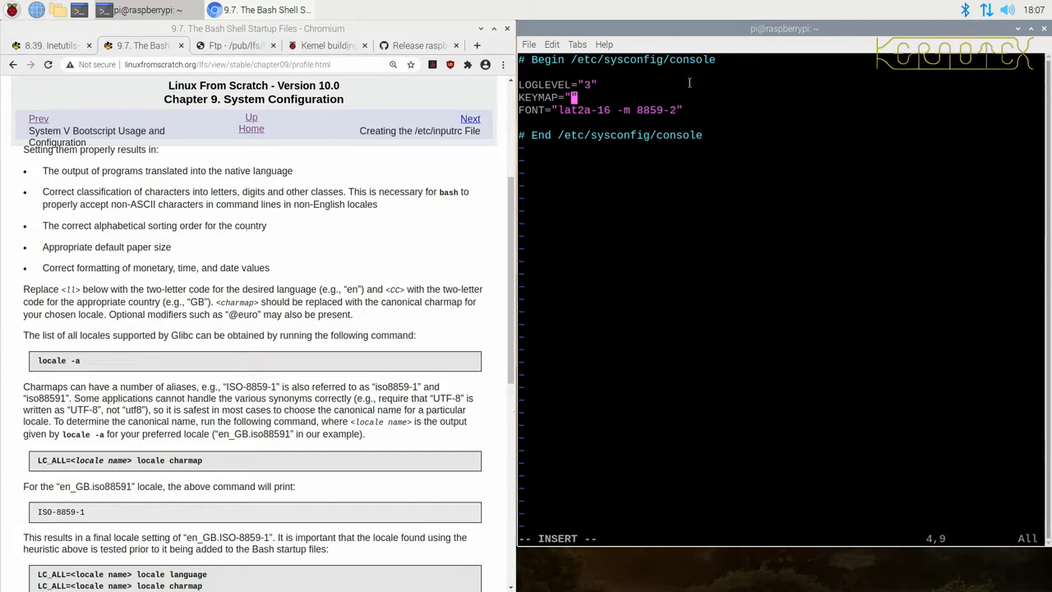
pyautogui.write('uk')
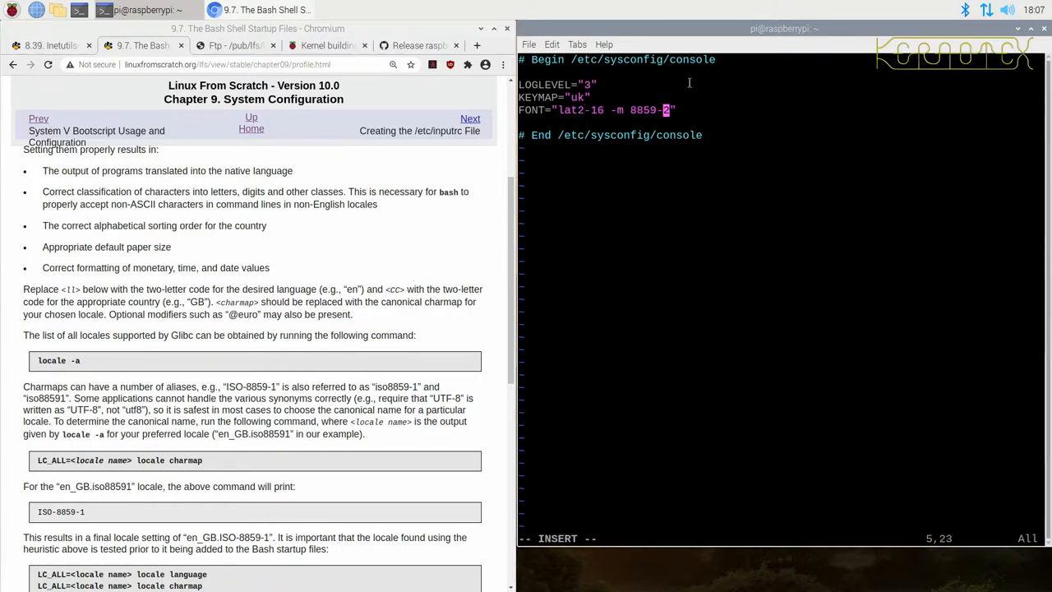
pyautogui.press('BackSpace')
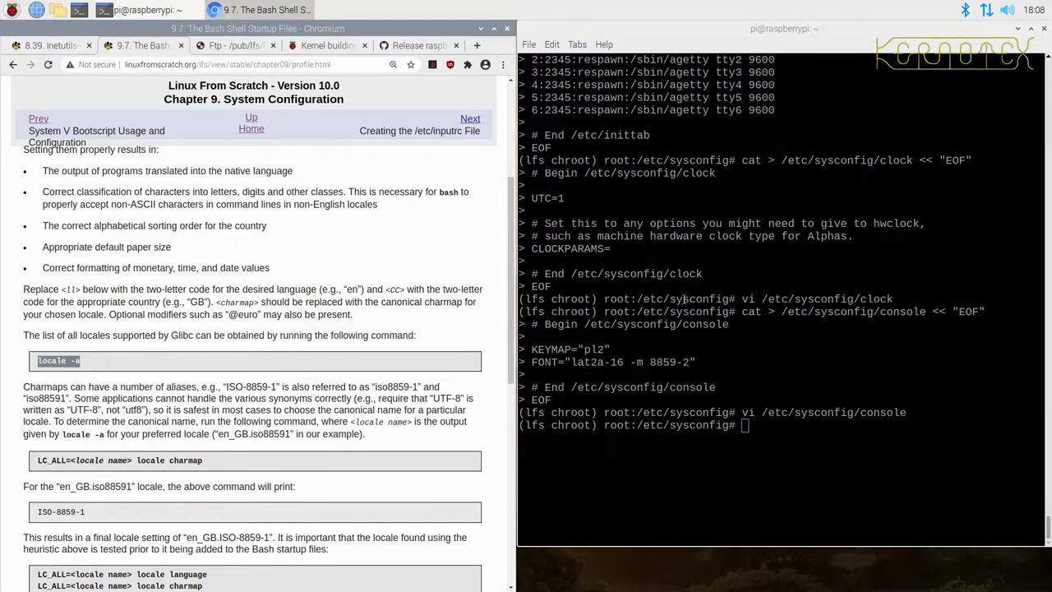
# - Run locale -a and copy the en_GB.iso88591 entry from the listed locales
pyautogui.write('locale -a')
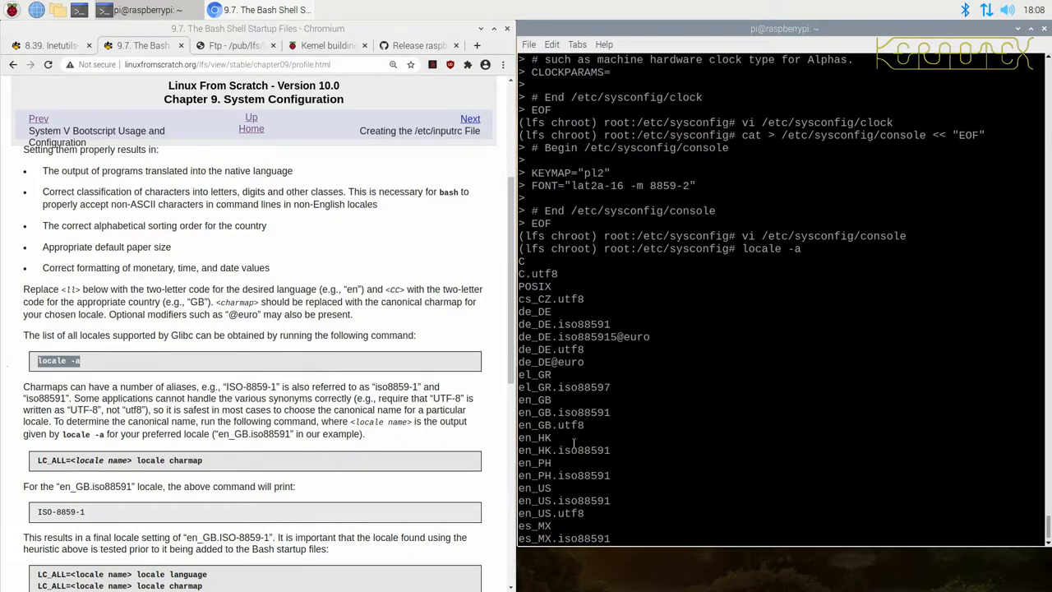
pyautogui.scroll(-3)
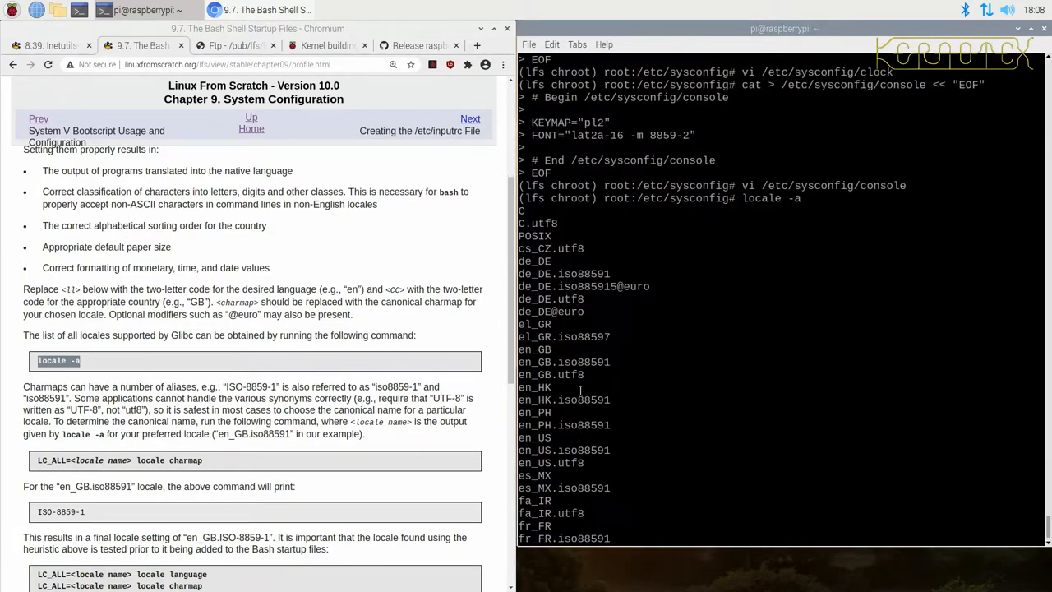
pyautogui.scroll(-3)
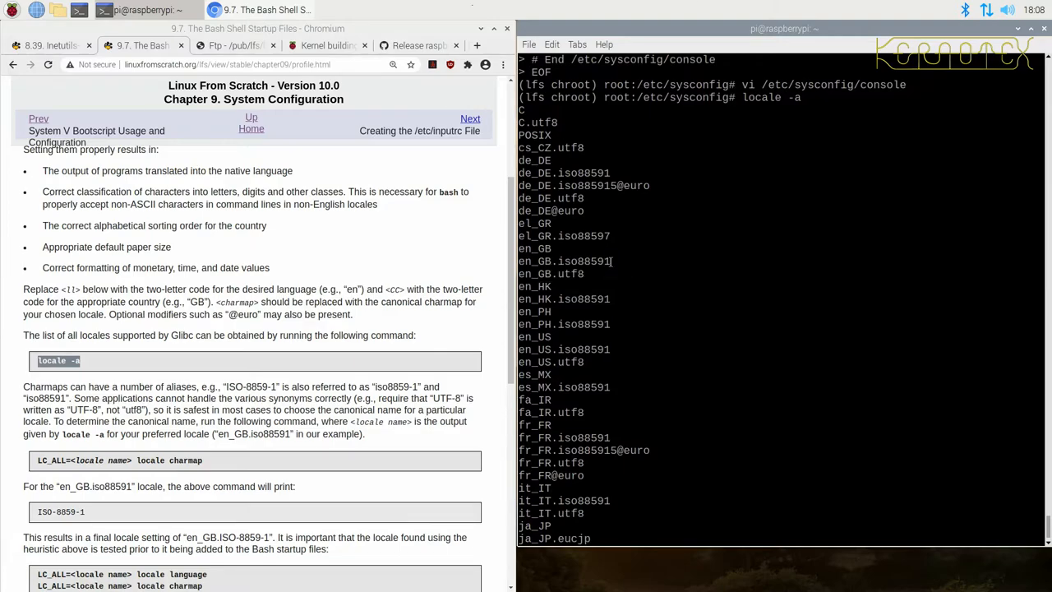
pyautogui.doubleClick(562, 261)
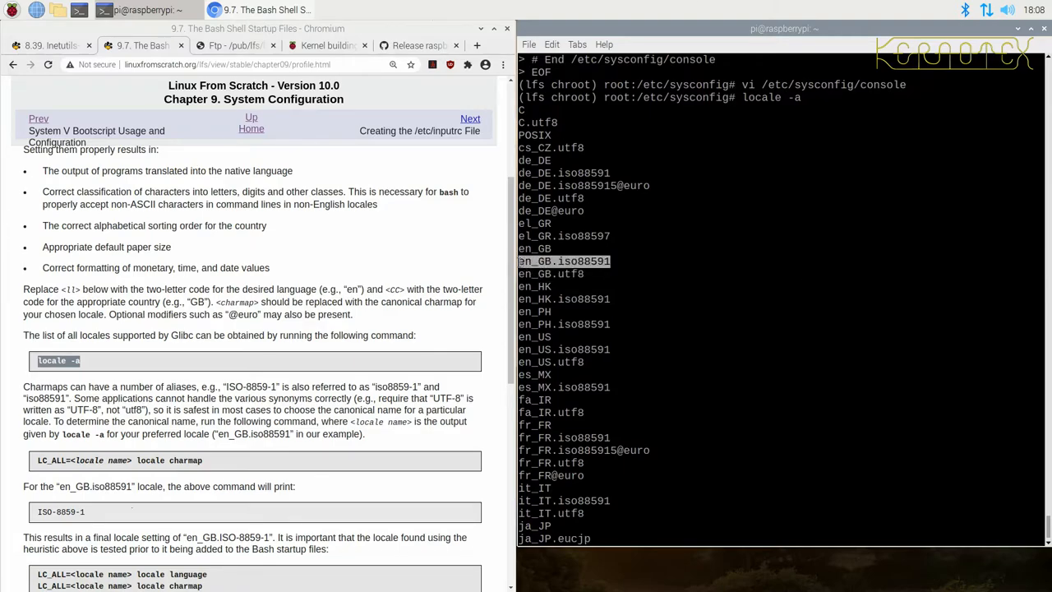
pyautogui.scroll(-3)
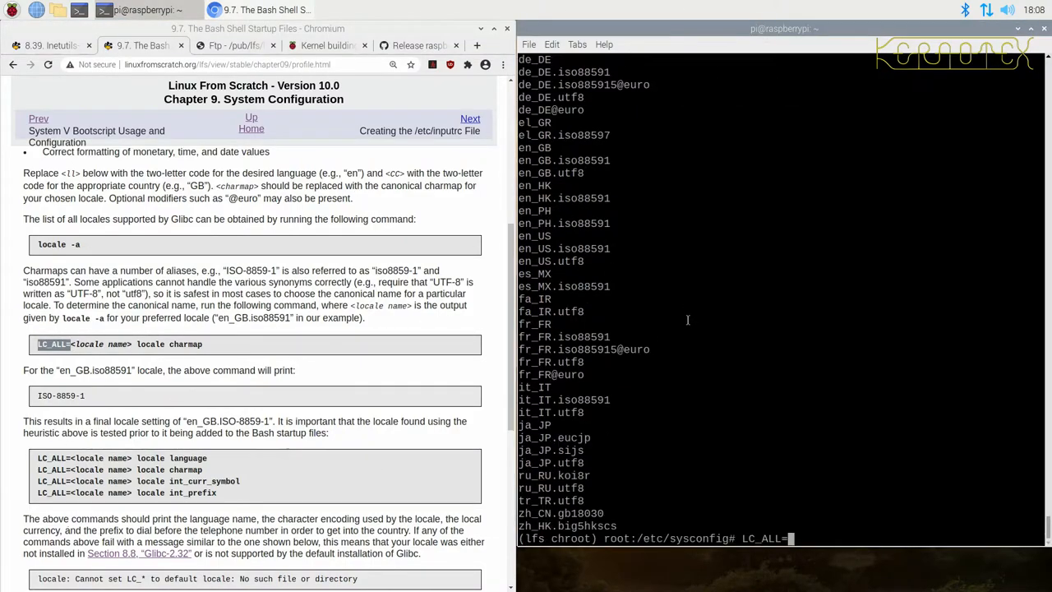
pyautogui.moveTo(595, 189)
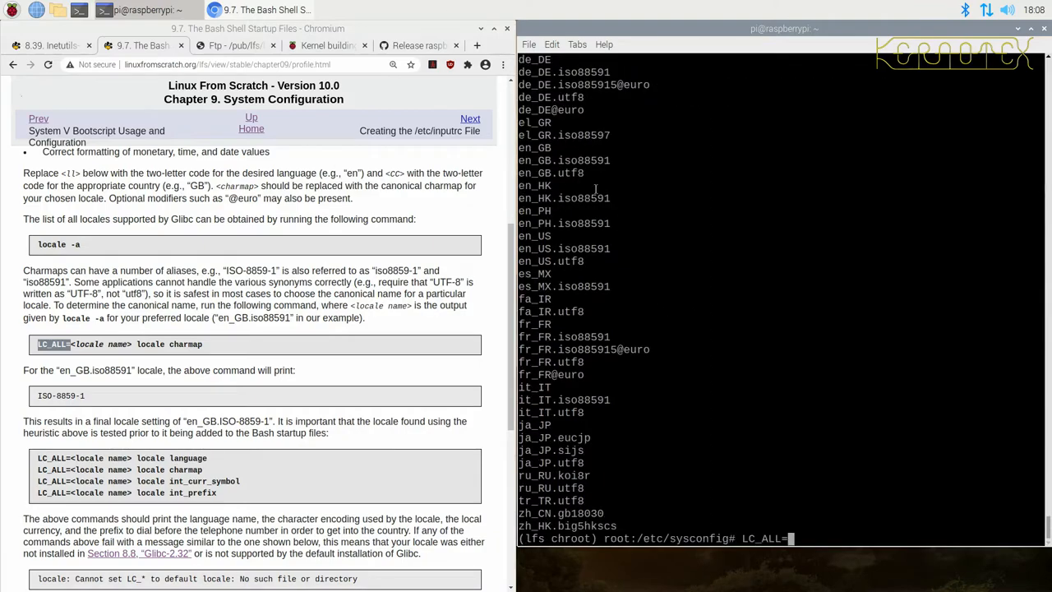
# - Run LC_ALL=en_GB.iso88591 locale charmap, which reports ISO-8859-1
pyautogui.doubleClick(563, 161)
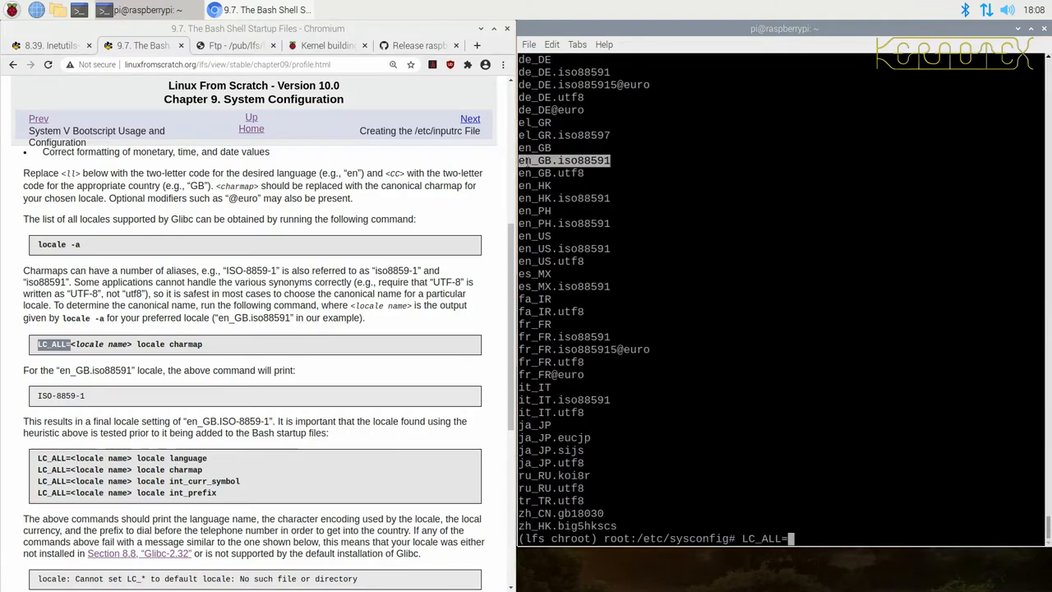
pyautogui.write('en_GB.iso88591 locale char')
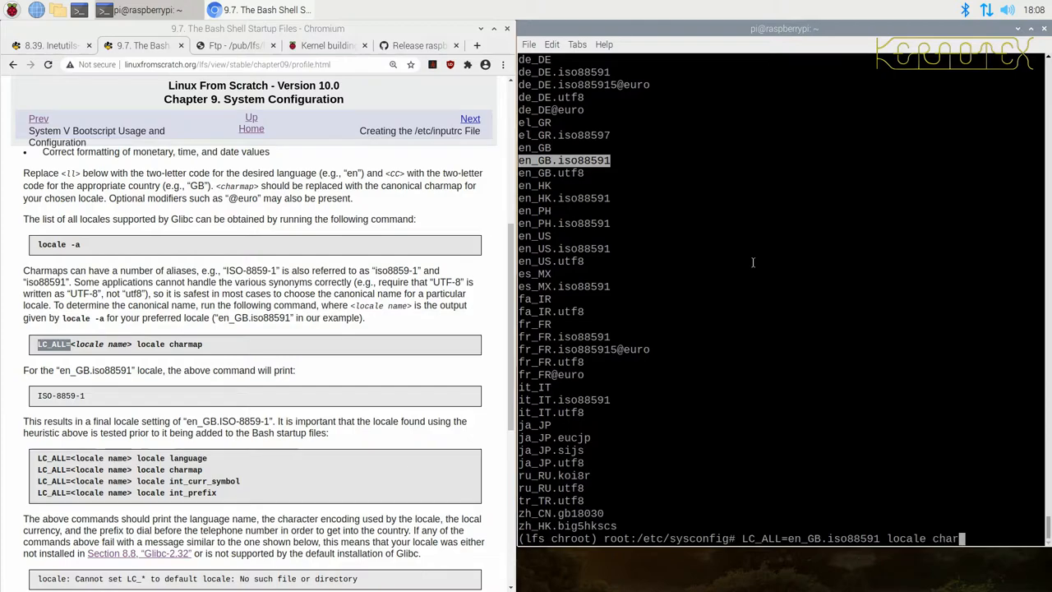
pyautogui.write('map')
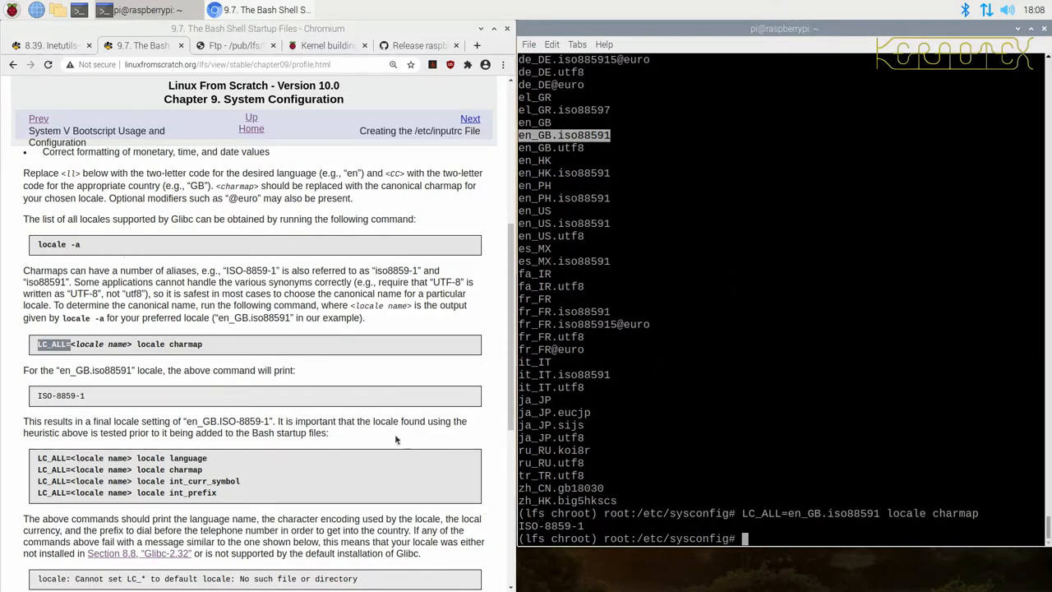
pyautogui.scroll(-3)
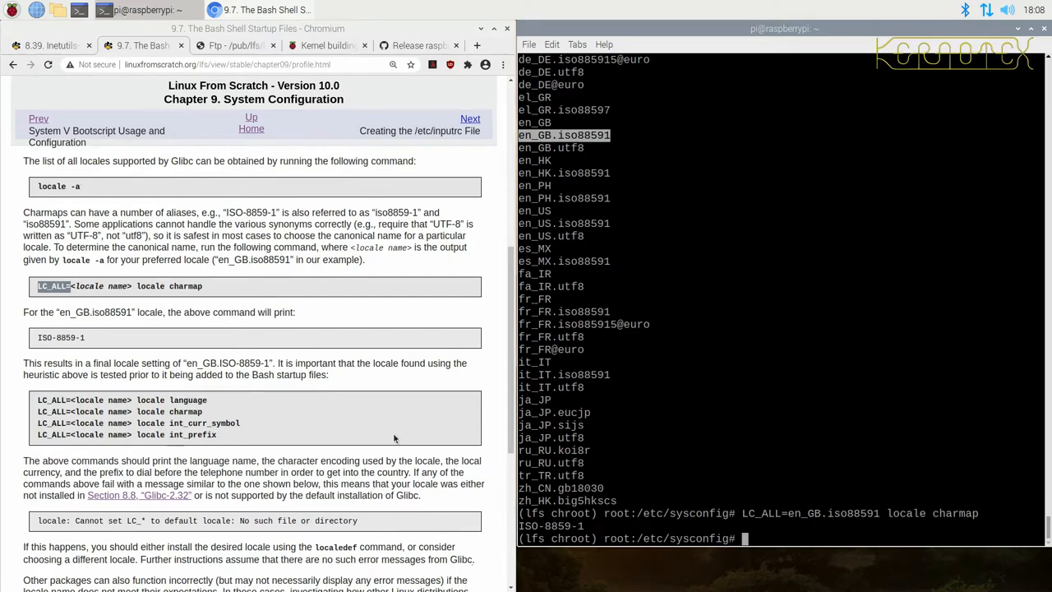
pyautogui.scroll(-3)
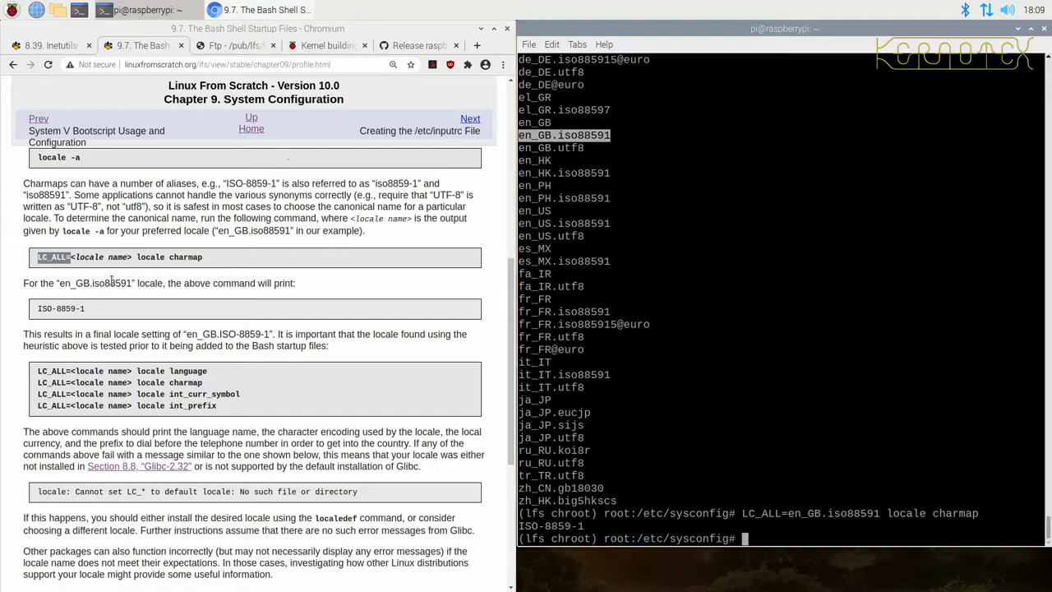
pyautogui.scroll(-3)
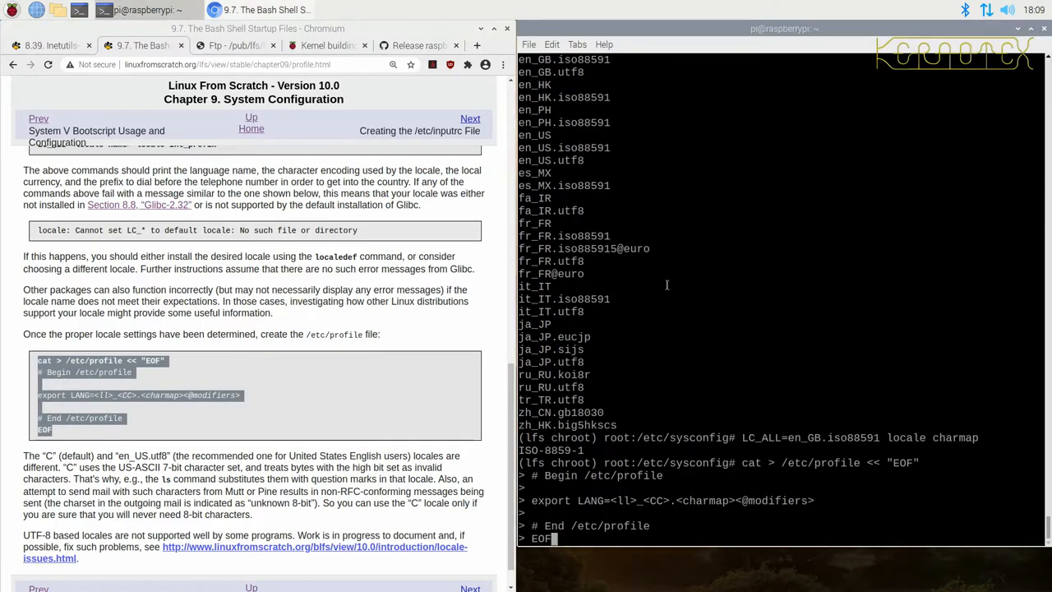
# - Create /etc/profile from the book's heredoc and reopen it with vi /etc/profile
pyautogui.press('Return')
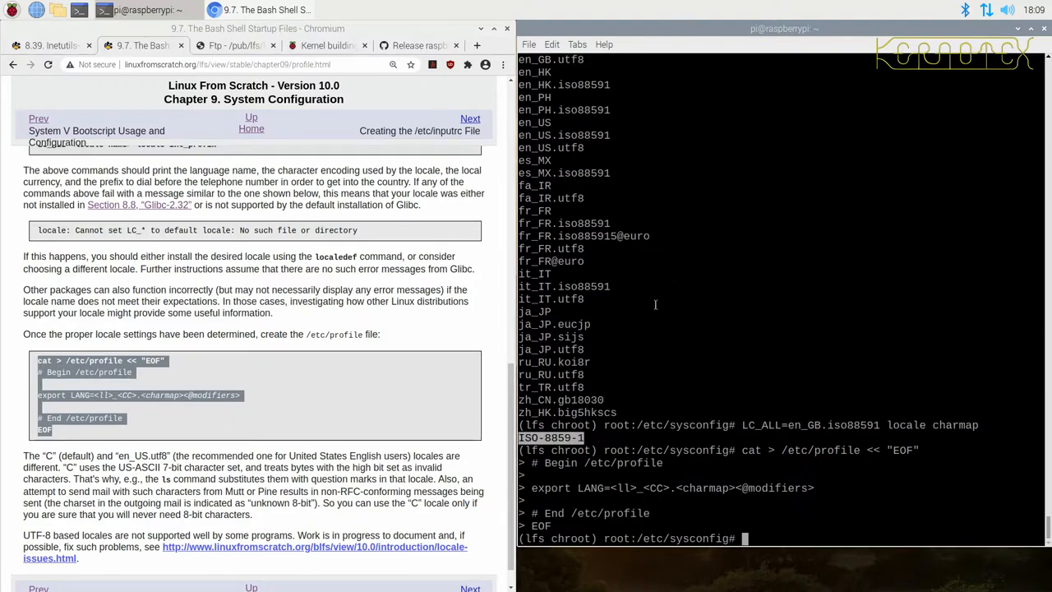
pyautogui.write('vi')
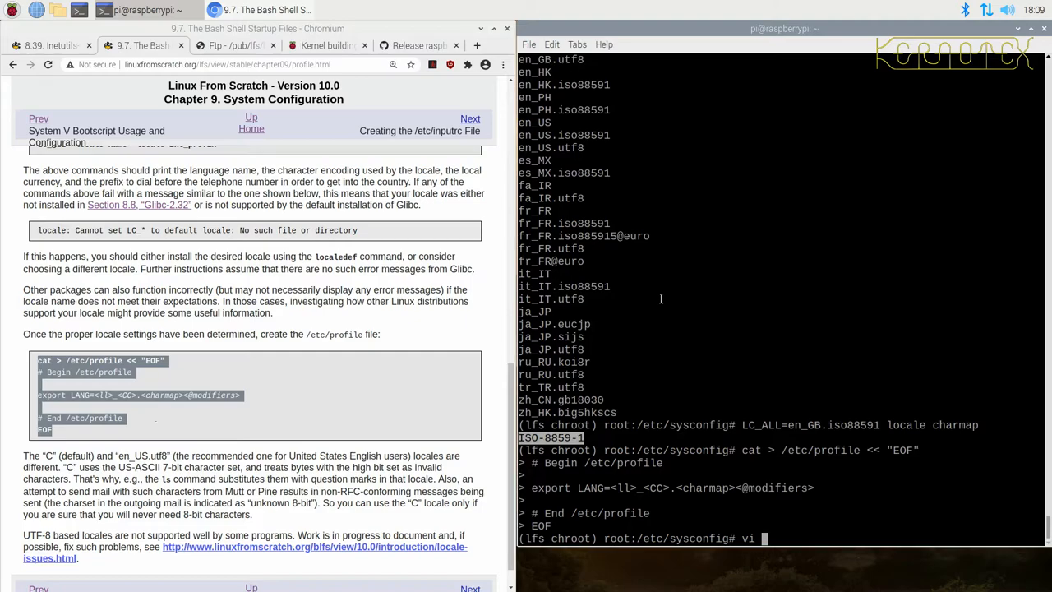
pyautogui.write('/etc/')
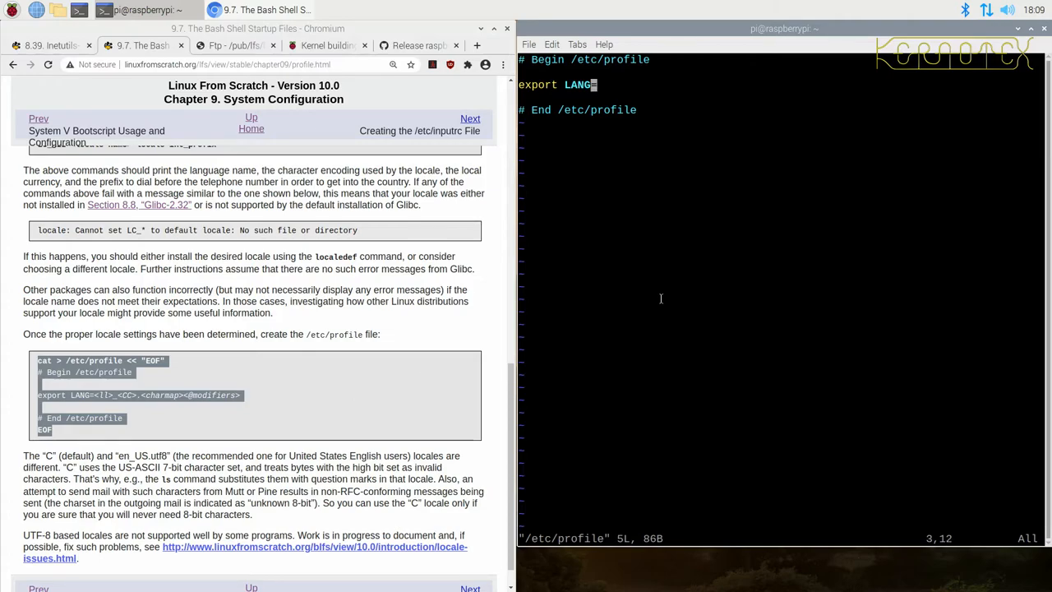
pyautogui.moveTo(397, 421)
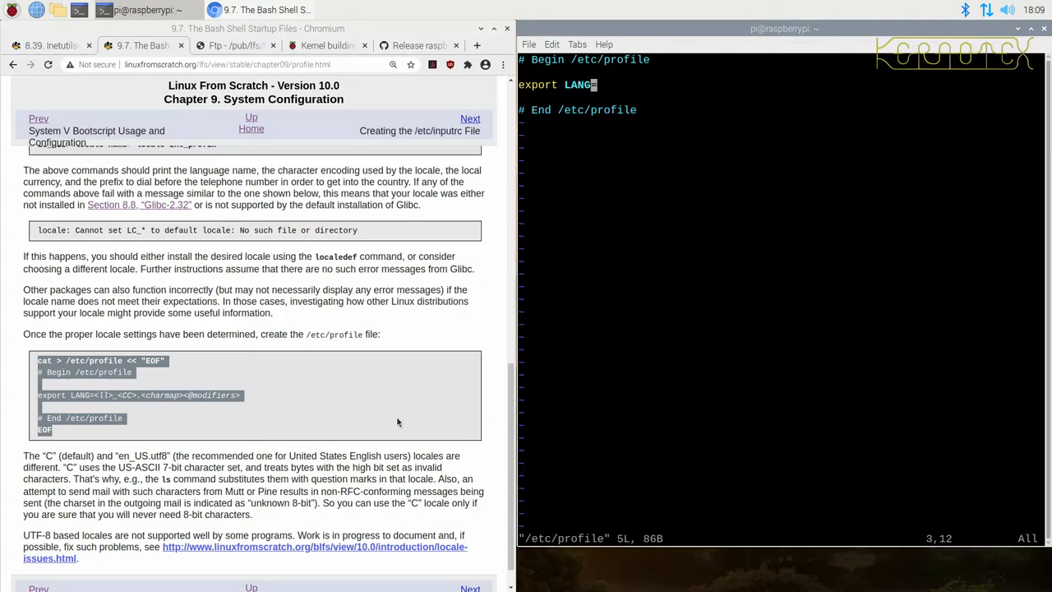
# - Change the export line to LANG=en_GB.ISO-8859-1 and save /etc/profile with :wq
pyautogui.write('ISO-8859-1')
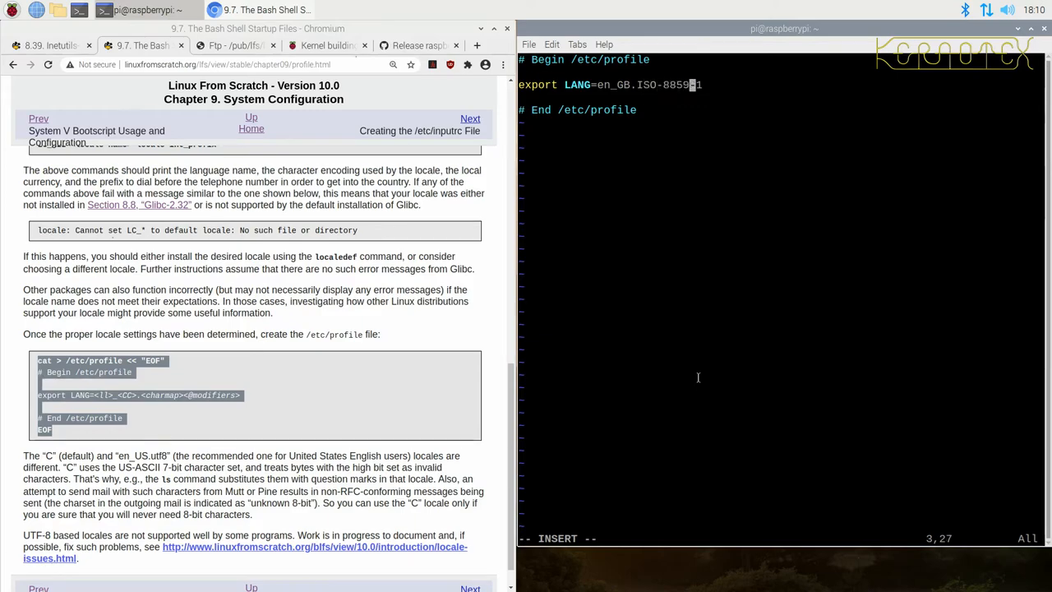
pyautogui.write('-1')
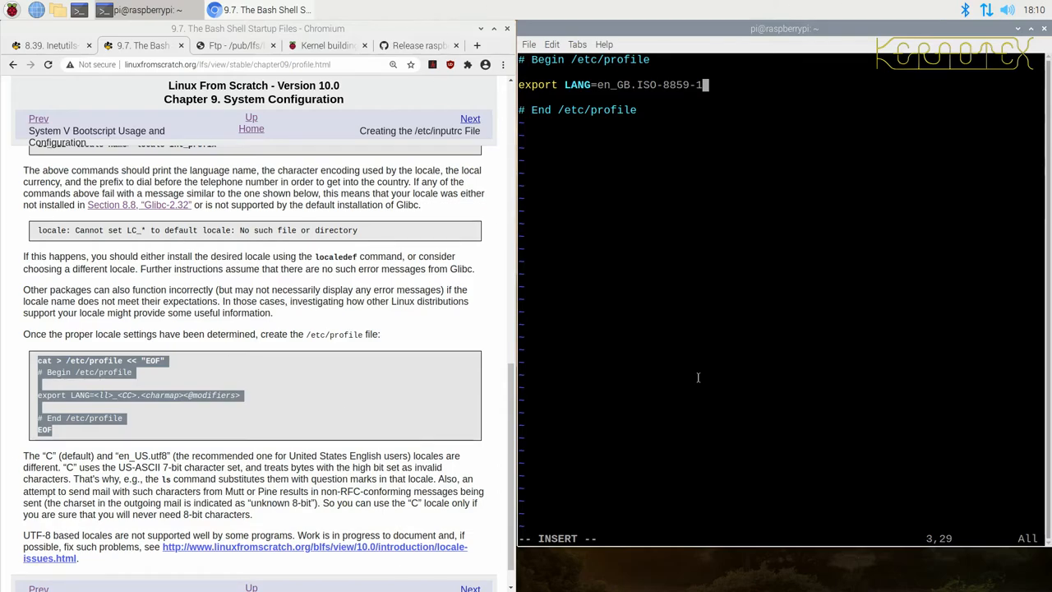
pyautogui.press('Escape')
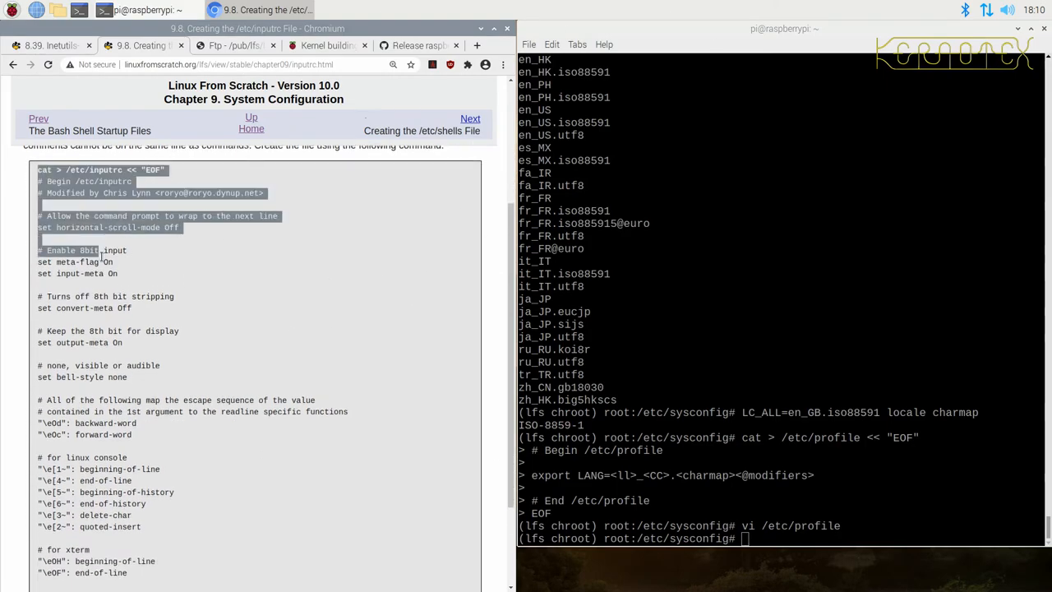
# - Paste the /etc/inputrc and /etc/shells heredocs, following the book onward to Chapter 10
pyautogui.scroll(-3)
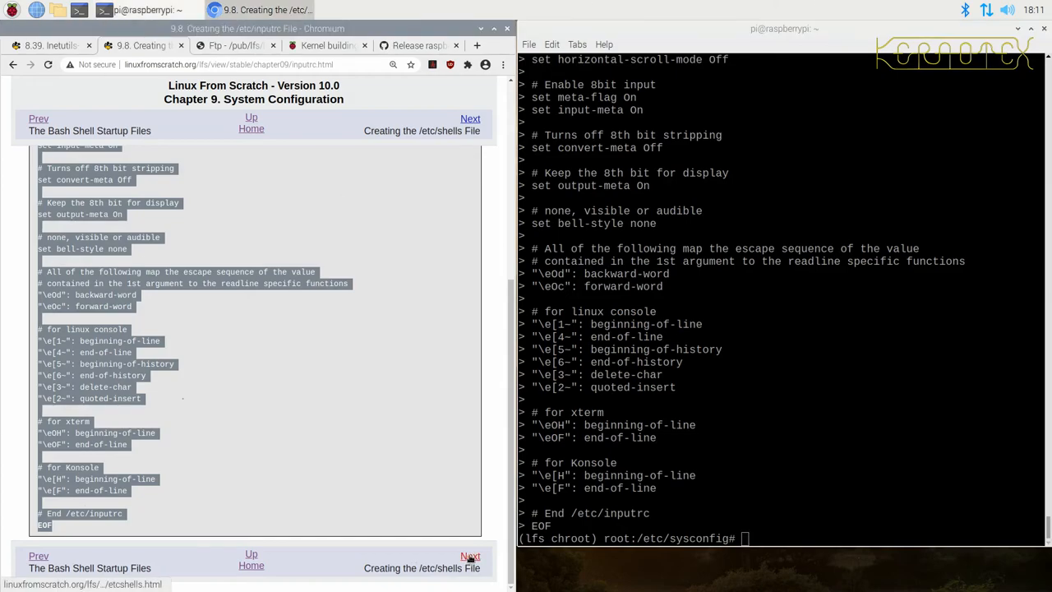
pyautogui.click(470, 556)
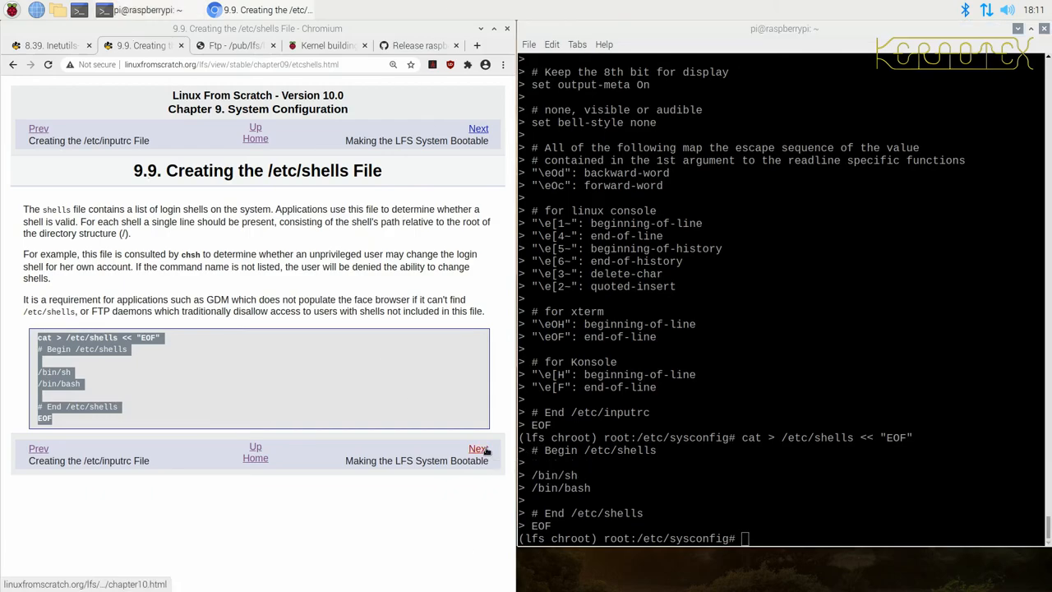
pyautogui.click(477, 447)
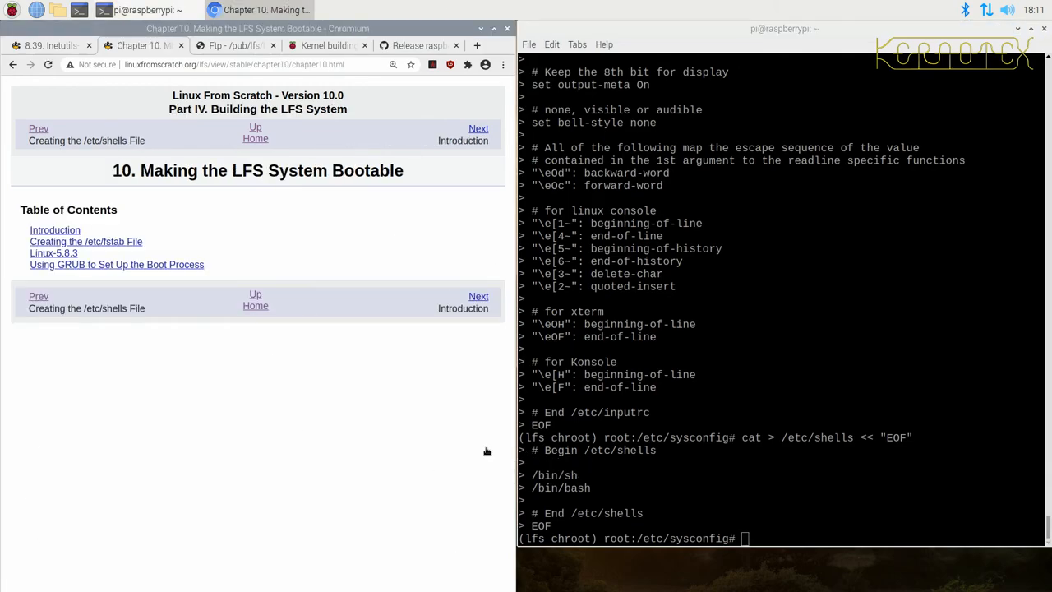
pyautogui.moveTo(484, 225)
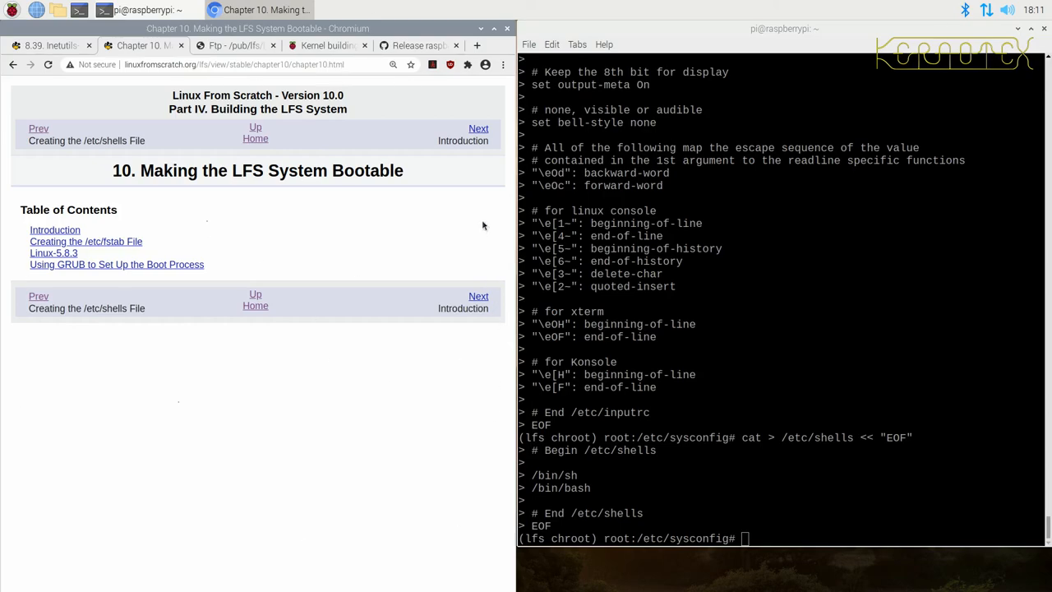
pyautogui.moveTo(478, 129)
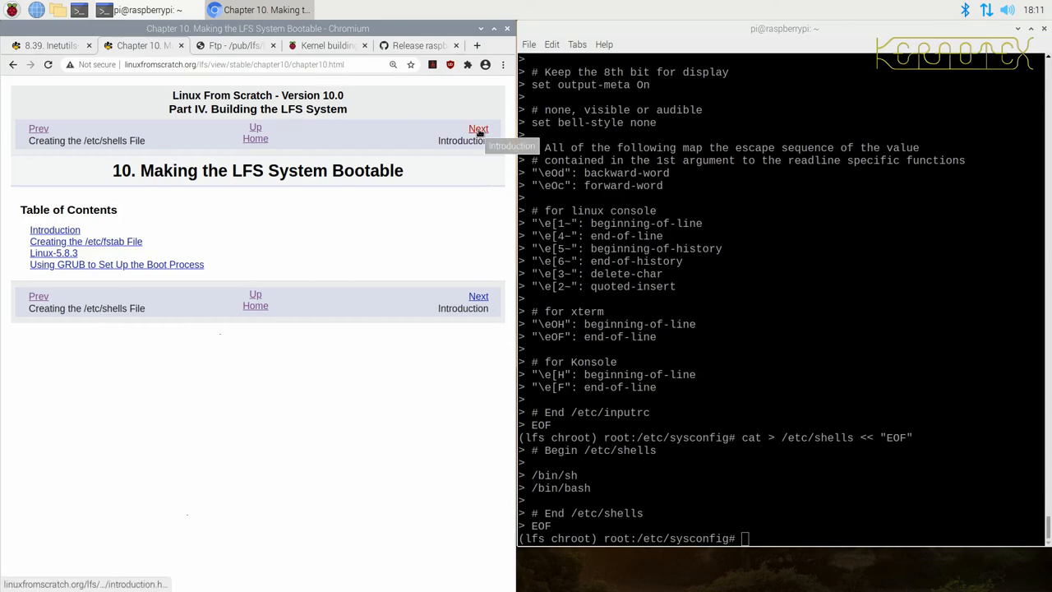